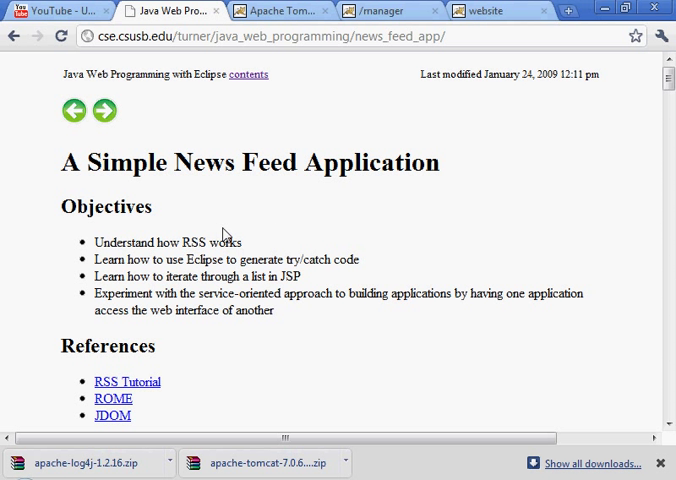
{"action": "mouse_move", "coordinate": [86, 168]}
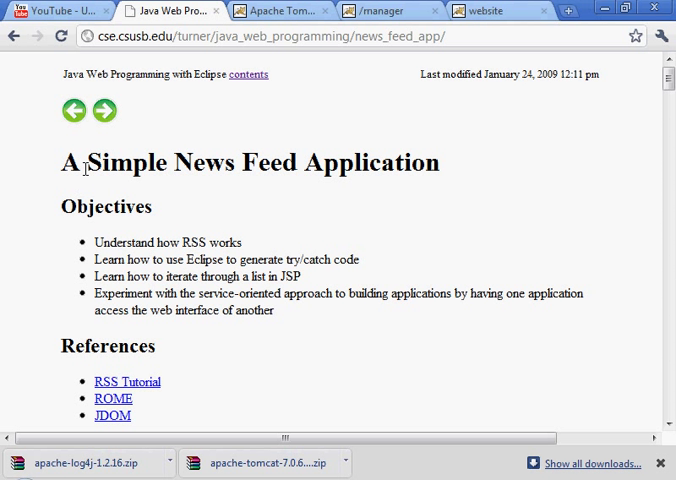
{"action": "mouse_move", "coordinate": [272, 258]}
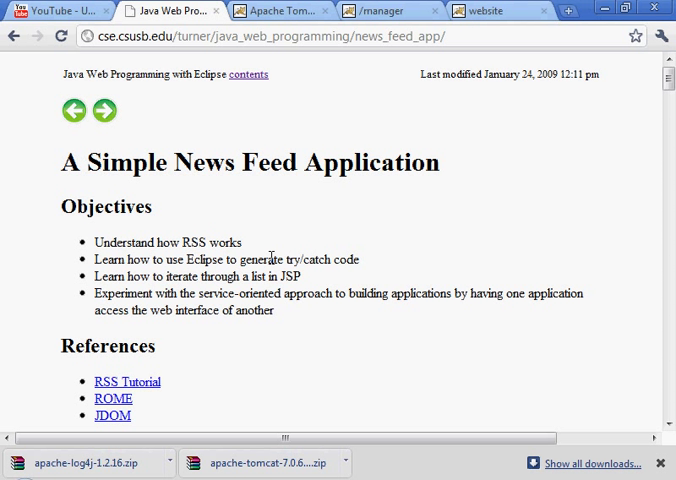
{"action": "mouse_move", "coordinate": [228, 300]}
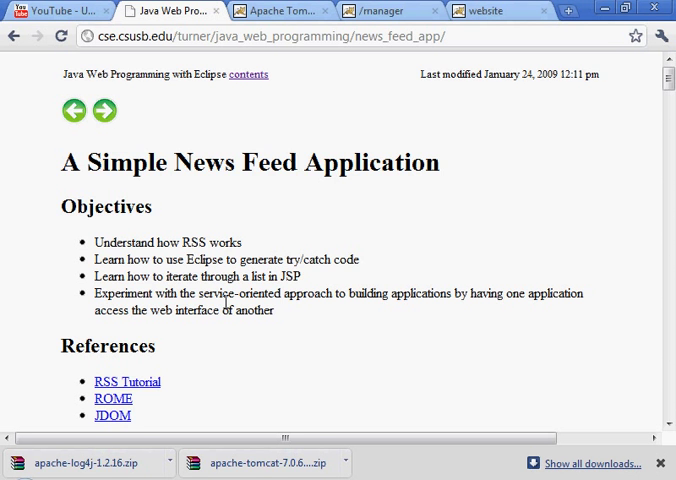
Scroll the tutorial to the stable-version note and follow its link to the ROME project page.
{"action": "scroll", "scroll_direction": "down", "scroll_amount": 3}
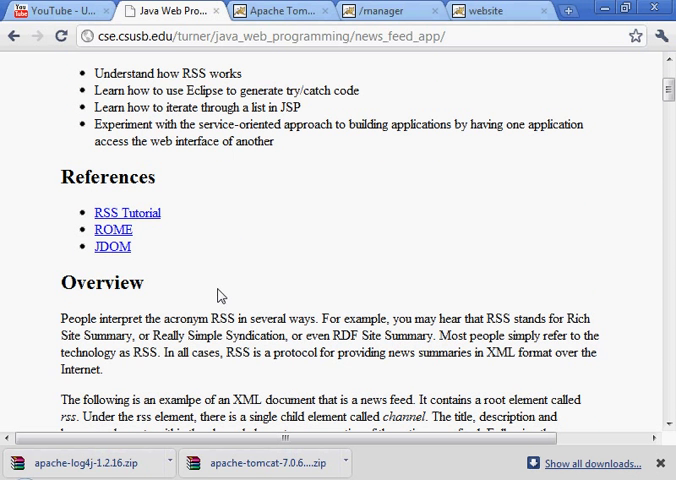
{"action": "scroll", "scroll_direction": "down", "scroll_amount": 3}
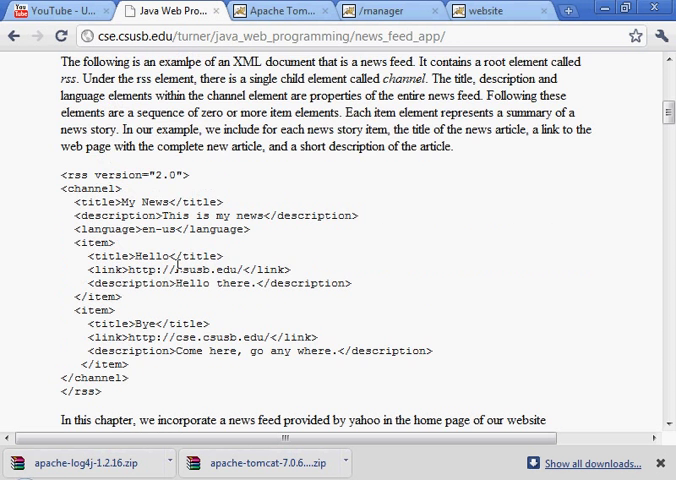
{"action": "scroll", "scroll_direction": "up", "scroll_amount": 3}
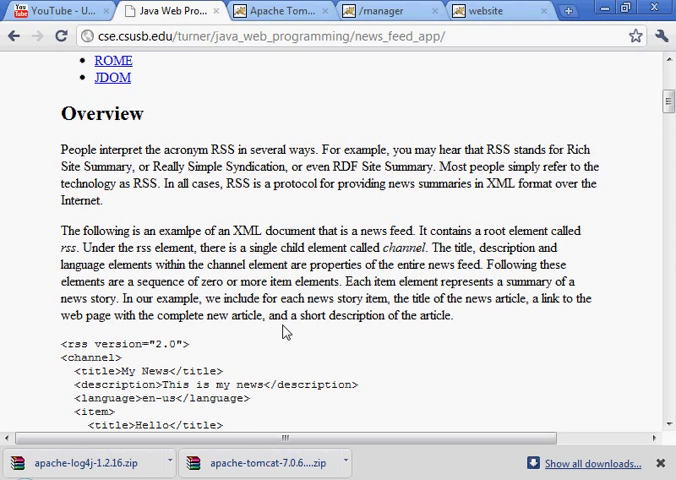
{"action": "scroll", "scroll_direction": "down", "scroll_amount": 3}
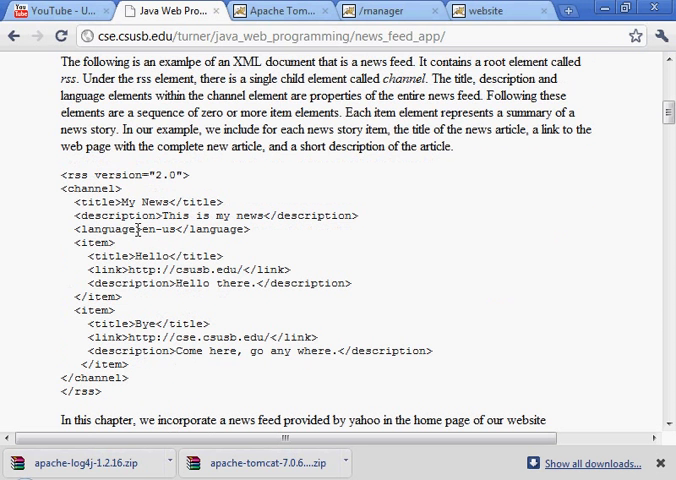
{"action": "scroll", "scroll_direction": "down", "scroll_amount": 3}
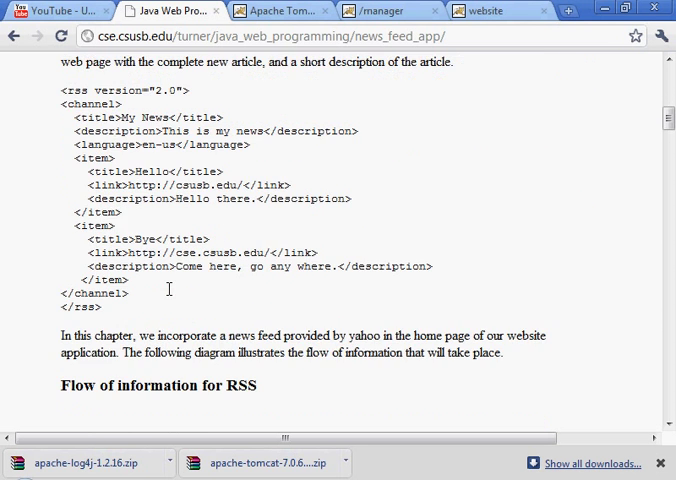
{"action": "scroll", "scroll_direction": "down", "scroll_amount": 3}
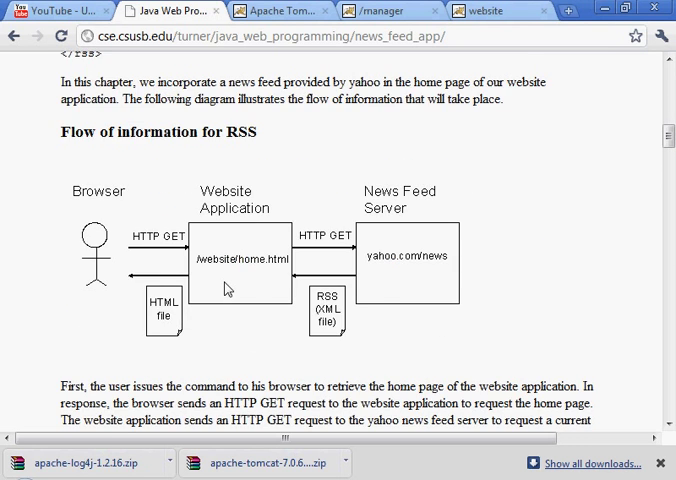
{"action": "scroll", "scroll_direction": "down", "scroll_amount": 3}
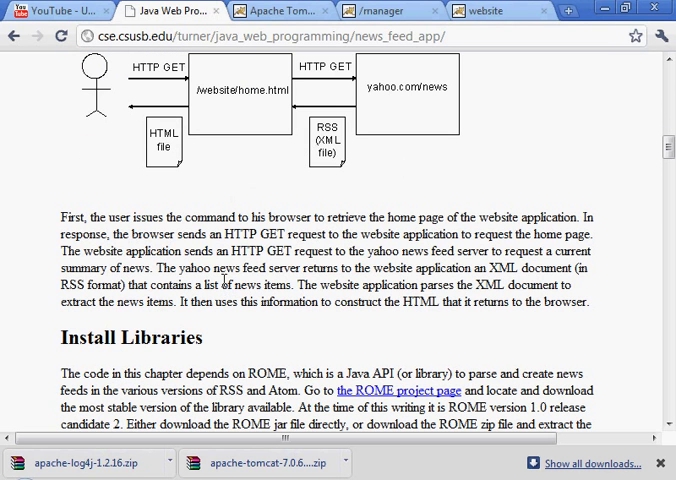
{"action": "scroll", "scroll_direction": "down", "scroll_amount": 3}
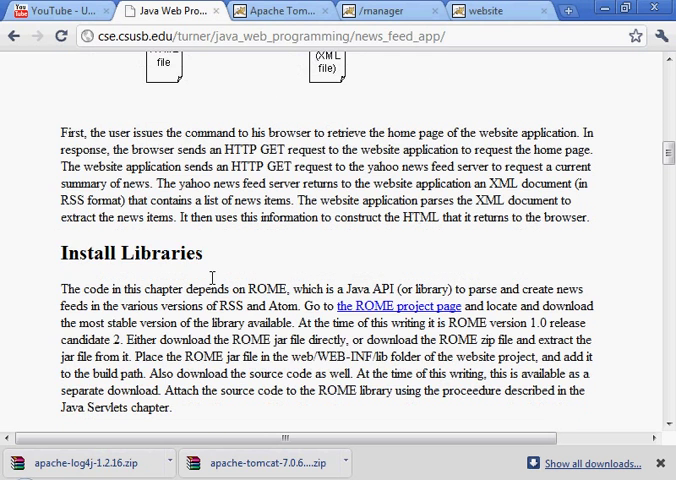
{"action": "scroll", "scroll_direction": "down", "scroll_amount": 3}
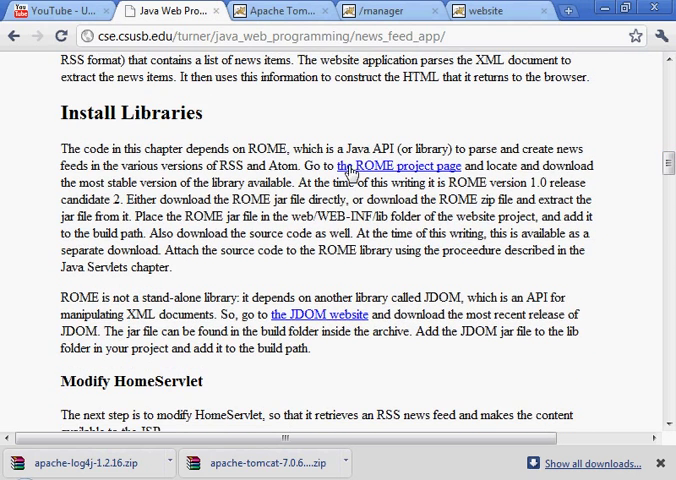
{"action": "mouse_move", "coordinate": [392, 172]}
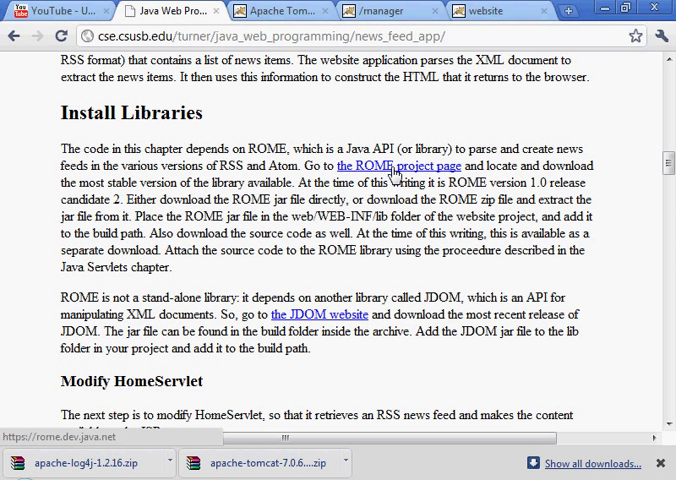
{"action": "mouse_move", "coordinate": [524, 164]}
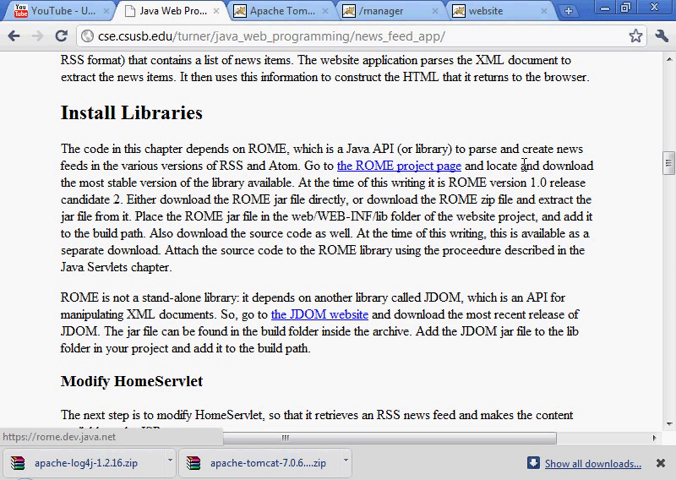
{"action": "double_click", "coordinate": [124, 184]}
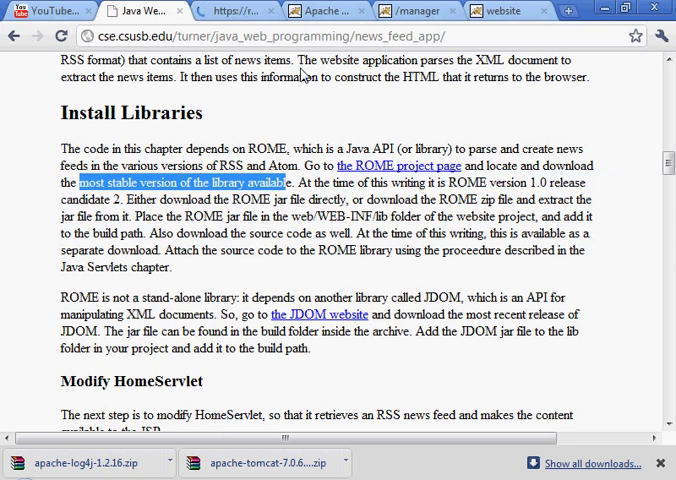
{"action": "left_click", "coordinate": [398, 164]}
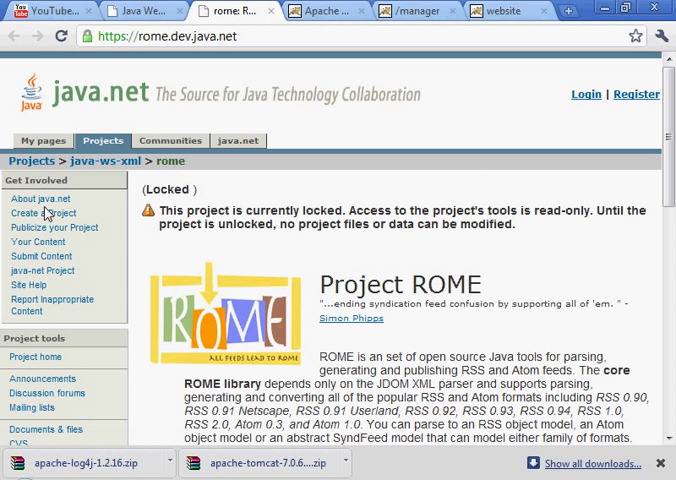
Download rome-1.0.jar and rome-1.0-sources.jar, keeping each file on the download warning.
{"action": "scroll", "scroll_direction": "down", "scroll_amount": 3}
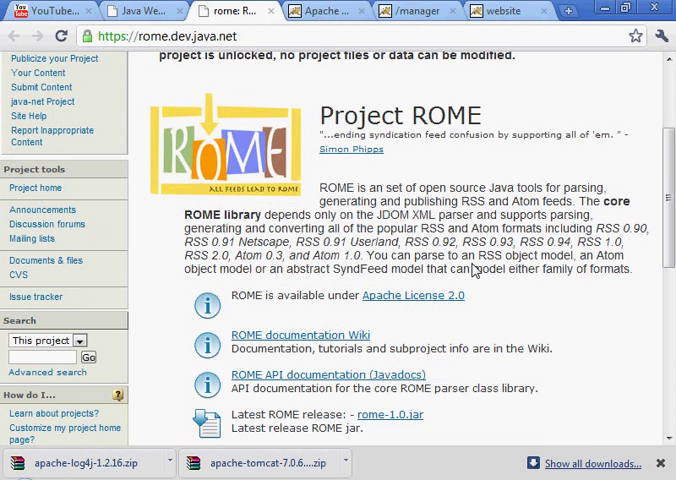
{"action": "scroll", "scroll_direction": "down", "scroll_amount": 3}
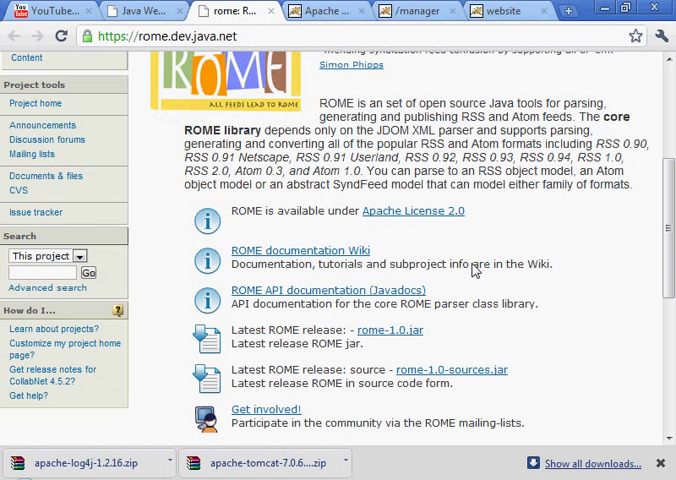
{"action": "mouse_move", "coordinate": [316, 358]}
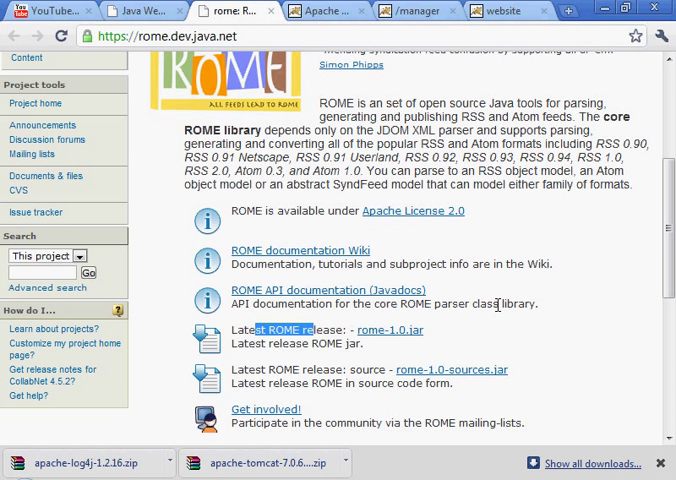
{"action": "mouse_move", "coordinate": [452, 368]}
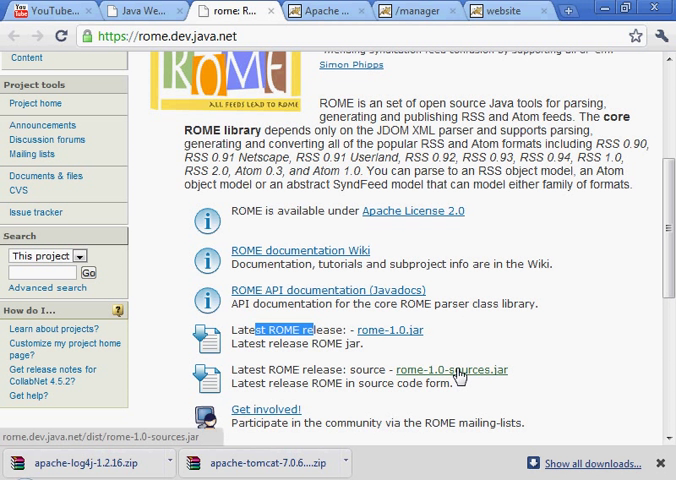
{"action": "mouse_move", "coordinate": [398, 330]}
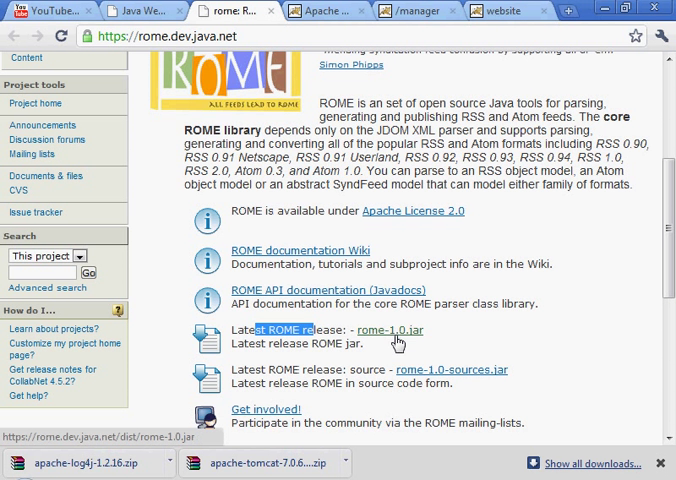
{"action": "left_click", "coordinate": [388, 330]}
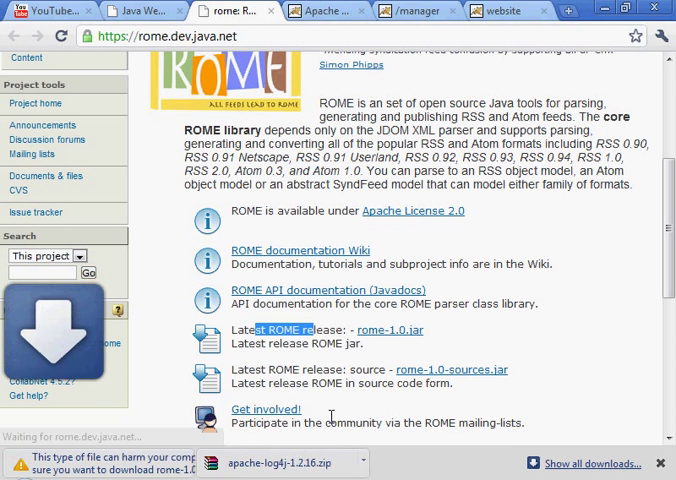
{"action": "left_click", "coordinate": [386, 330]}
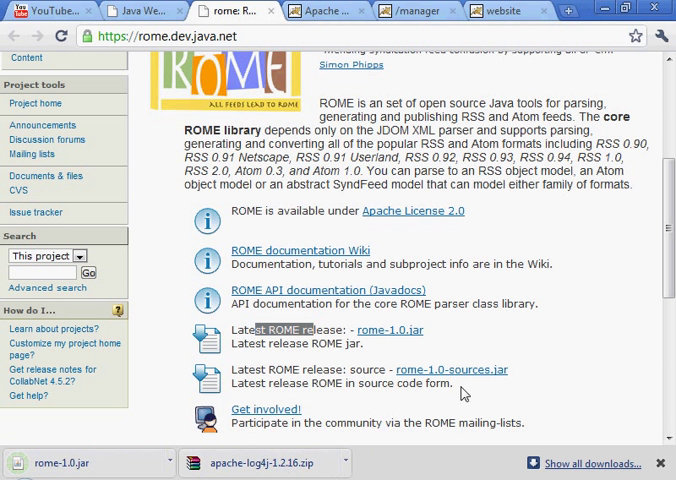
{"action": "left_click", "coordinate": [452, 368]}
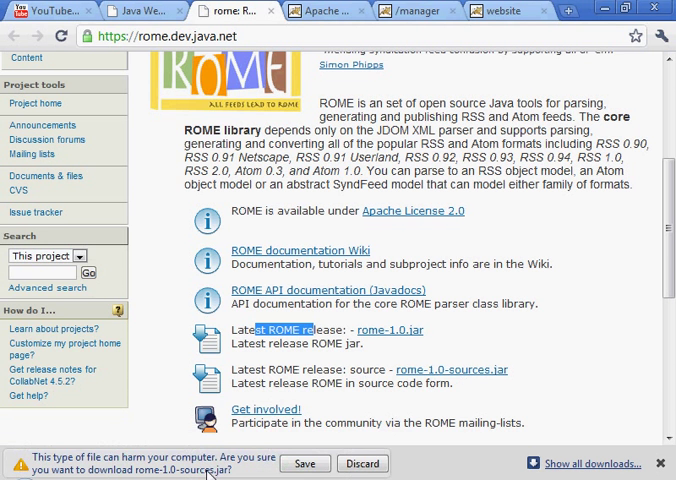
{"action": "left_click", "coordinate": [304, 464]}
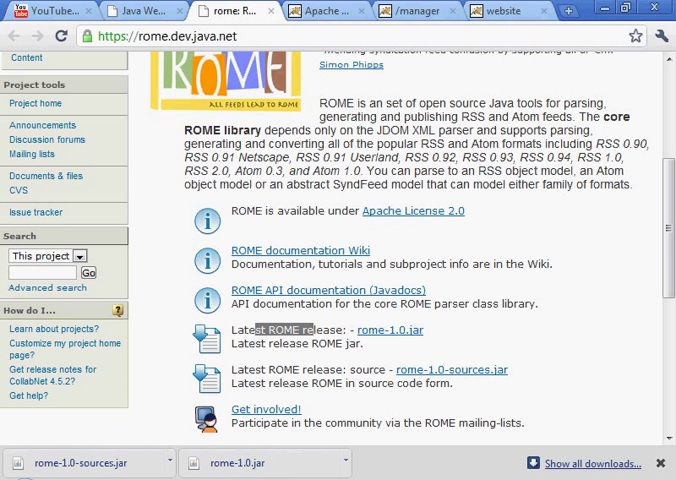
{"action": "mouse_move", "coordinate": [604, 458]}
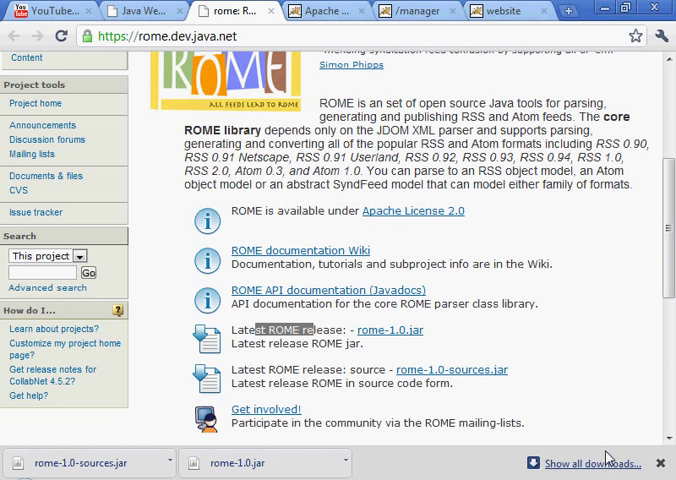
Show all Chrome downloads and reveal rome-1.0-sources.jar in its save folder.
{"action": "left_click", "coordinate": [590, 464]}
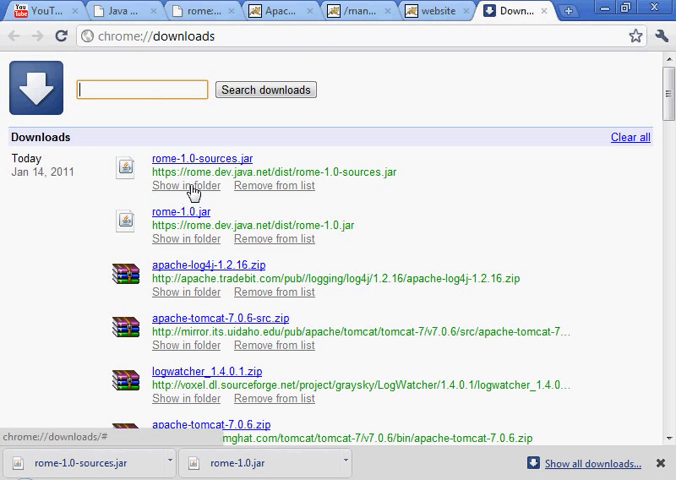
{"action": "left_click", "coordinate": [184, 184]}
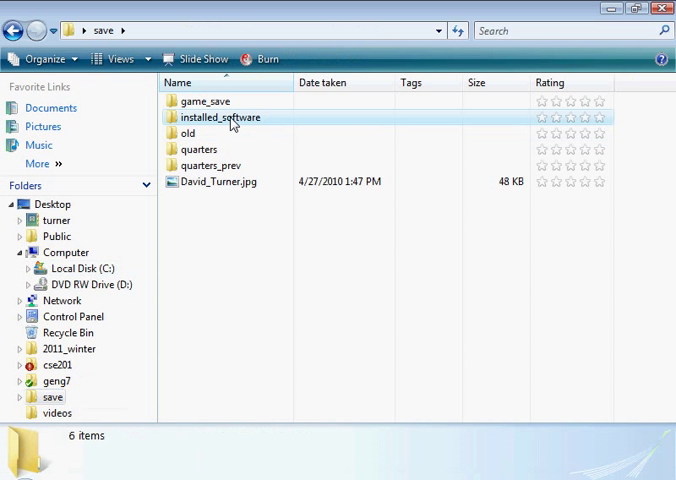
Paste the ROME jars into installed_software/00_java_libraries and copy rome-1.0.jar from there.
{"action": "double_click", "coordinate": [220, 116]}
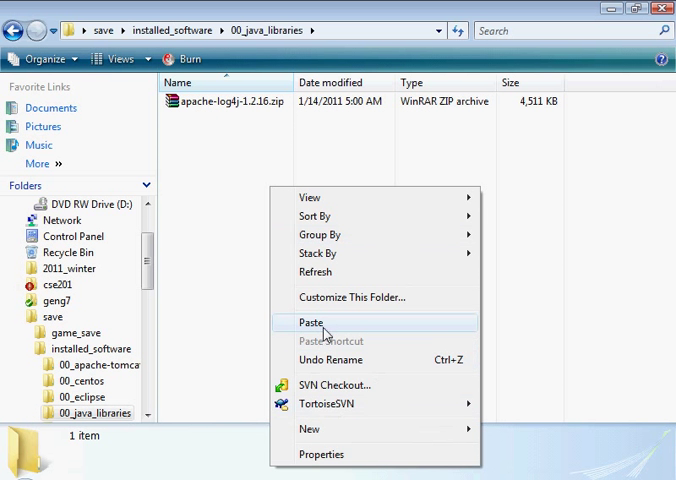
{"action": "left_click", "coordinate": [312, 322]}
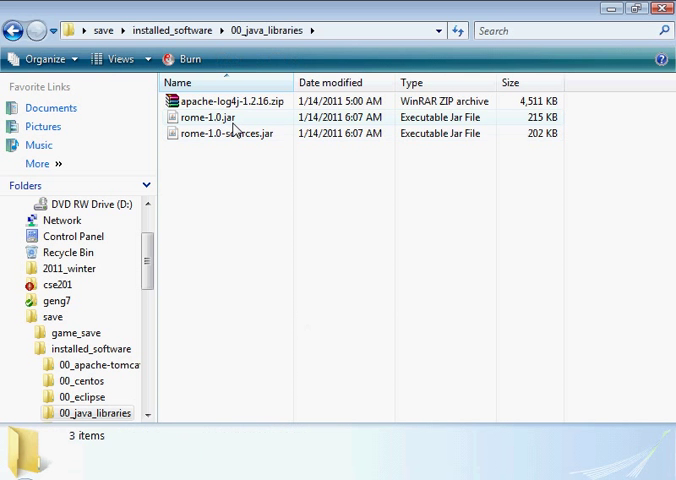
{"action": "left_click", "coordinate": [204, 116]}
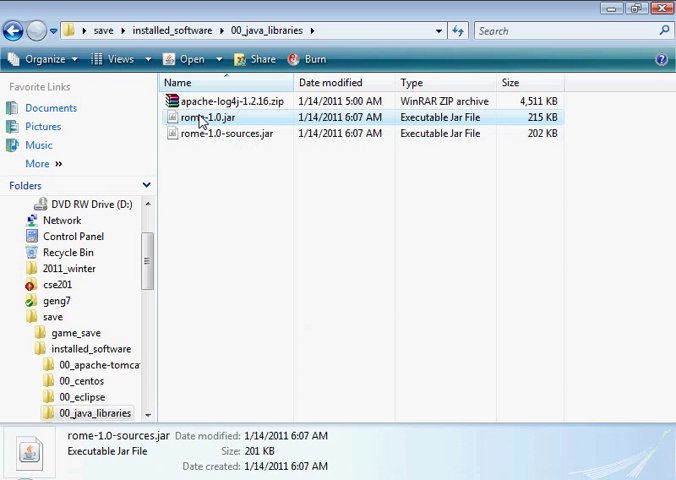
{"action": "left_click", "coordinate": [216, 116]}
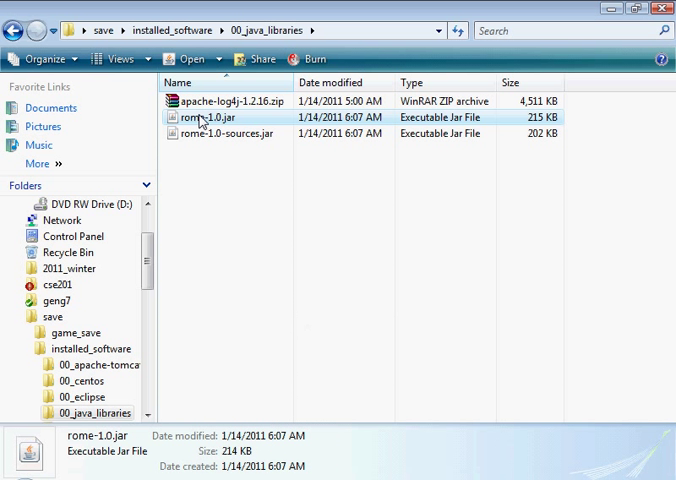
{"action": "right_click", "coordinate": [224, 116]}
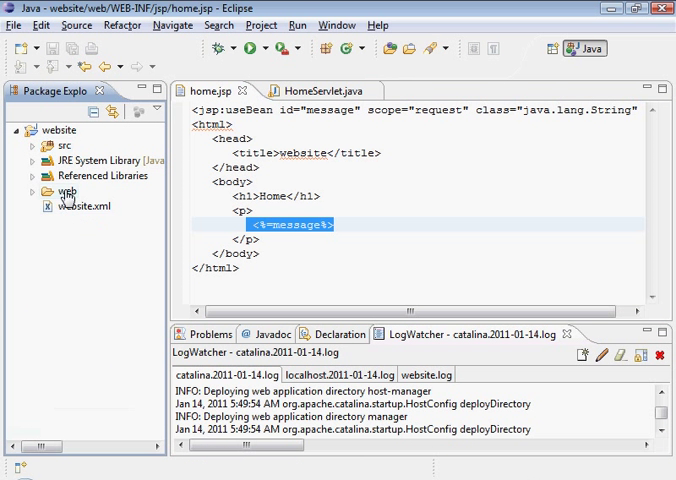
Expand website > web > WEB-INF in Package Explorer to reveal jsp, lib and web.xml.
{"action": "left_click", "coordinate": [36, 192]}
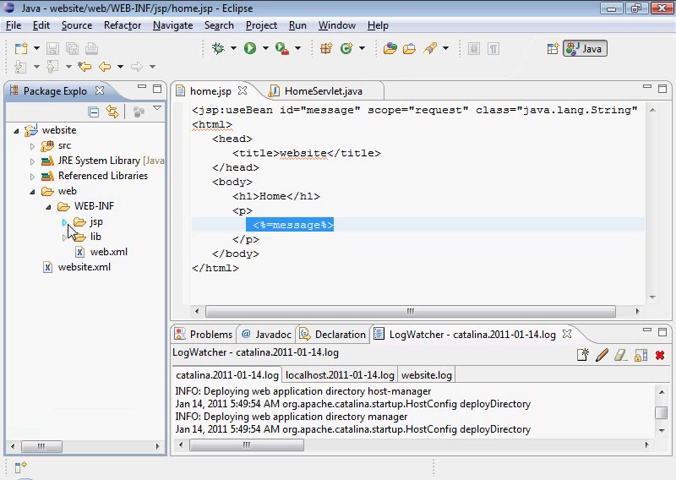
{"action": "left_click", "coordinate": [64, 222]}
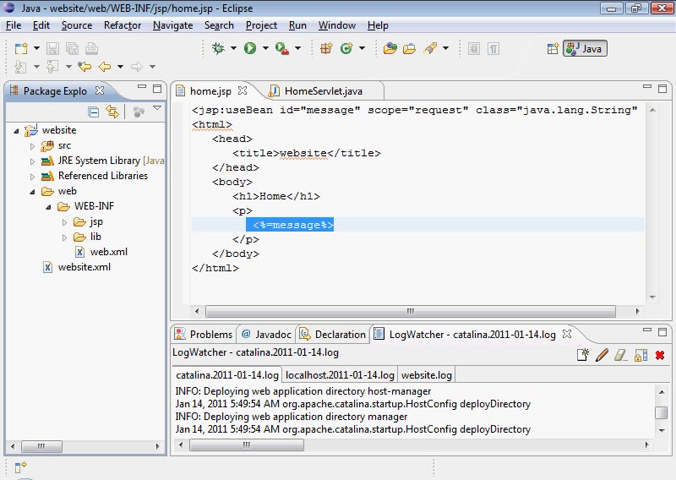
{"action": "left_click", "coordinate": [436, 12]}
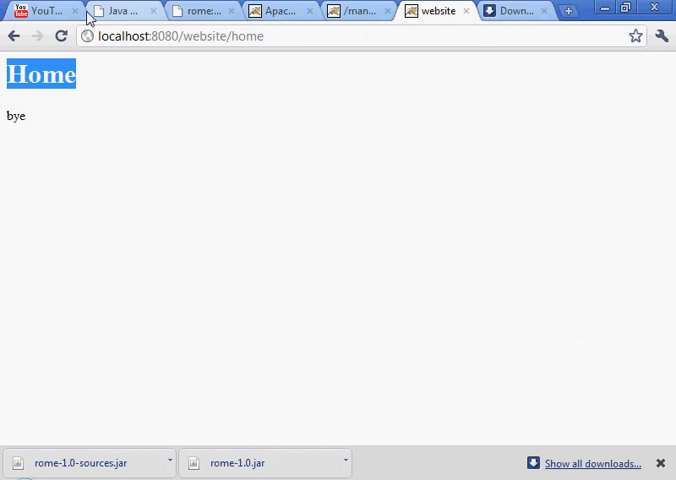
Switch to the news feed tutorial and scroll to its Install Libraries section.
{"action": "left_click", "coordinate": [120, 12]}
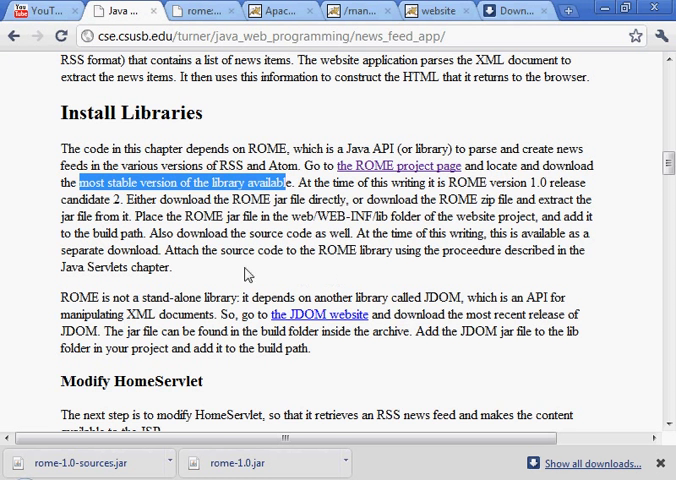
{"action": "scroll", "scroll_direction": "up", "scroll_amount": 3}
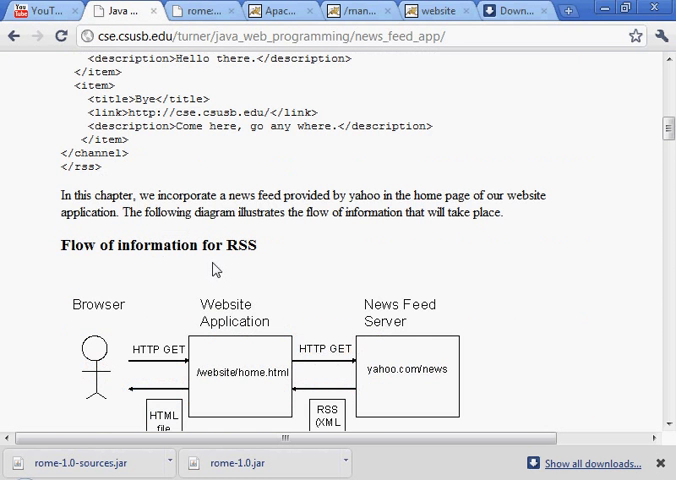
{"action": "scroll", "scroll_direction": "down", "scroll_amount": 3}
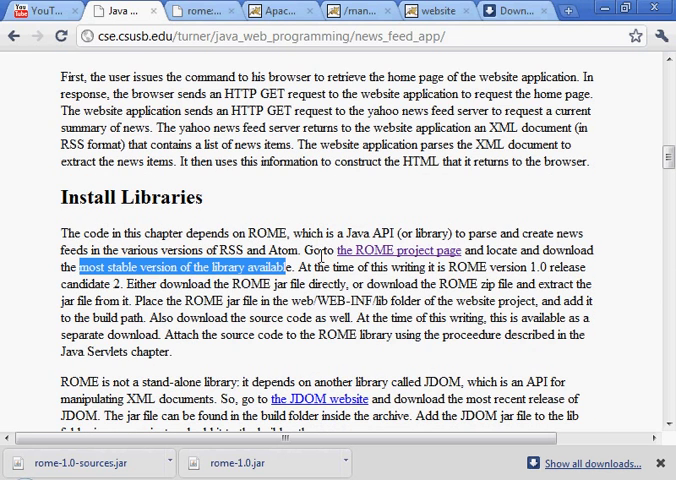
{"action": "scroll", "scroll_direction": "down", "scroll_amount": 3}
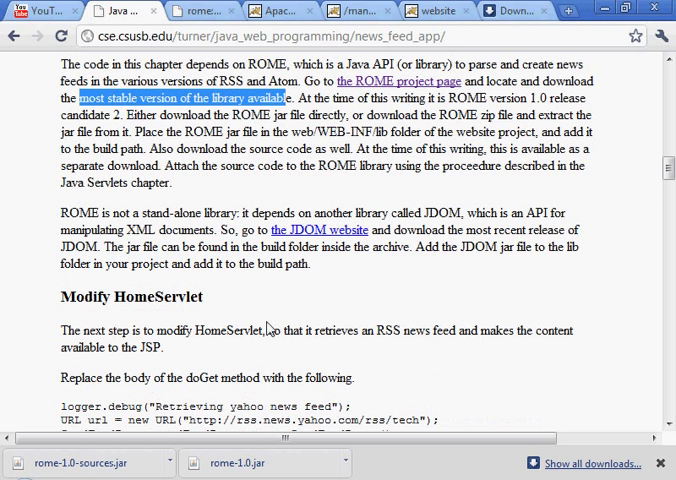
{"action": "mouse_move", "coordinate": [176, 320]}
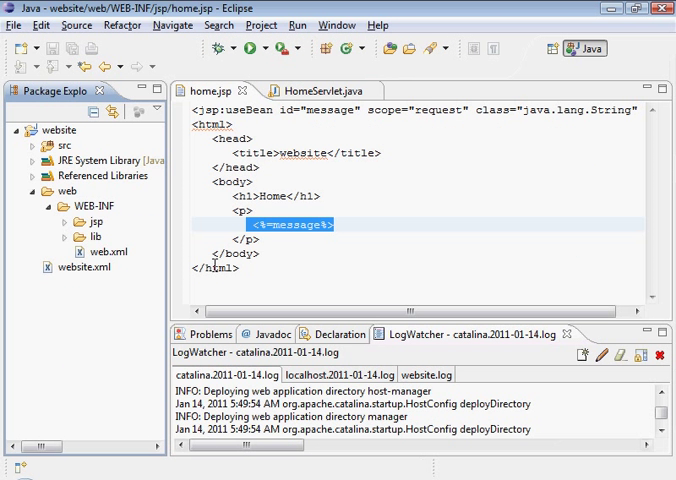
Add rome-1.0.jar from WEB-INF/lib to the website project's build path.
{"action": "left_click", "coordinate": [62, 236]}
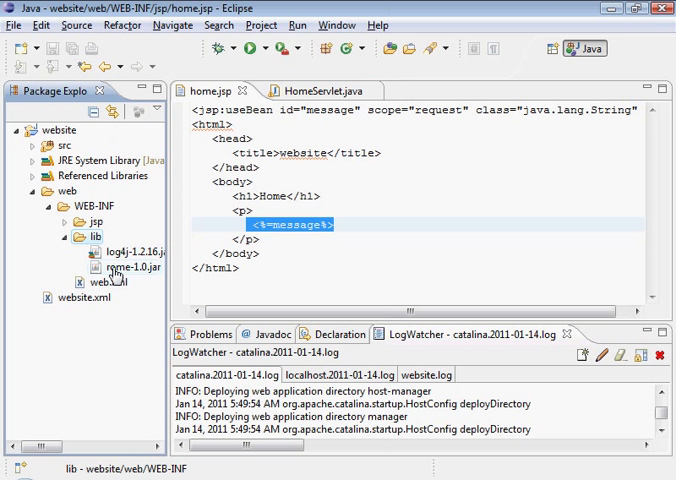
{"action": "right_click", "coordinate": [112, 268]}
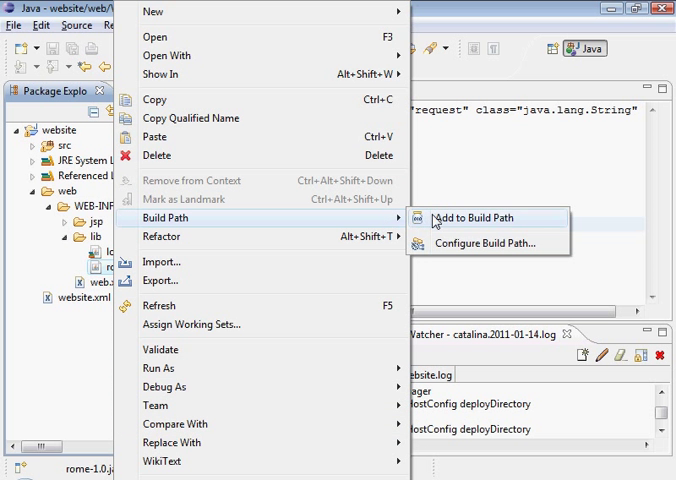
{"action": "left_click", "coordinate": [466, 218]}
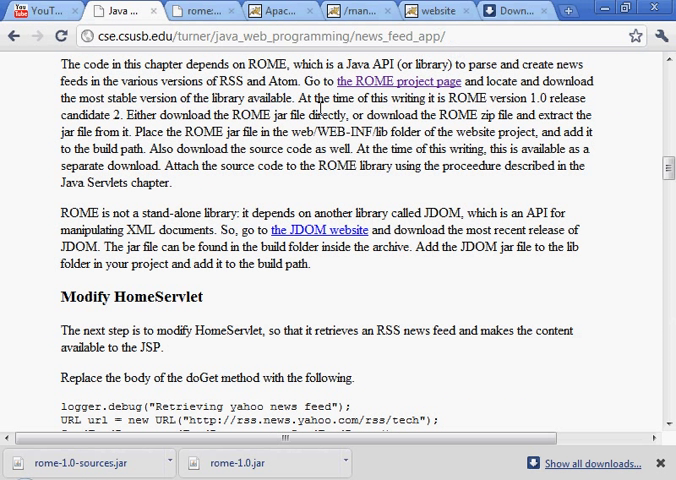
Highlight the tutorial sentence about attaching the ROME source code.
{"action": "left_click_drag", "start_coordinate": [188, 116], "coordinate": [388, 132]}
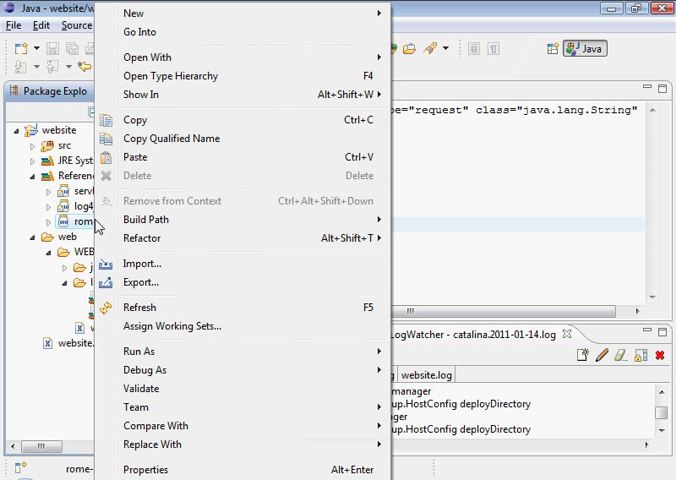
{"action": "mouse_move", "coordinate": [144, 468]}
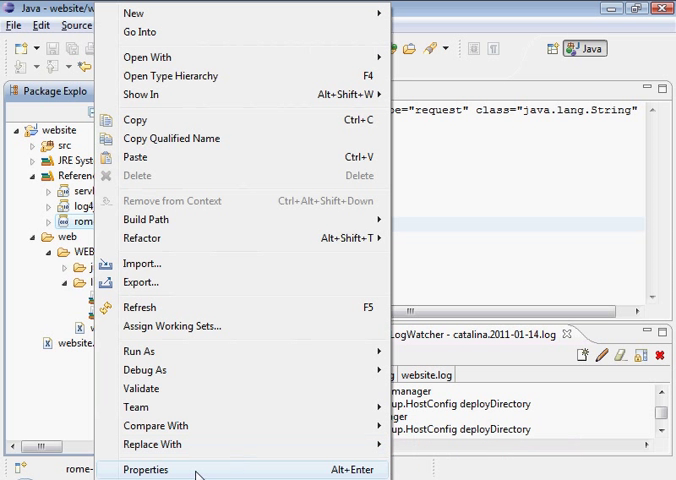
Set rome-1.0-sources.jar from 00_java_libraries as the external source attachment of rome-1.0.jar.
{"action": "left_click", "coordinate": [144, 468]}
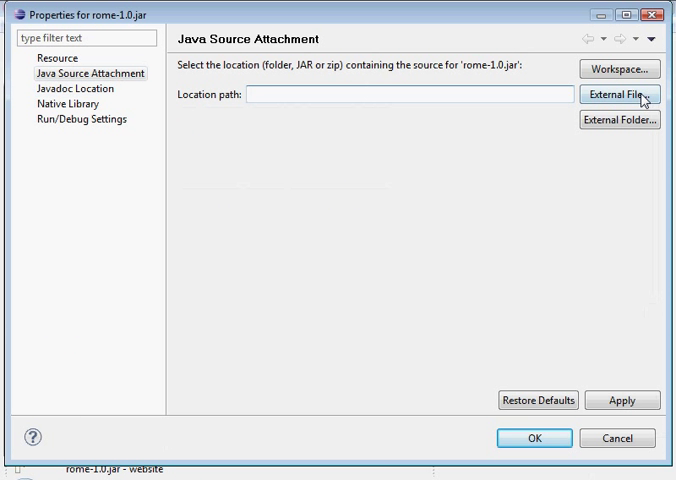
{"action": "left_click", "coordinate": [620, 94]}
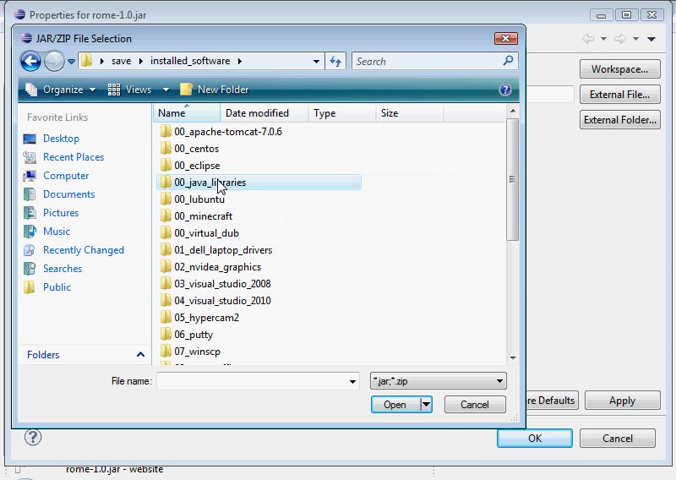
{"action": "double_click", "coordinate": [228, 182]}
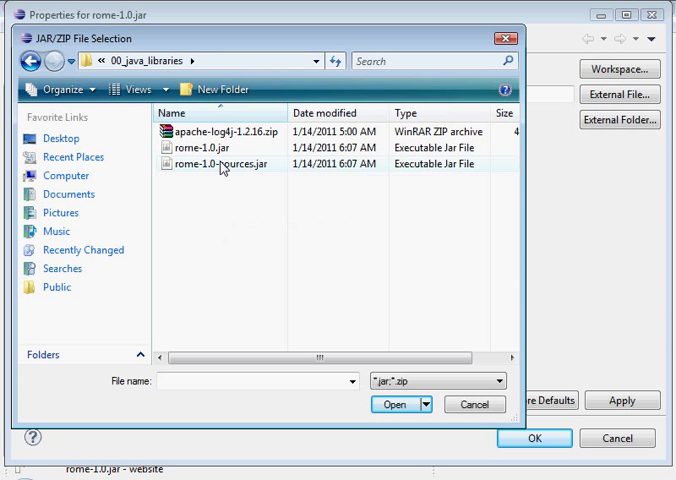
{"action": "left_click", "coordinate": [222, 170]}
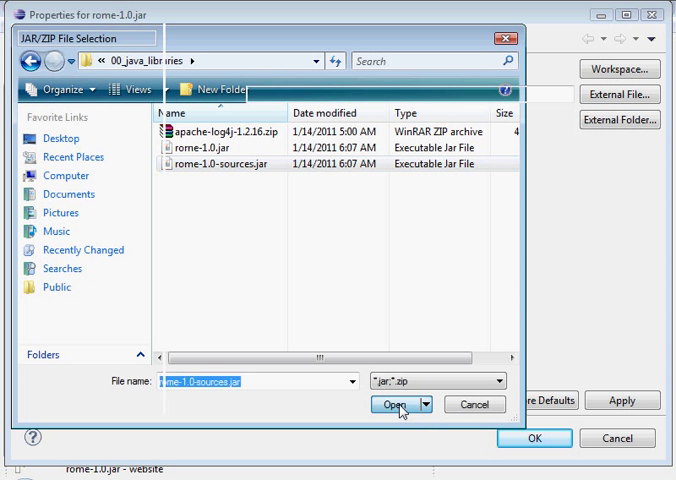
{"action": "left_click", "coordinate": [398, 408]}
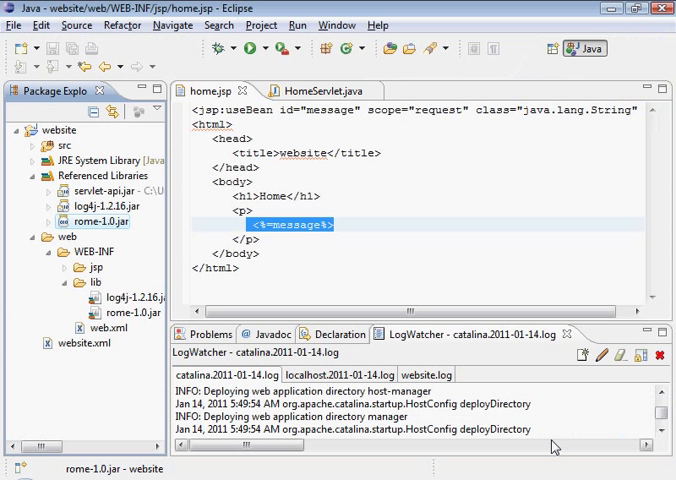
Return to the tutorial's JDOM step and open the JDOM website link in a new tab.
{"action": "left_click", "coordinate": [36, 176]}
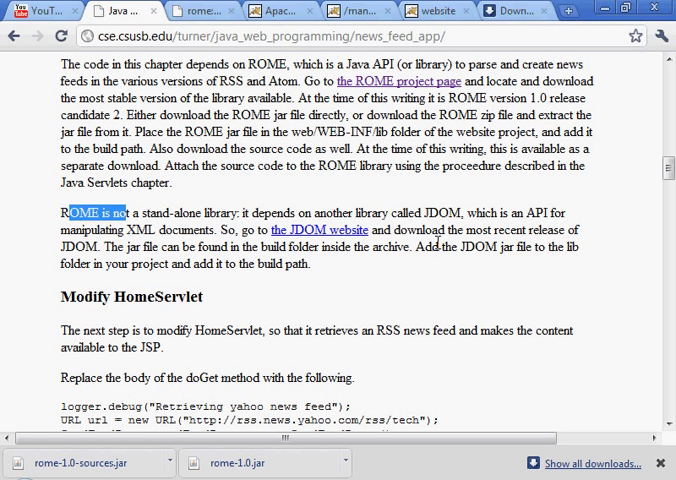
{"action": "mouse_move", "coordinate": [324, 236]}
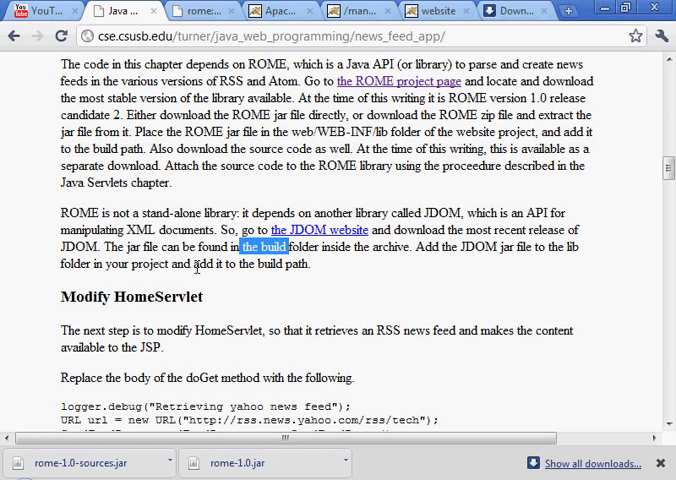
{"action": "left_click_drag", "start_coordinate": [260, 246], "coordinate": [224, 264]}
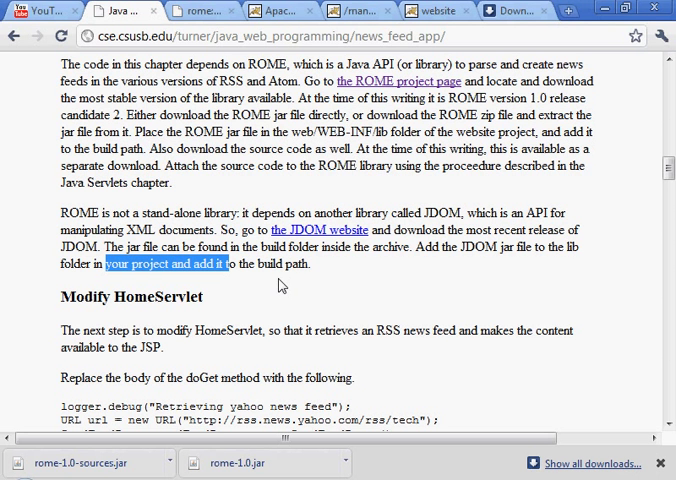
{"action": "right_click", "coordinate": [320, 230]}
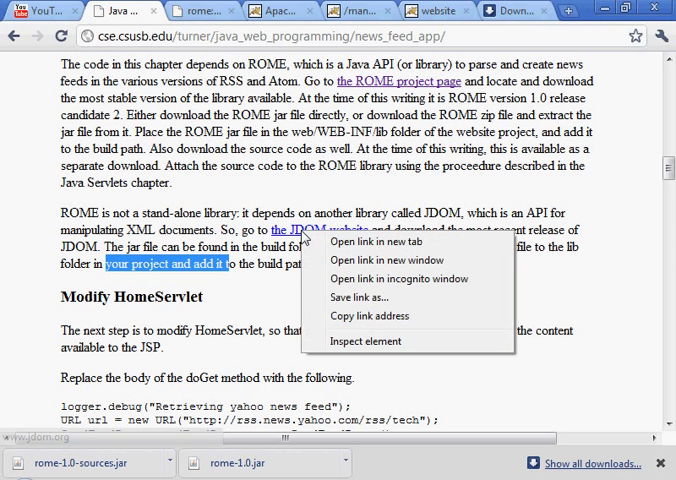
{"action": "left_click", "coordinate": [368, 240]}
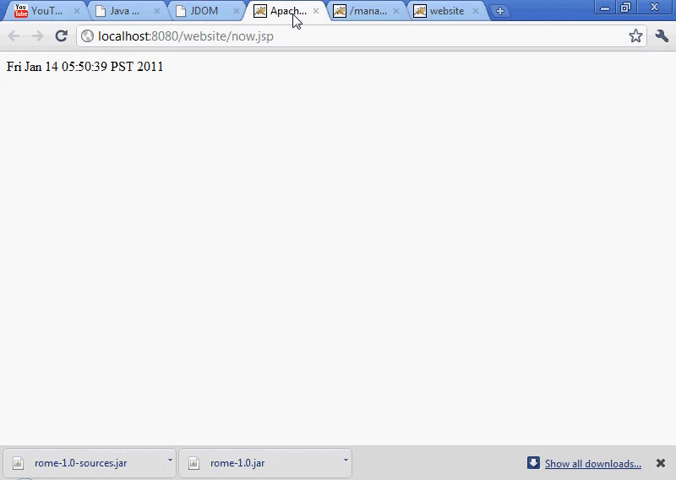
Download jdom-1.1.1.zip from jdom.org's /dist/binary index and return to the tutorial tab.
{"action": "left_click", "coordinate": [316, 12]}
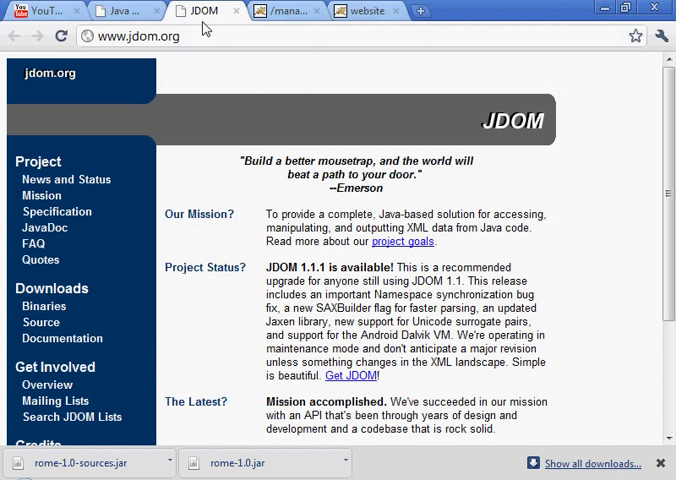
{"action": "mouse_move", "coordinate": [32, 244]}
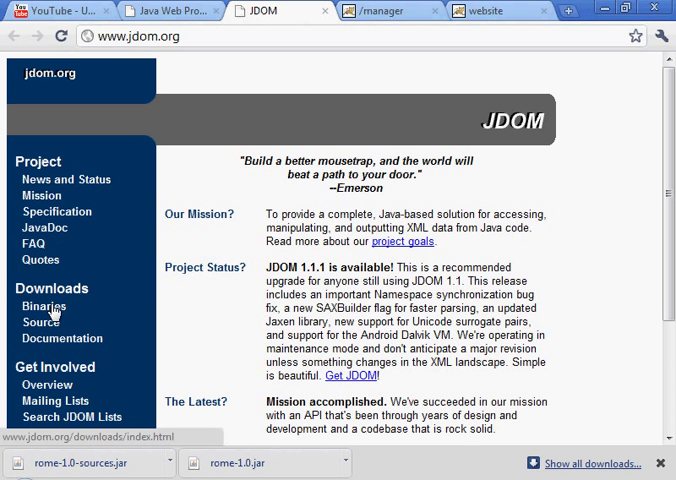
{"action": "left_click", "coordinate": [44, 304]}
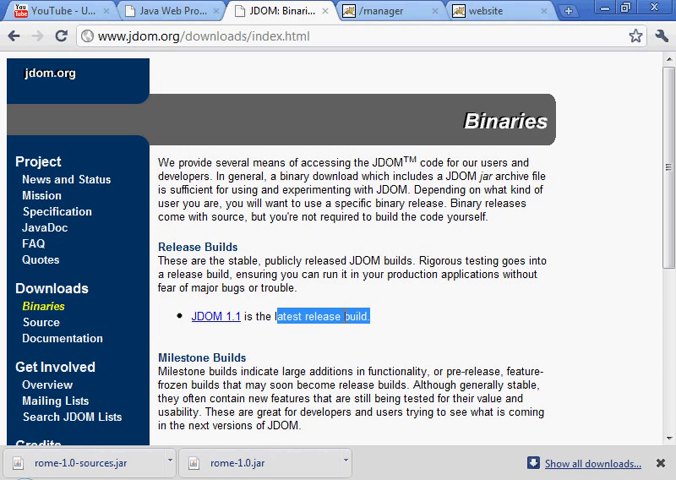
{"action": "left_click", "coordinate": [214, 316]}
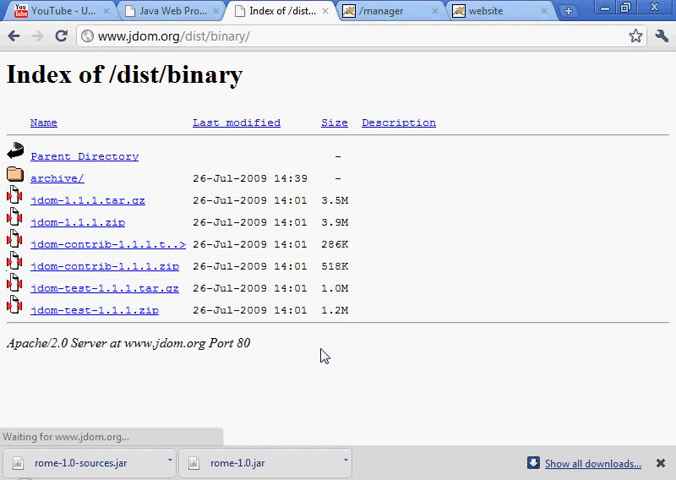
{"action": "mouse_move", "coordinate": [104, 244]}
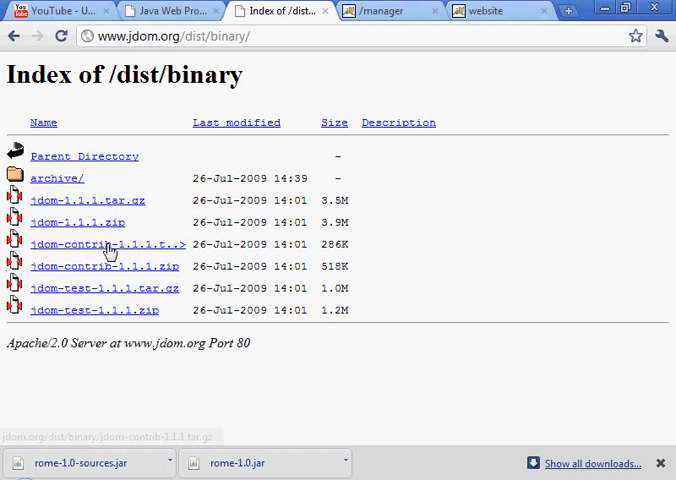
{"action": "mouse_move", "coordinate": [272, 306]}
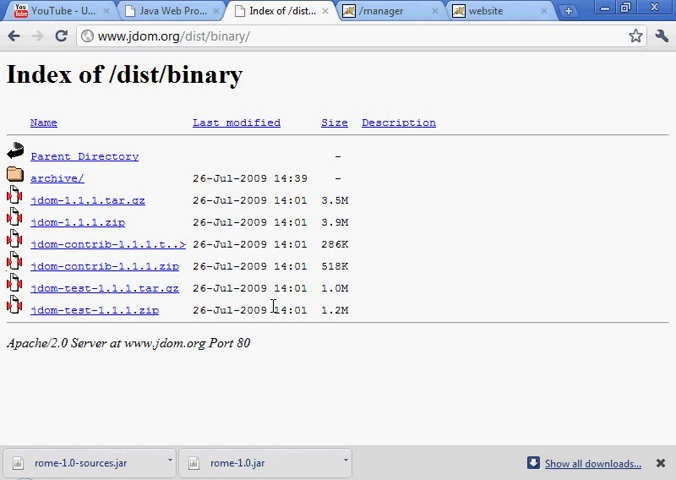
{"action": "mouse_move", "coordinate": [192, 192]}
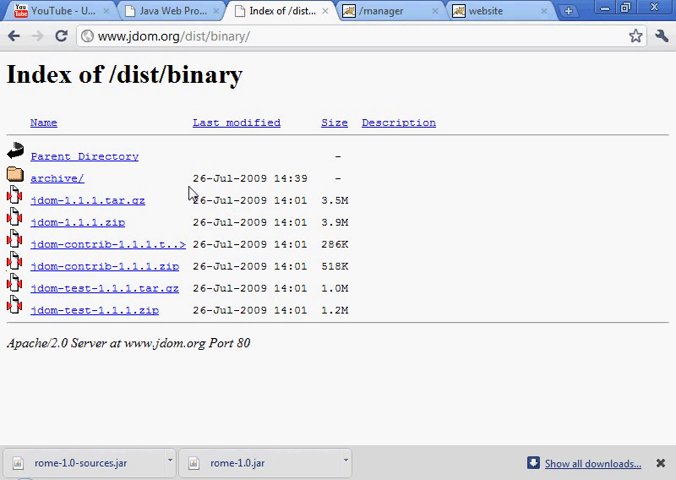
{"action": "mouse_move", "coordinate": [148, 224]}
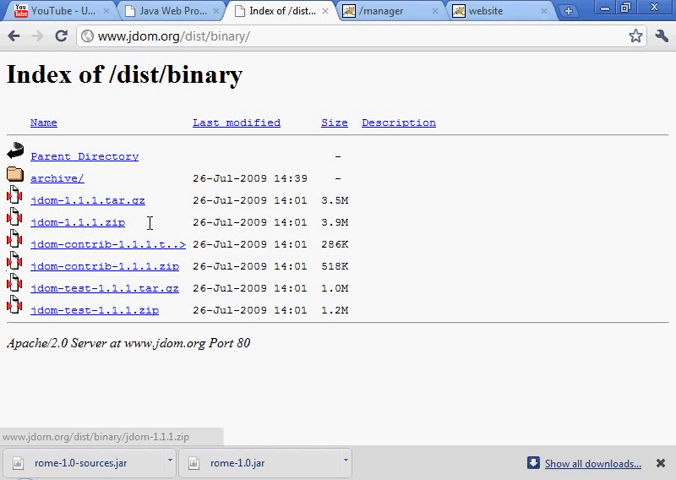
{"action": "left_click", "coordinate": [76, 222]}
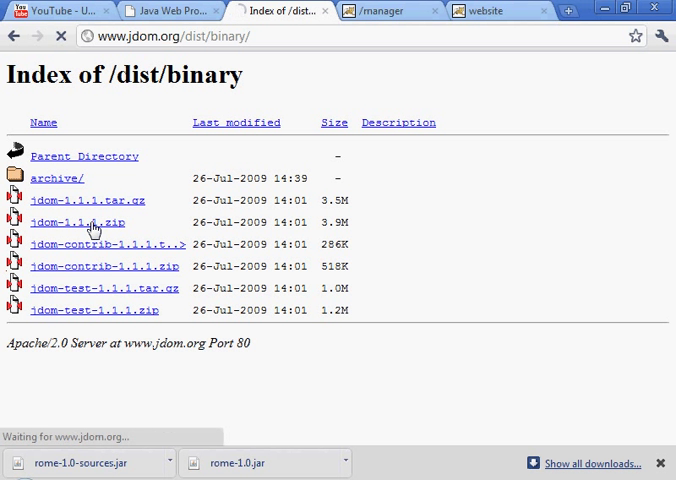
{"action": "left_click", "coordinate": [76, 222]}
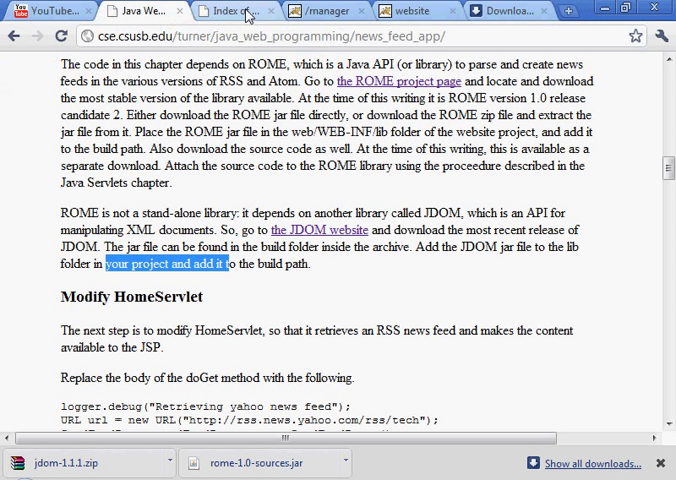
Browse from JDOM Binaries to the Source page and reach the Release Source Drops with jdom-1.1.1.zip.
{"action": "left_click", "coordinate": [320, 230]}
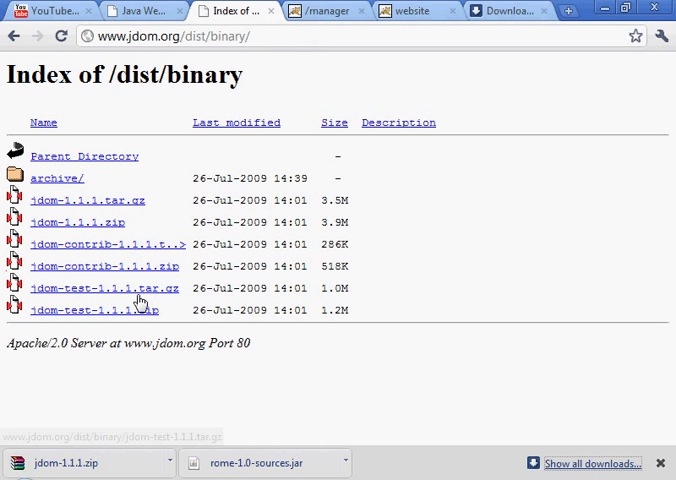
{"action": "mouse_move", "coordinate": [14, 36]}
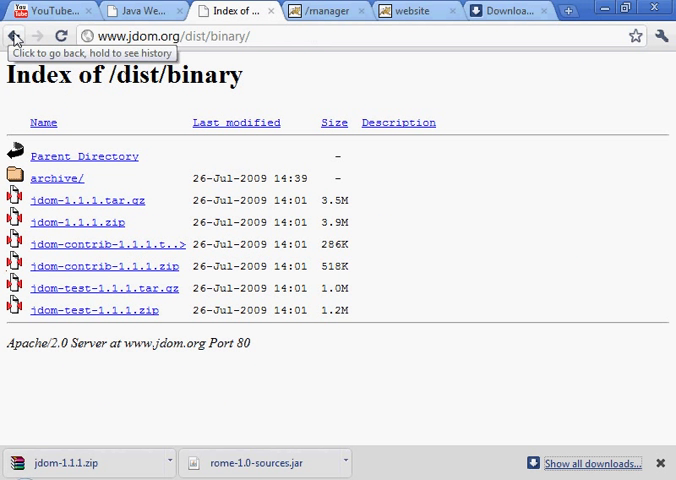
{"action": "left_click", "coordinate": [14, 36]}
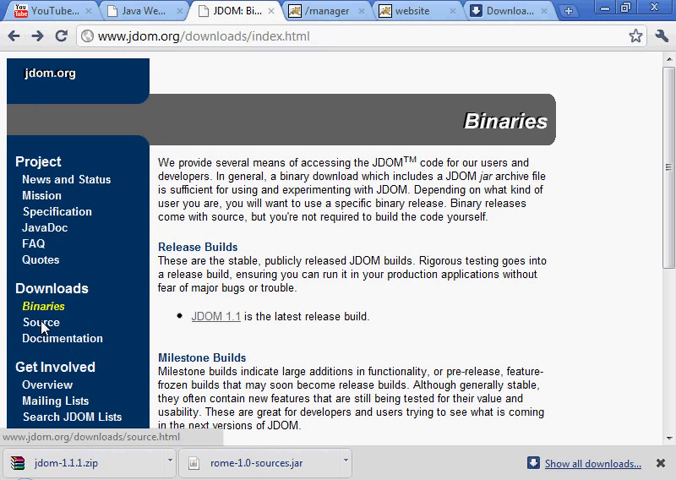
{"action": "left_click", "coordinate": [40, 322]}
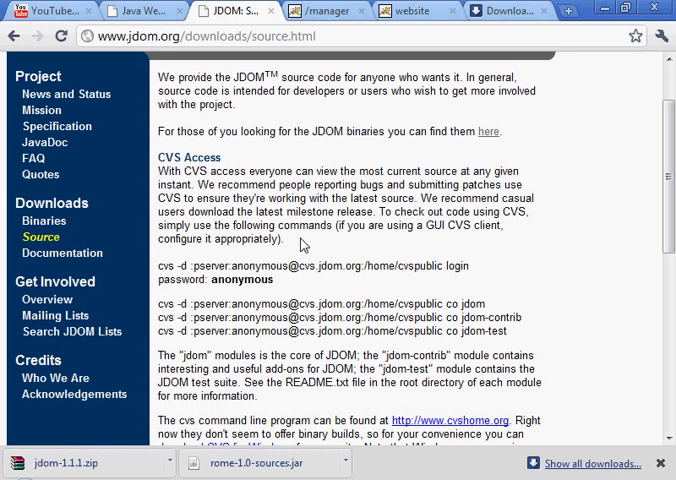
{"action": "scroll", "scroll_direction": "down", "scroll_amount": 3}
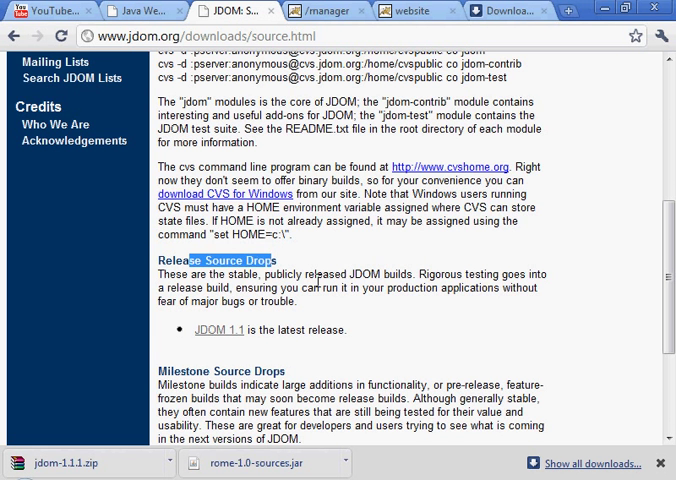
{"action": "scroll", "scroll_direction": "down", "scroll_amount": 3}
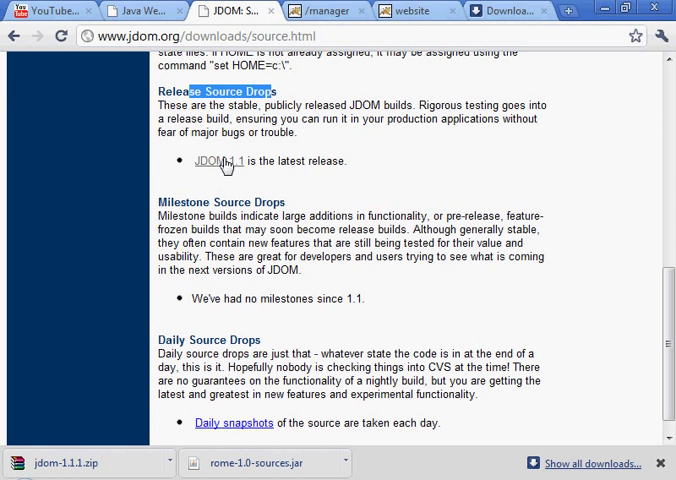
{"action": "left_click", "coordinate": [204, 160]}
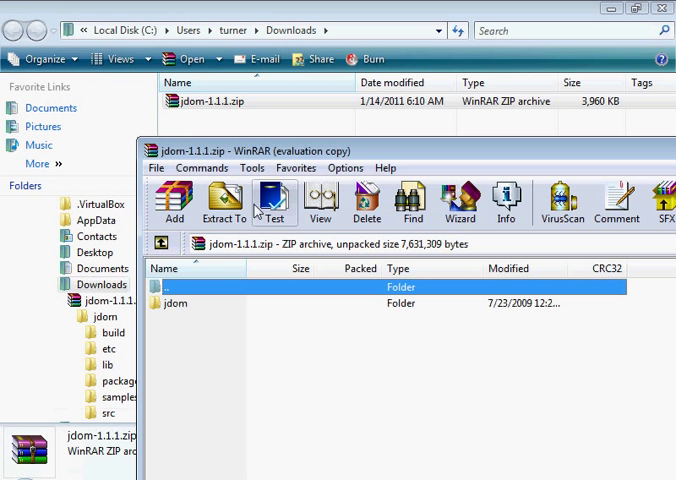
Extract jdom-1.1.1.zip into Downloads and locate jdom.jar in jdom\build.
{"action": "double_click", "coordinate": [172, 304]}
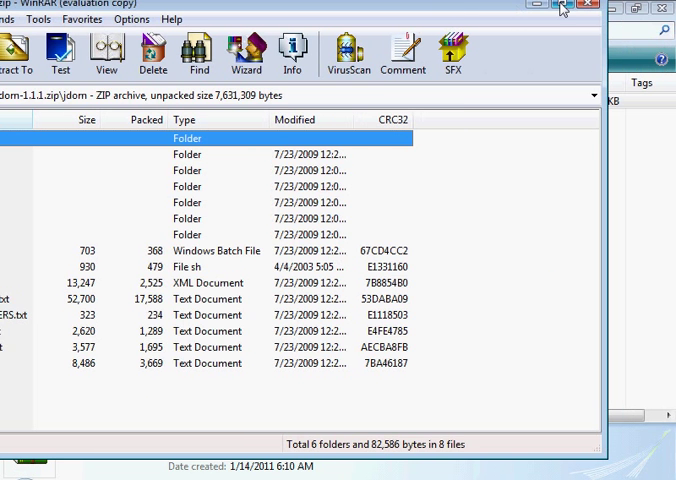
{"action": "right_click", "coordinate": [210, 100]}
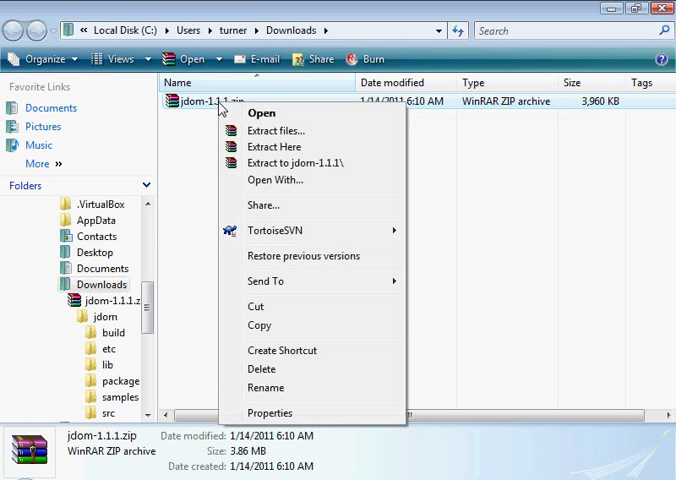
{"action": "left_click", "coordinate": [278, 148]}
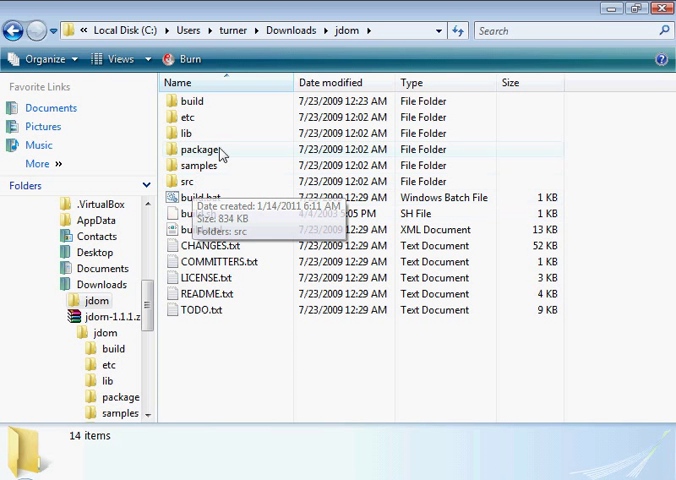
{"action": "mouse_move", "coordinate": [244, 272]}
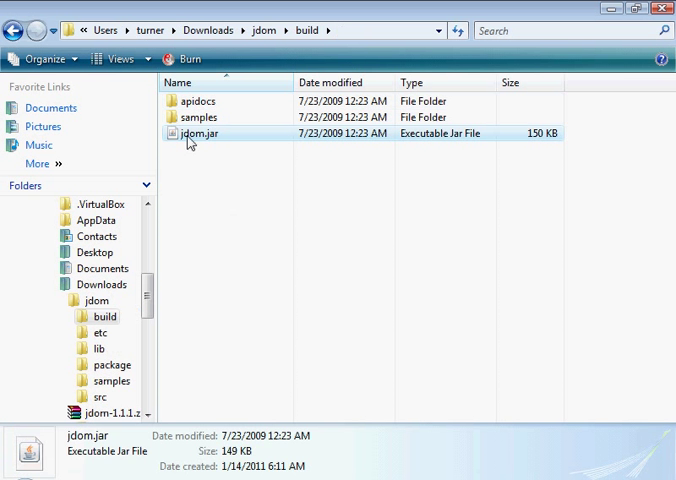
{"action": "right_click", "coordinate": [190, 132]}
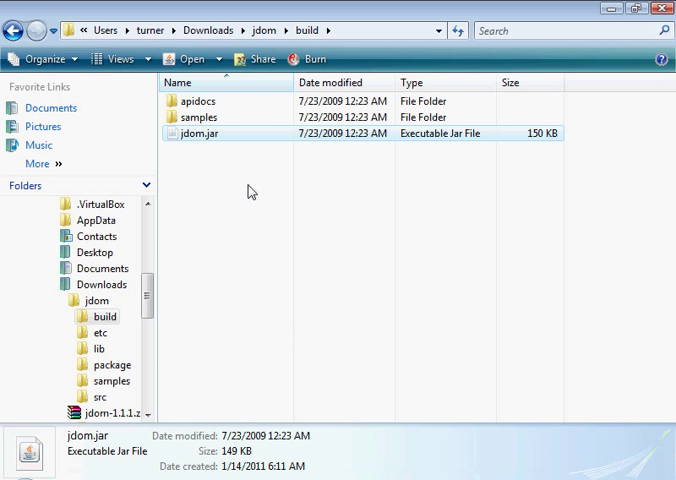
{"action": "right_click", "coordinate": [198, 132]}
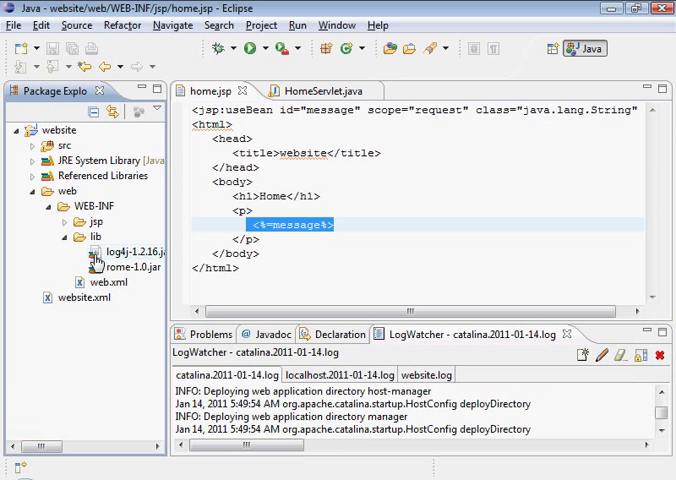
Inspect the website project's WEB-INF/lib jars before returning to the jdom build folder.
{"action": "right_click", "coordinate": [80, 240]}
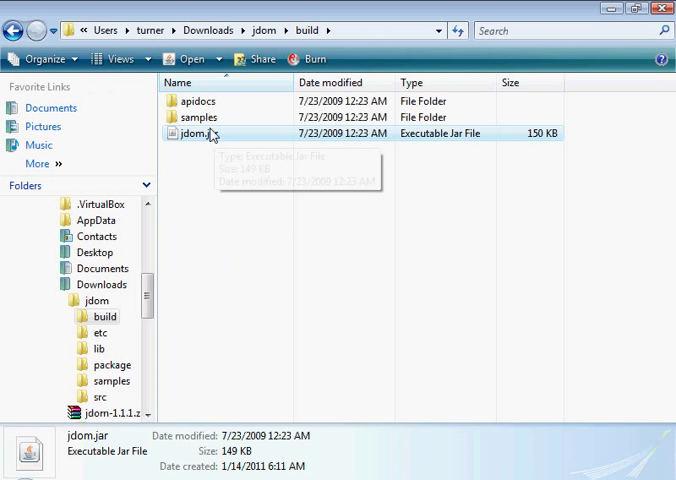
{"action": "mouse_move", "coordinate": [304, 58]}
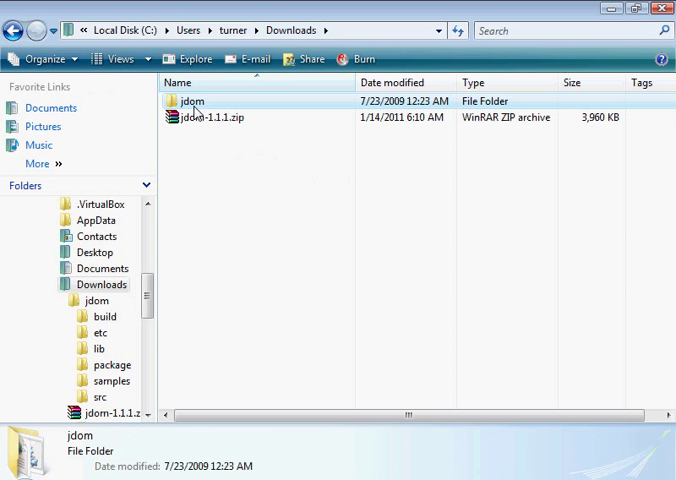
Copy jdom-1.1.1.zip into save\installed_software\00_java_libraries.
{"action": "right_click", "coordinate": [194, 100]}
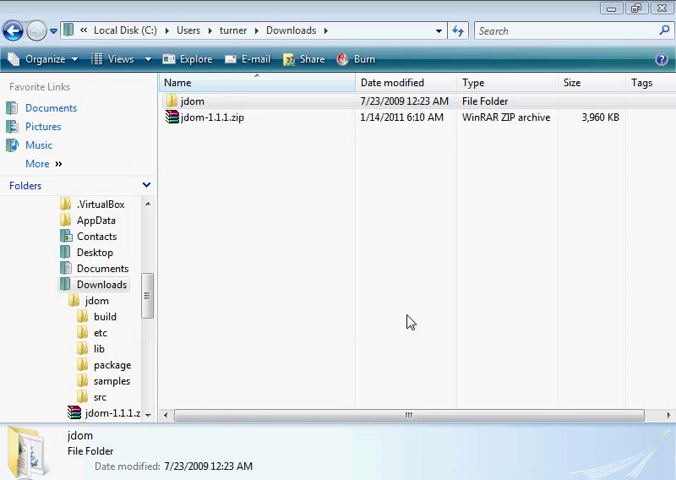
{"action": "right_click", "coordinate": [230, 116]}
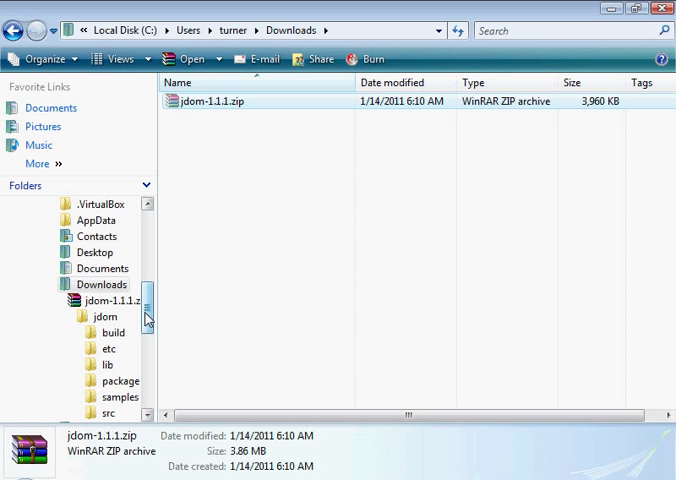
{"action": "scroll", "scroll_direction": "down", "scroll_amount": 3}
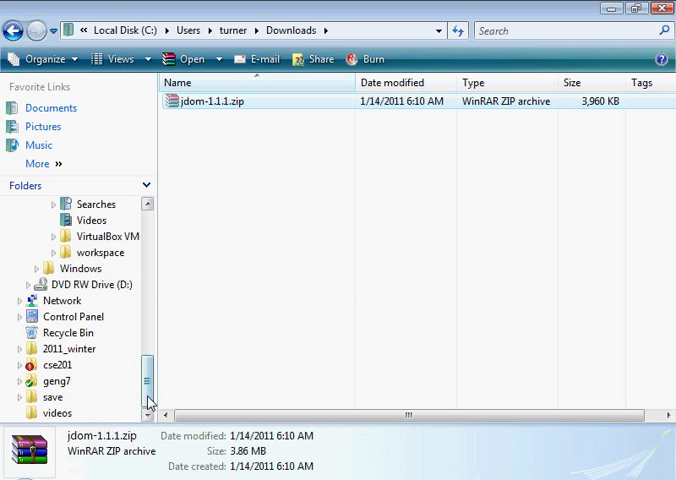
{"action": "scroll", "scroll_direction": "up", "scroll_amount": 3}
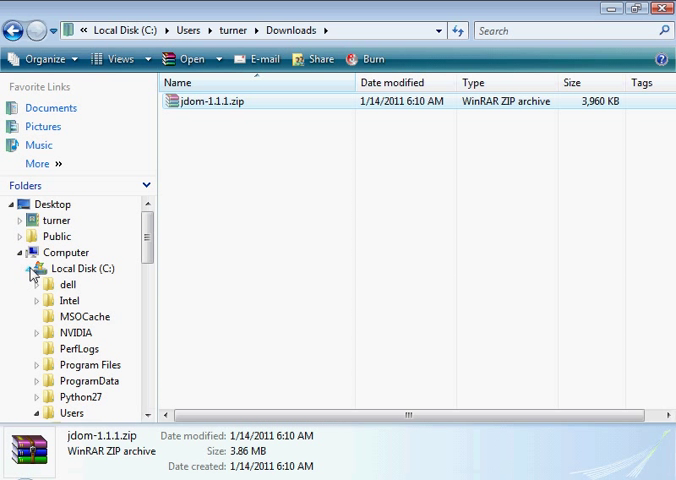
{"action": "left_click", "coordinate": [52, 204]}
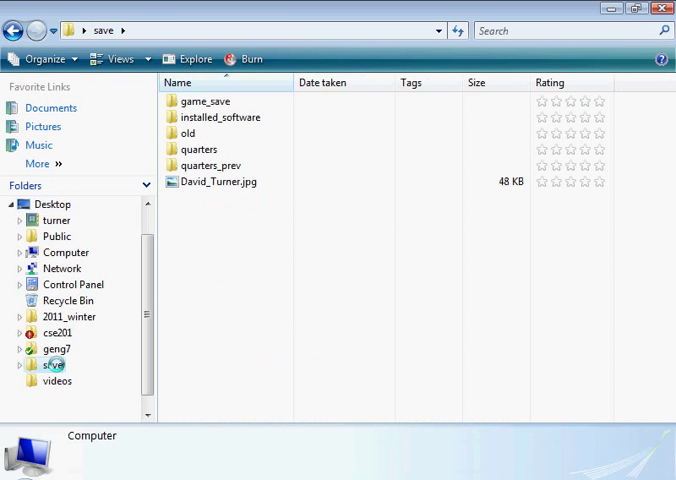
{"action": "double_click", "coordinate": [216, 116]}
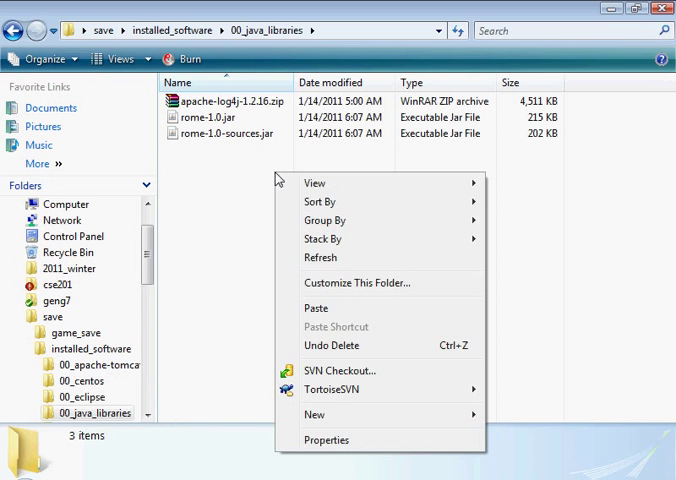
{"action": "left_click", "coordinate": [316, 308]}
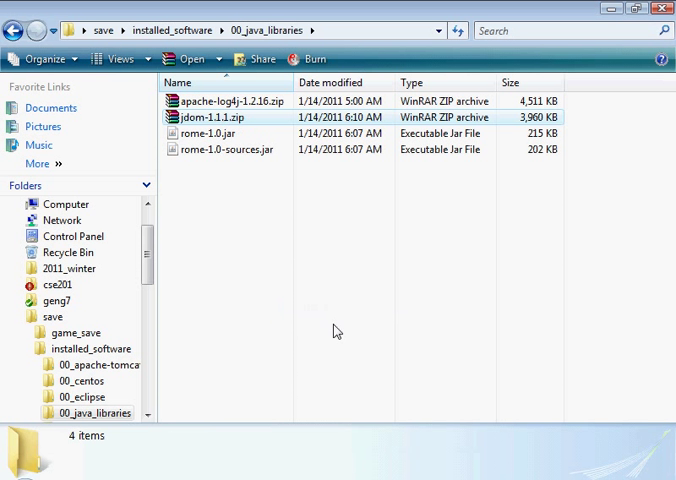
Delete rome-1.0.jar to the Recycle Bin and dismiss the failed launch of rome-1.0-sources.jar.
{"action": "left_click", "coordinate": [224, 134]}
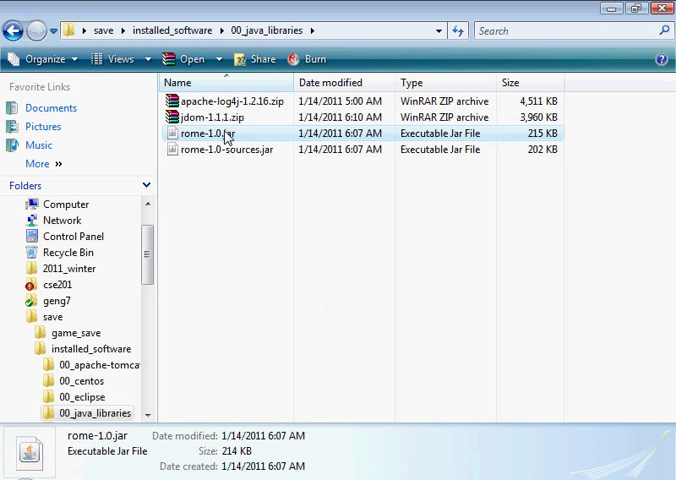
{"action": "key", "text": "Delete"}
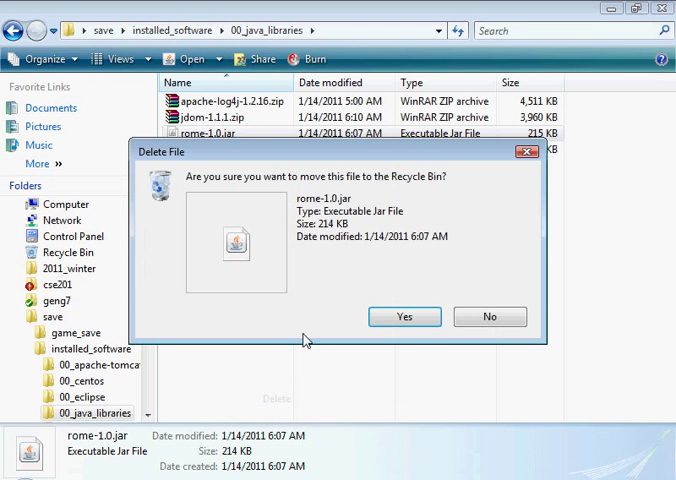
{"action": "left_click", "coordinate": [404, 316]}
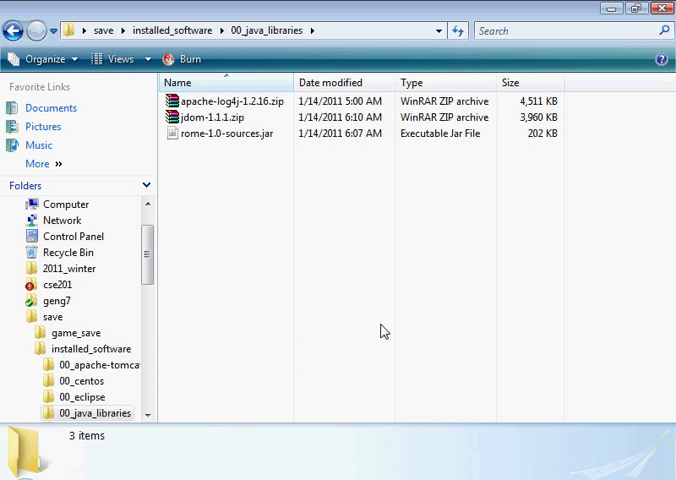
{"action": "mouse_move", "coordinate": [318, 248]}
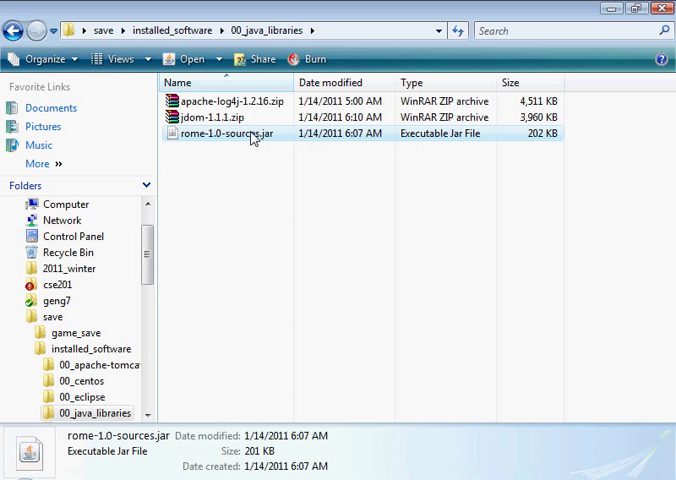
{"action": "mouse_move", "coordinate": [250, 136]}
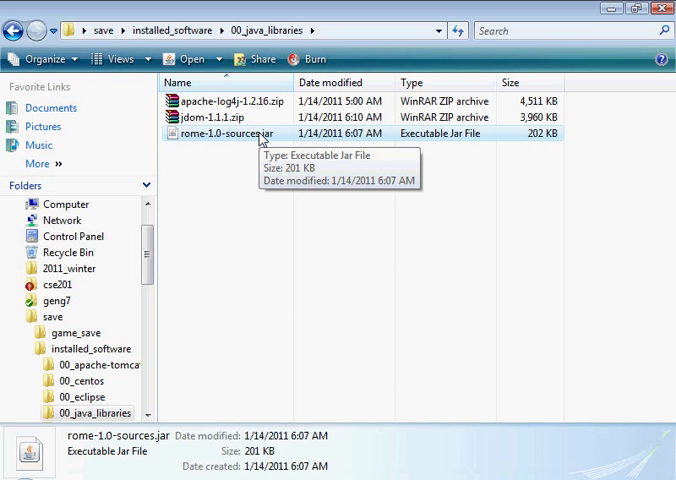
{"action": "double_click", "coordinate": [222, 132]}
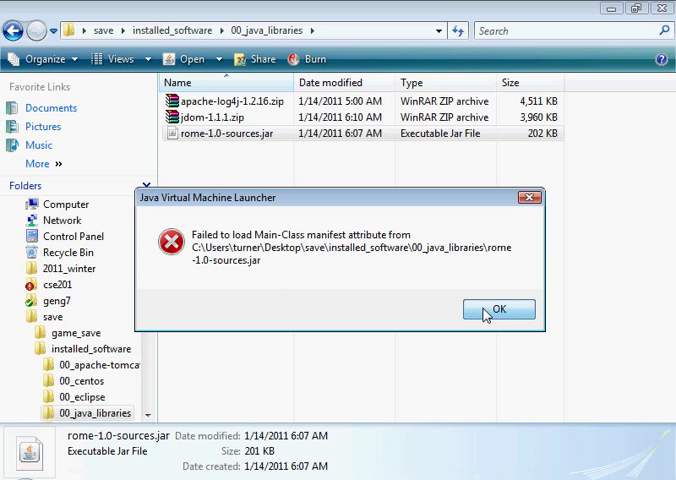
{"action": "left_click", "coordinate": [496, 308]}
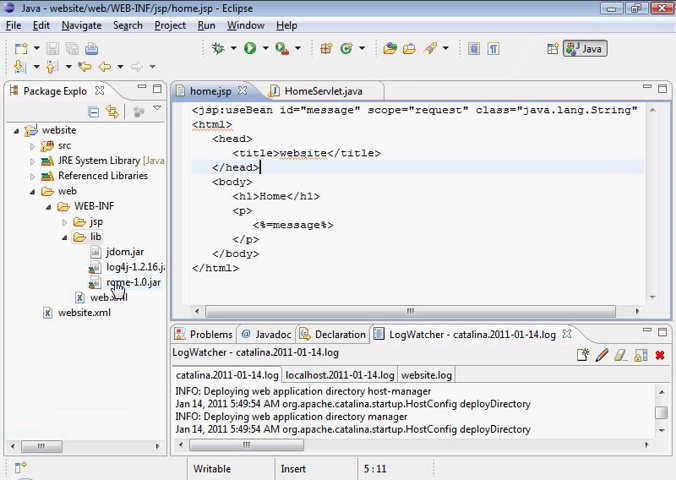
Bring up the Java Source Attachment properties for the referenced jdom.jar library.
{"action": "left_click", "coordinate": [128, 282]}
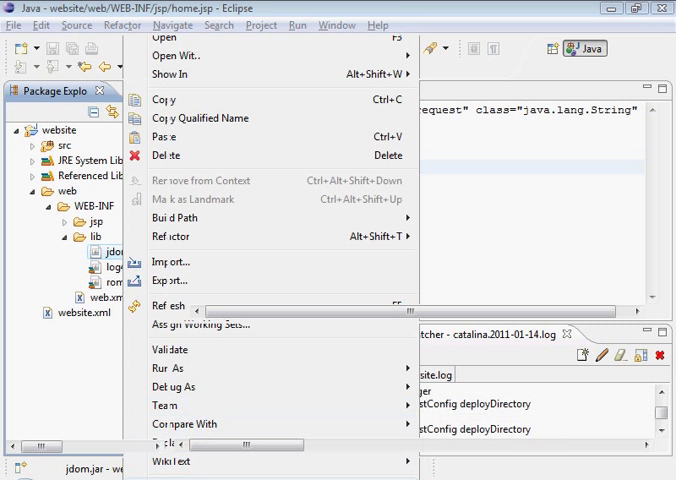
{"action": "left_click", "coordinate": [170, 444]}
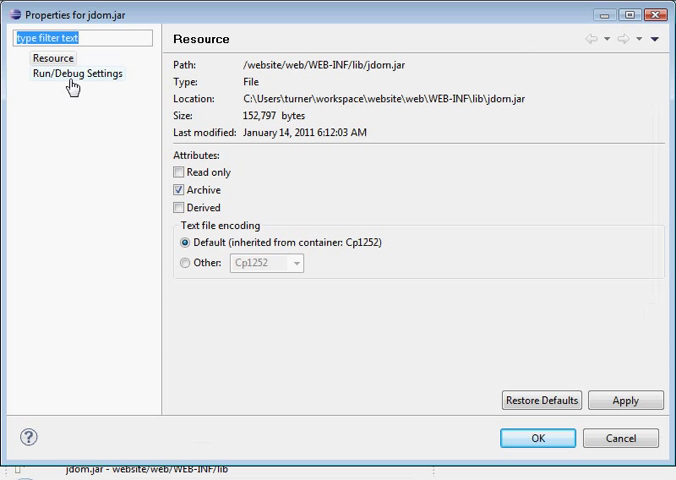
{"action": "left_click", "coordinate": [536, 438]}
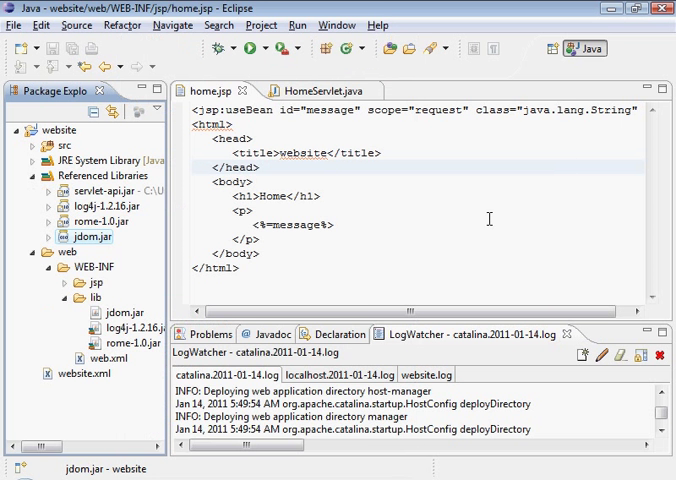
{"action": "right_click", "coordinate": [84, 236]}
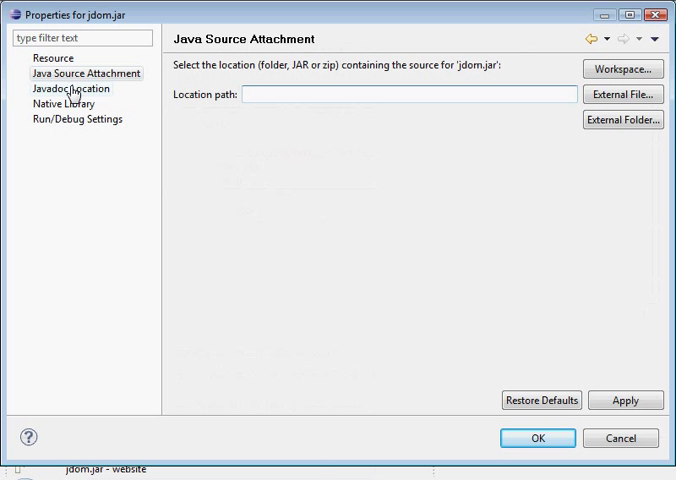
Attach jdom-1.1.1.zip as the external source file for jdom.jar and save.
{"action": "left_click", "coordinate": [620, 120]}
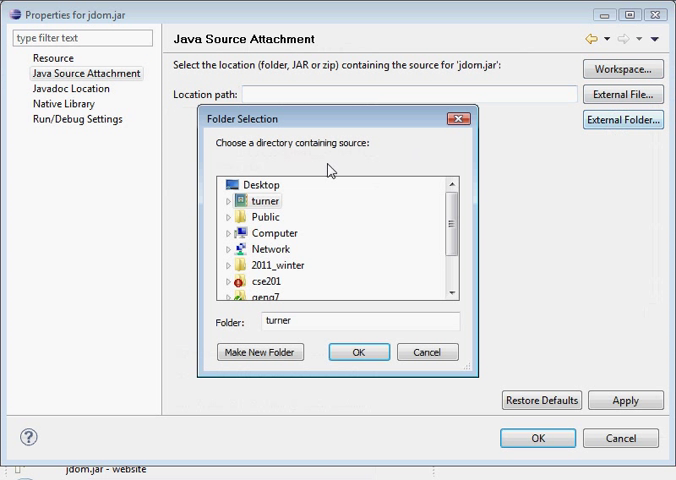
{"action": "left_click", "coordinate": [426, 352]}
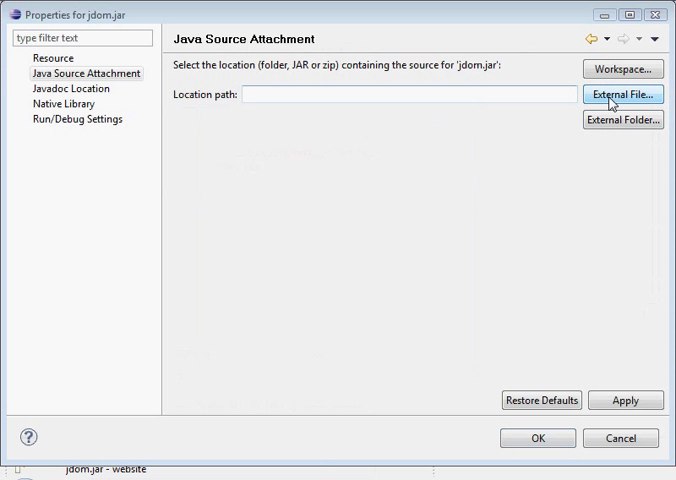
{"action": "left_click", "coordinate": [620, 94]}
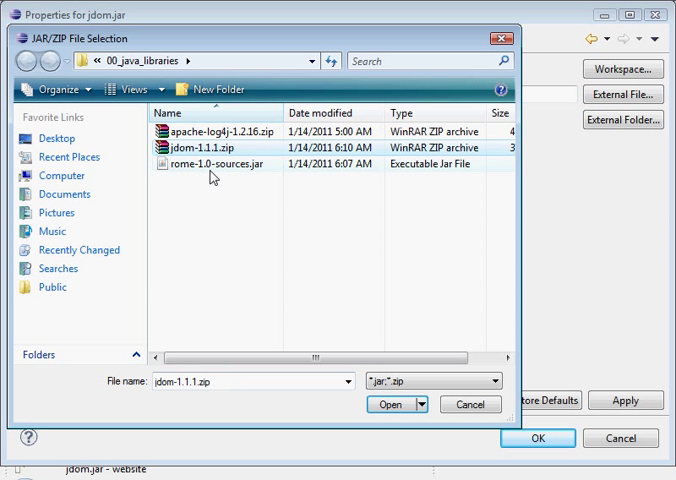
{"action": "left_click", "coordinate": [390, 404]}
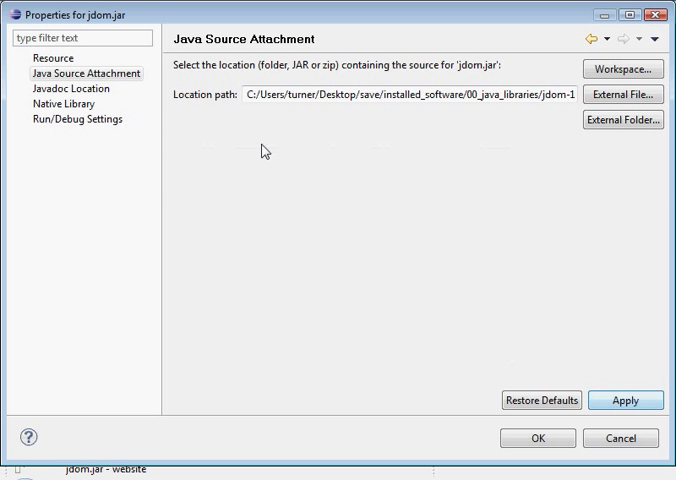
{"action": "left_click", "coordinate": [536, 438]}
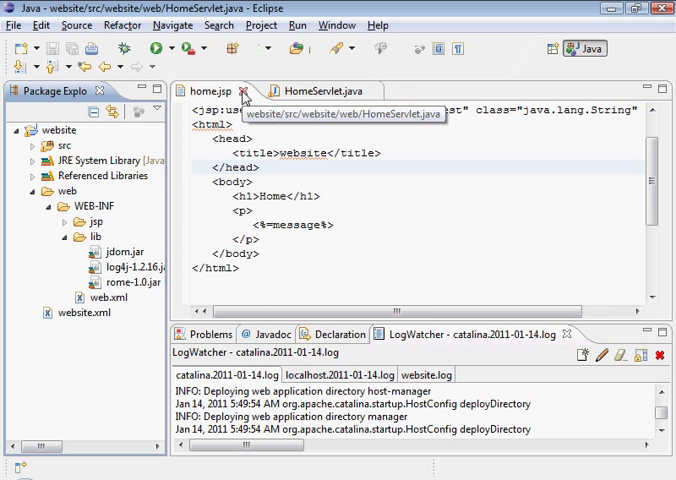
Return to the news_feed_app tutorial tab and reach the Modify HomeServlet section.
{"action": "left_click", "coordinate": [244, 90]}
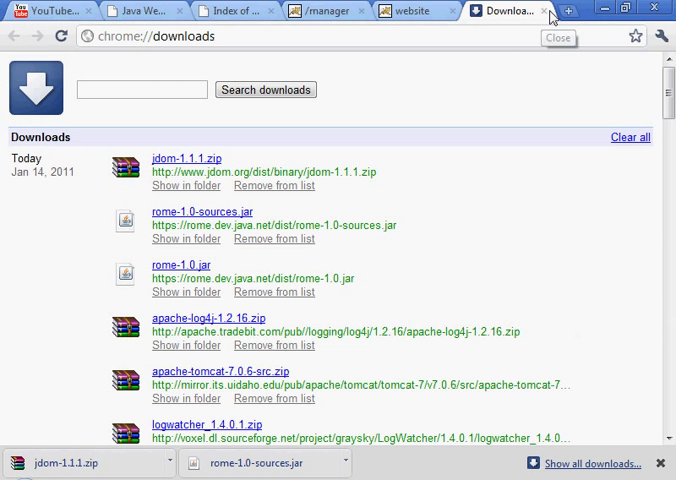
{"action": "left_click", "coordinate": [544, 12]}
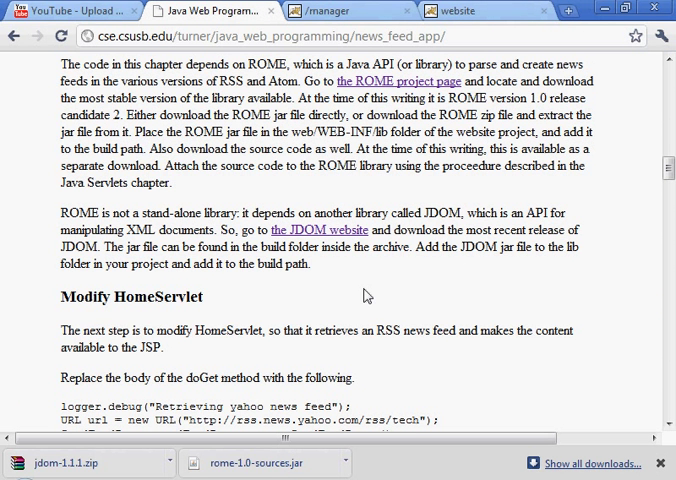
{"action": "double_click", "coordinate": [488, 248]}
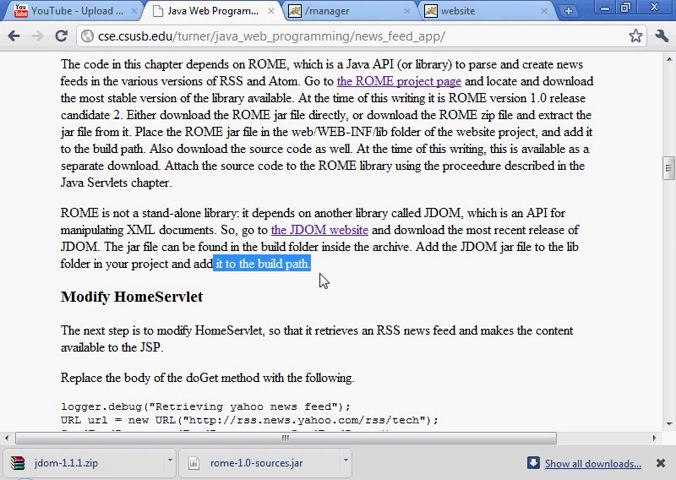
{"action": "scroll", "scroll_direction": "down", "scroll_amount": 3}
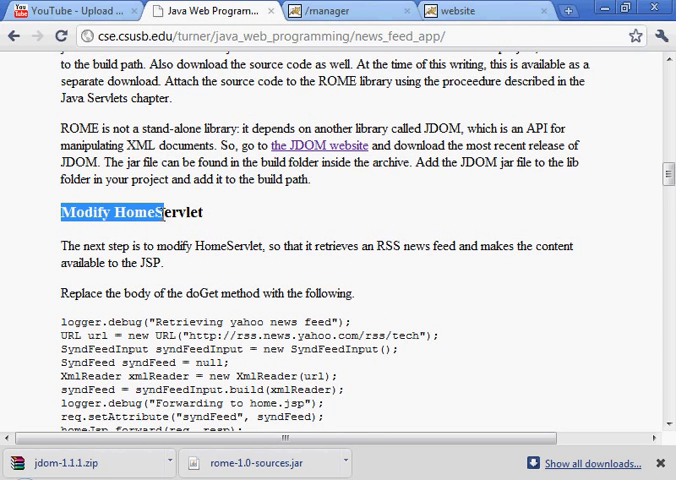
{"action": "scroll", "scroll_direction": "down", "scroll_amount": 3}
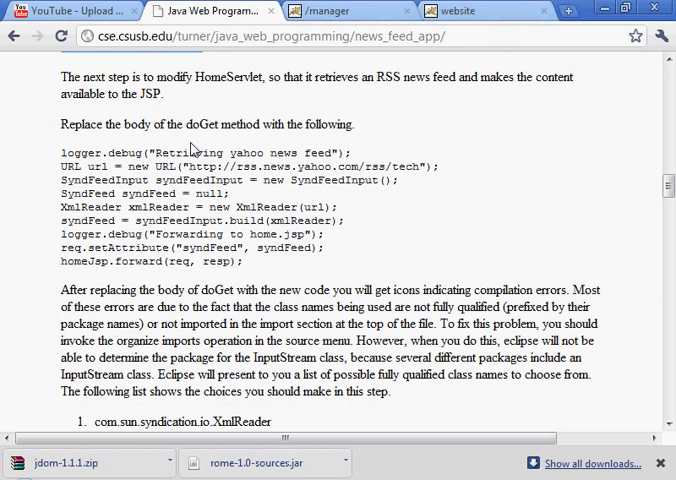
Select and copy the tutorial's replacement doGet code block.
{"action": "left_click_drag", "start_coordinate": [58, 152], "coordinate": [248, 262]}
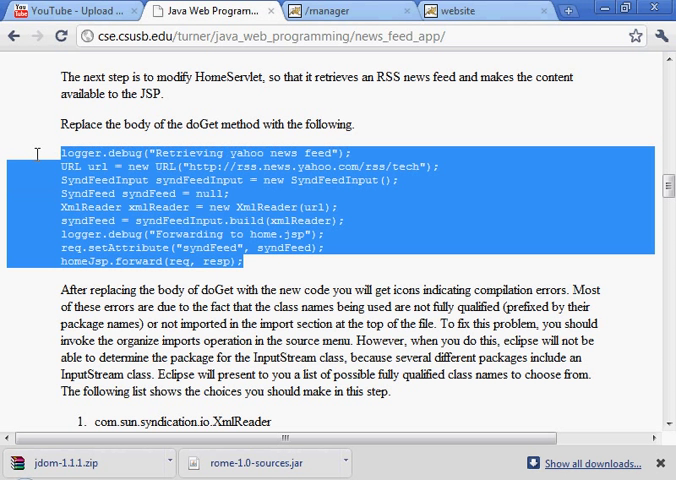
{"action": "right_click", "coordinate": [200, 220]}
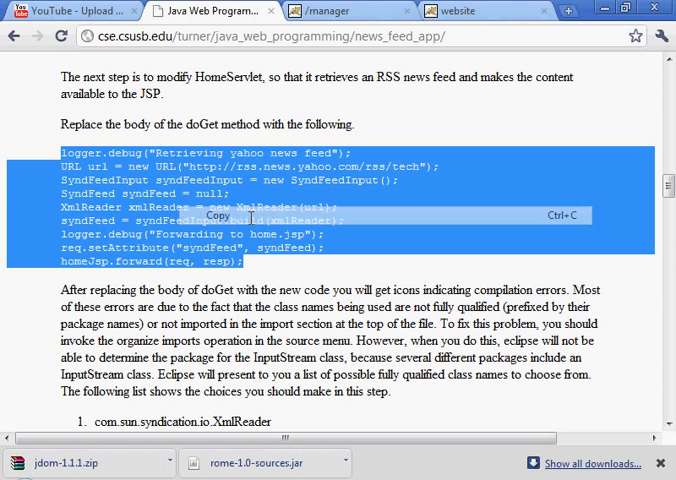
{"action": "left_click", "coordinate": [240, 270]}
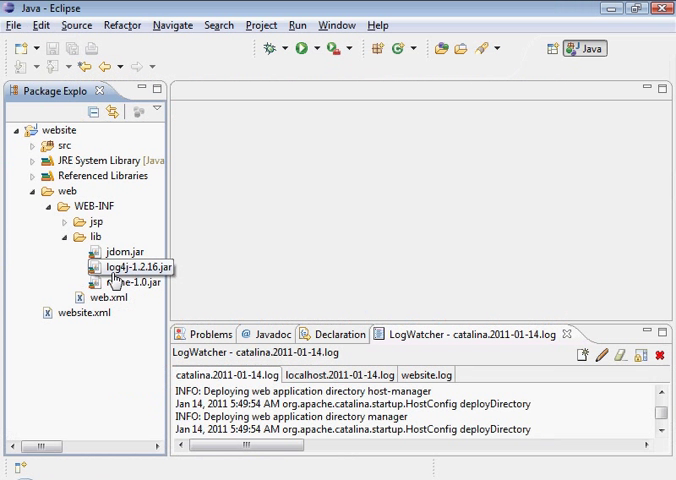
Open HomeServlet.java from src > website.web maximized and paste the Yahoo feed code over doGet.
{"action": "left_click", "coordinate": [34, 190]}
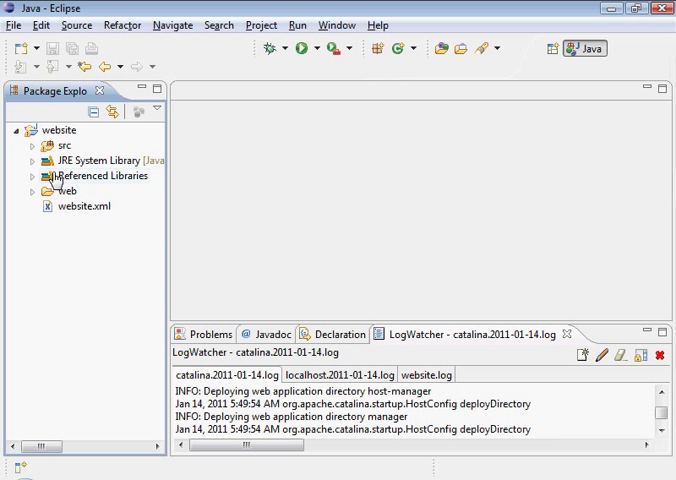
{"action": "left_click", "coordinate": [32, 144]}
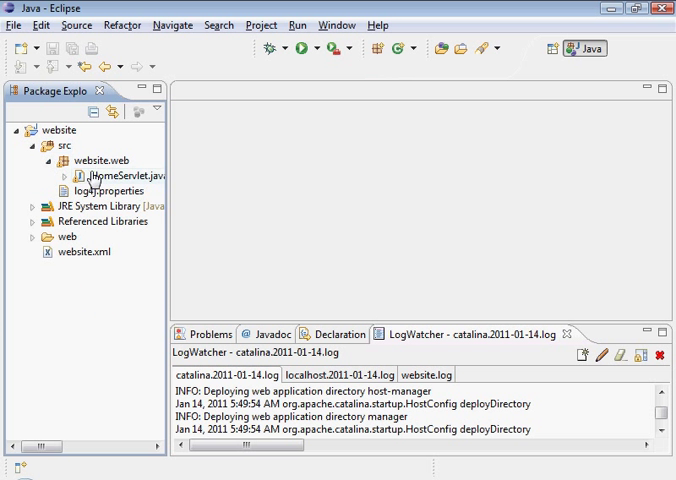
{"action": "double_click", "coordinate": [120, 176]}
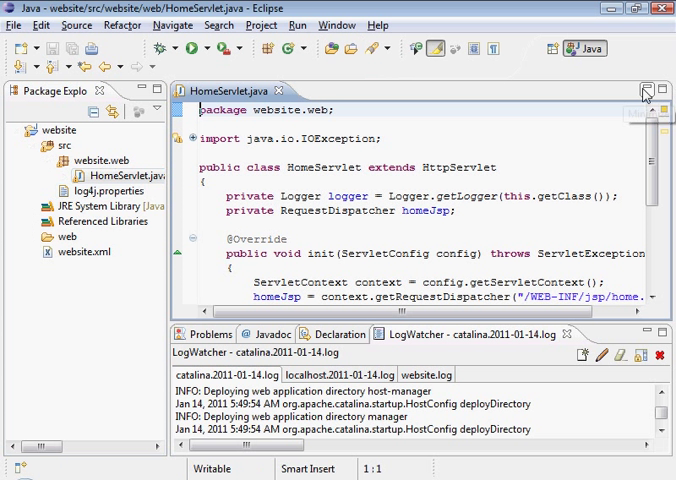
{"action": "left_click", "coordinate": [646, 92]}
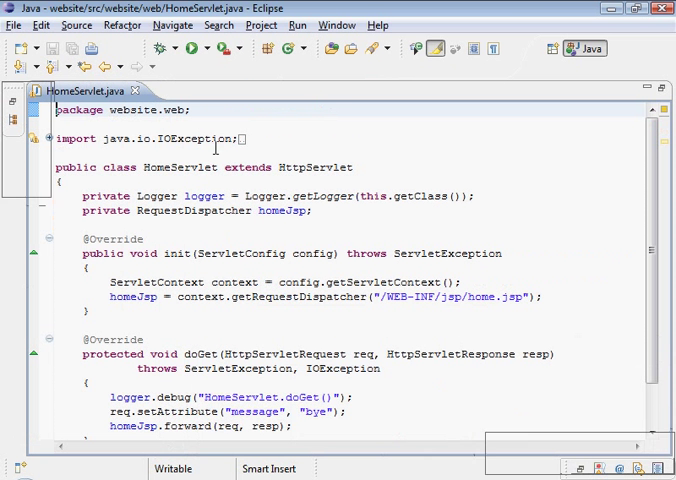
{"action": "mouse_move", "coordinate": [32, 140]}
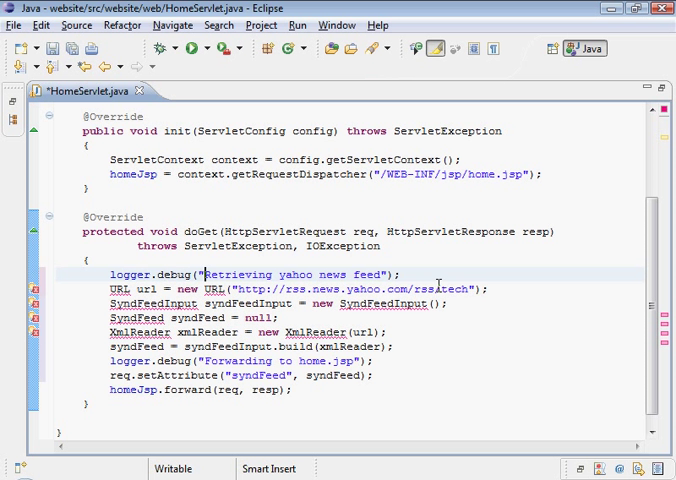
{"action": "double_click", "coordinate": [216, 274]}
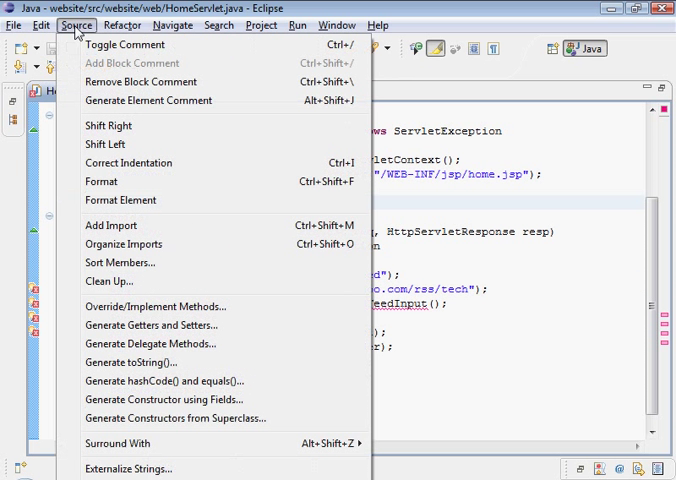
{"action": "mouse_move", "coordinate": [148, 344]}
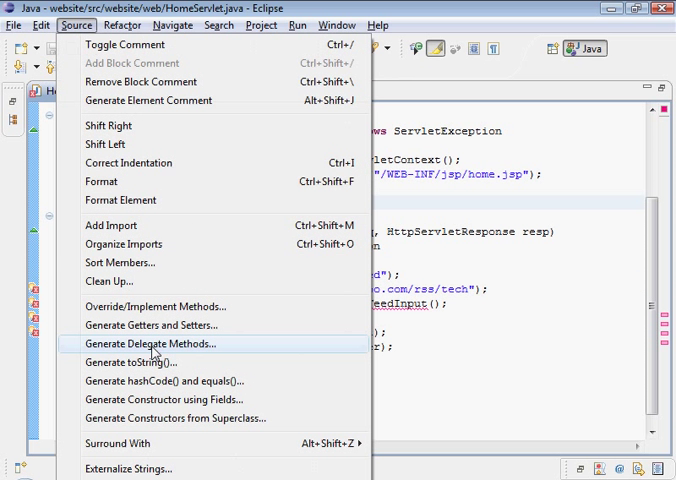
Organize imports choosing com.sun.syndication.io.XmlReader and java.net.URL.
{"action": "left_click", "coordinate": [122, 244]}
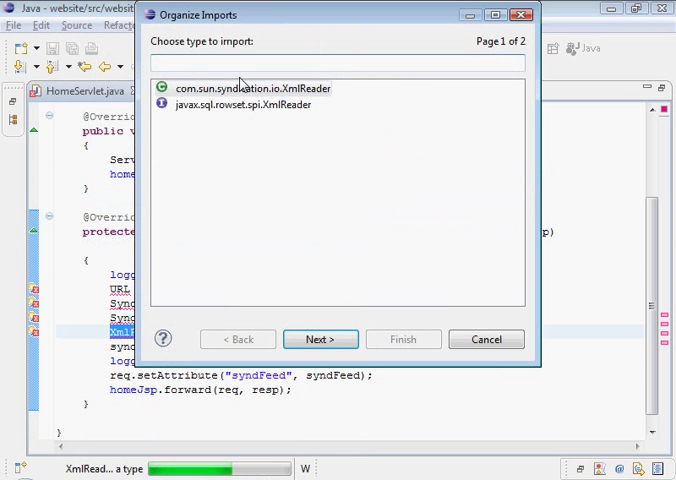
{"action": "mouse_move", "coordinate": [264, 128]}
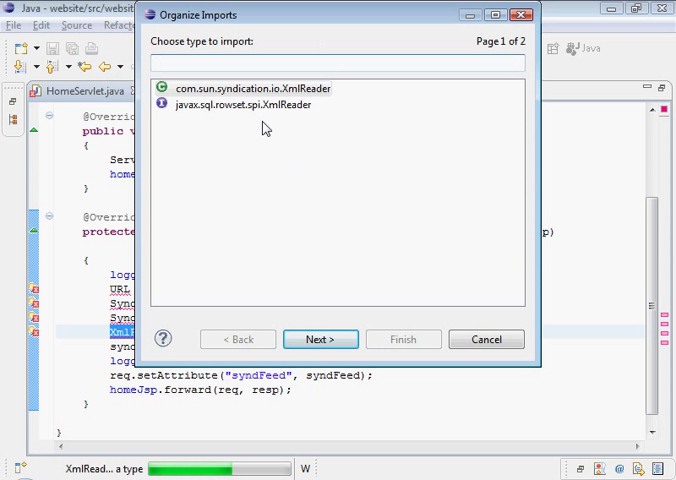
{"action": "mouse_move", "coordinate": [288, 142]}
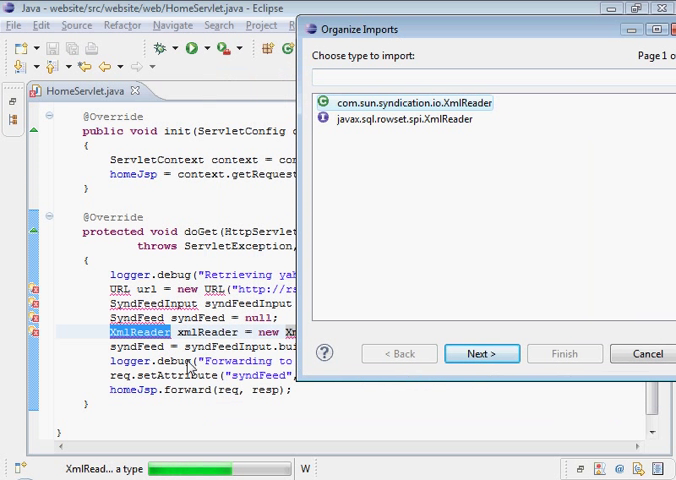
{"action": "mouse_move", "coordinate": [522, 36]}
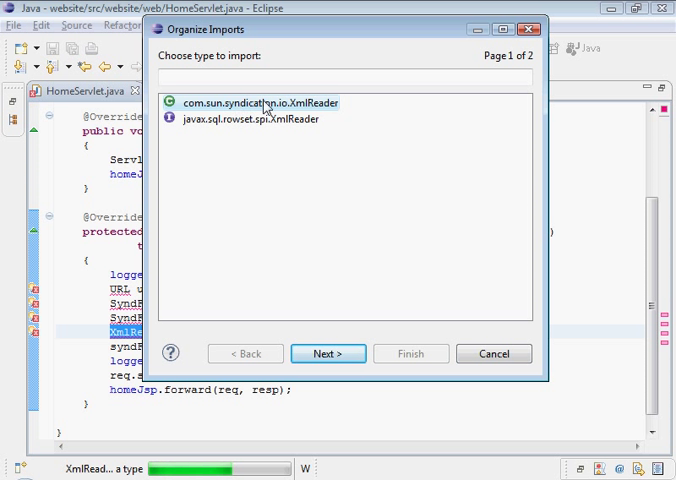
{"action": "mouse_move", "coordinate": [330, 280]}
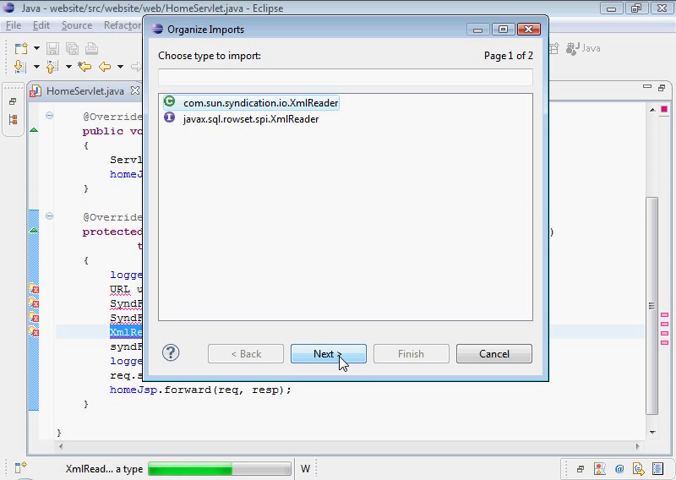
{"action": "left_click", "coordinate": [328, 352]}
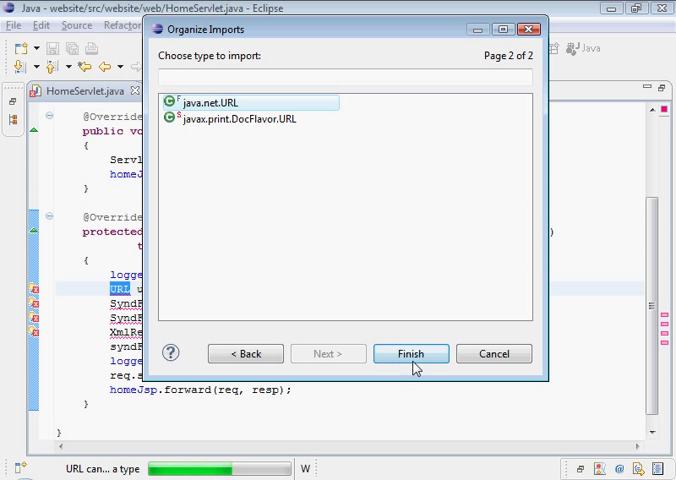
{"action": "left_click", "coordinate": [410, 352]}
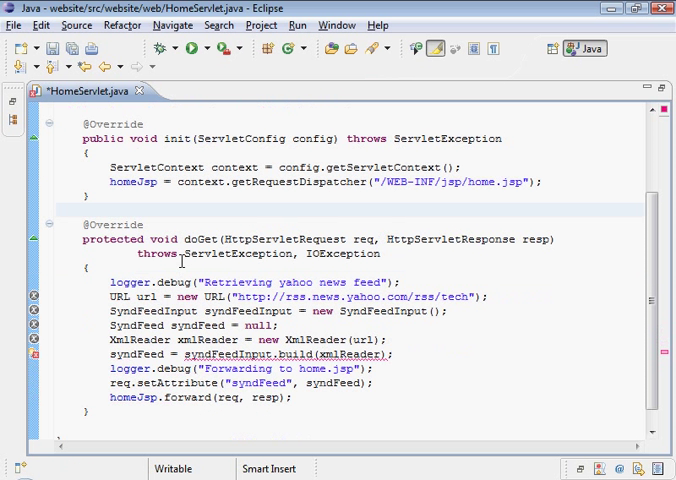
Quick-fix the syndFeedInput.build(xmlReader) error with Surround with try/catch.
{"action": "scroll", "scroll_direction": "down", "scroll_amount": 3}
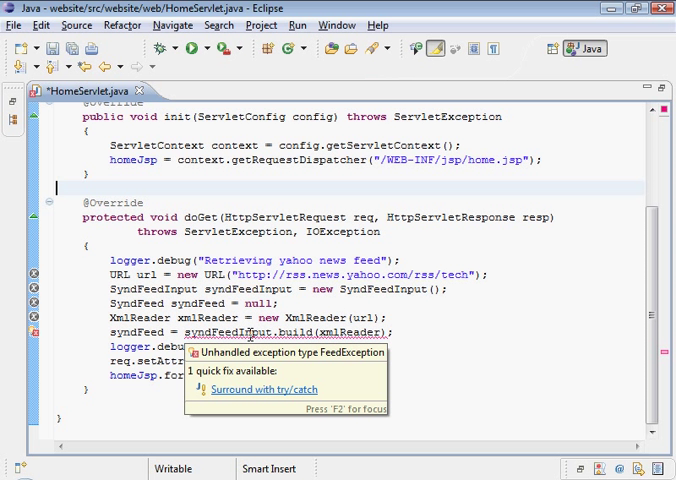
{"action": "mouse_move", "coordinate": [260, 408]}
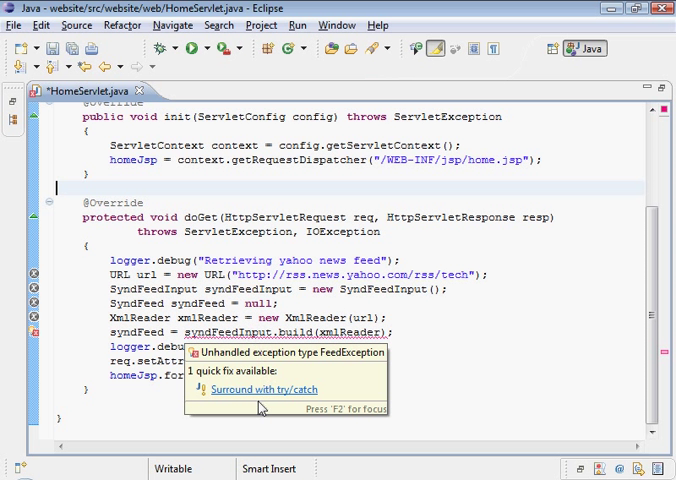
{"action": "left_click", "coordinate": [264, 388]}
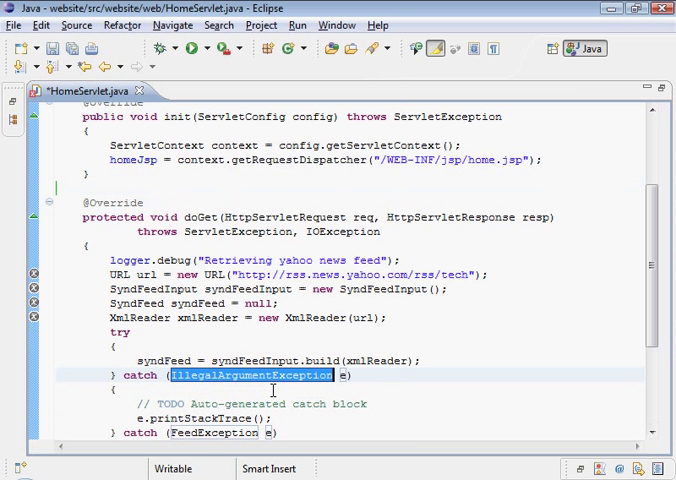
{"action": "scroll", "scroll_direction": "down", "scroll_amount": 3}
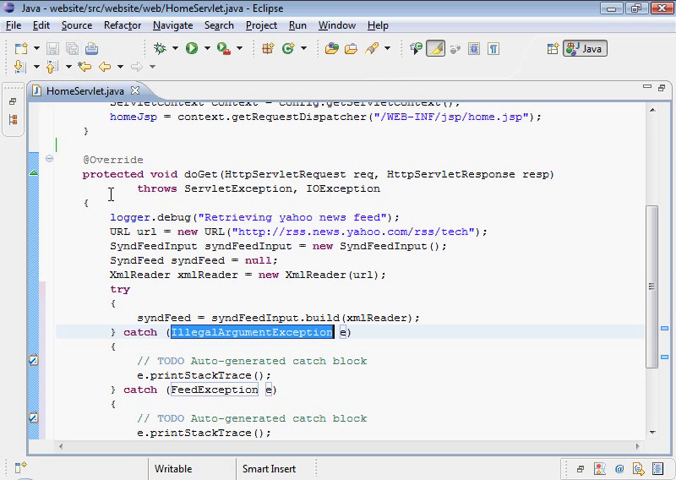
{"action": "scroll", "scroll_direction": "up", "scroll_amount": 3}
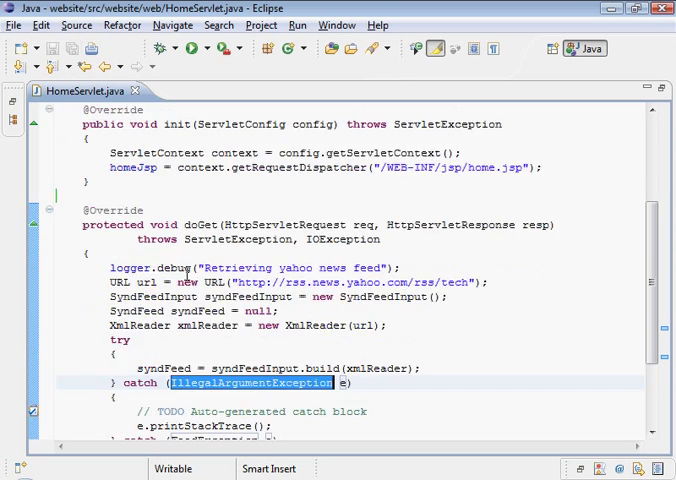
{"action": "scroll", "scroll_direction": "down", "scroll_amount": 3}
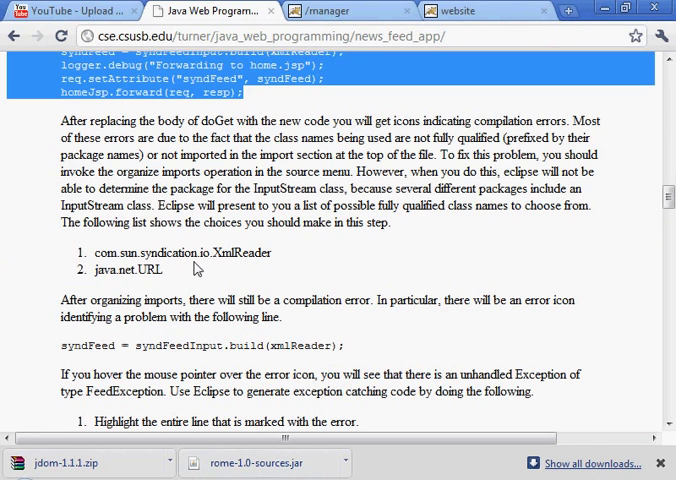
Review the tutorial's import list and try/catch steps, scrolling down the page.
{"action": "double_click", "coordinate": [120, 252]}
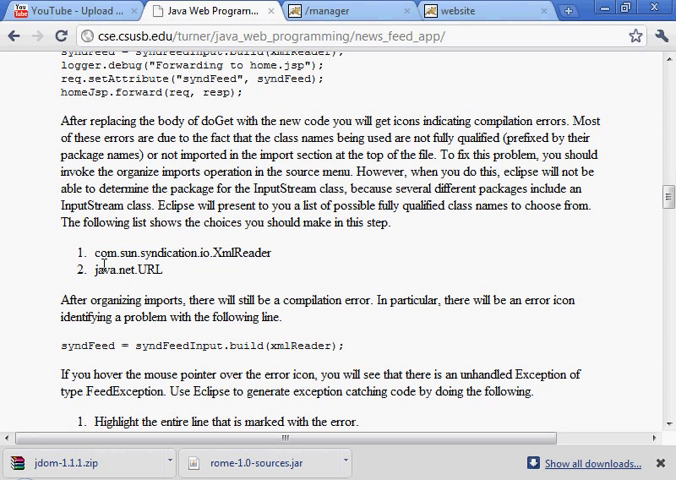
{"action": "double_click", "coordinate": [128, 268]}
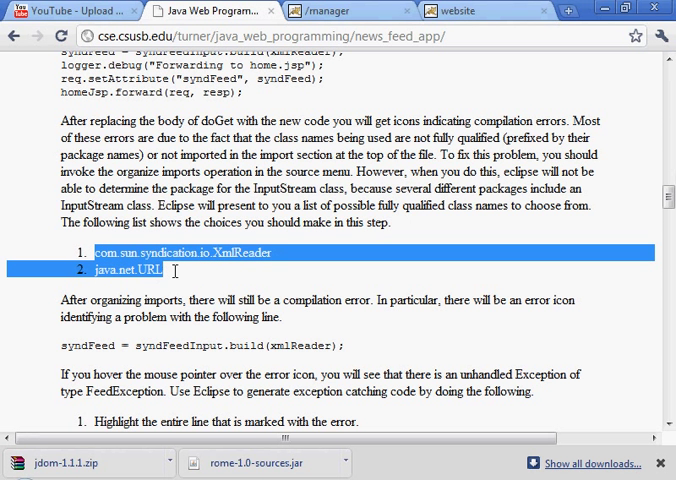
{"action": "left_click", "coordinate": [170, 276]}
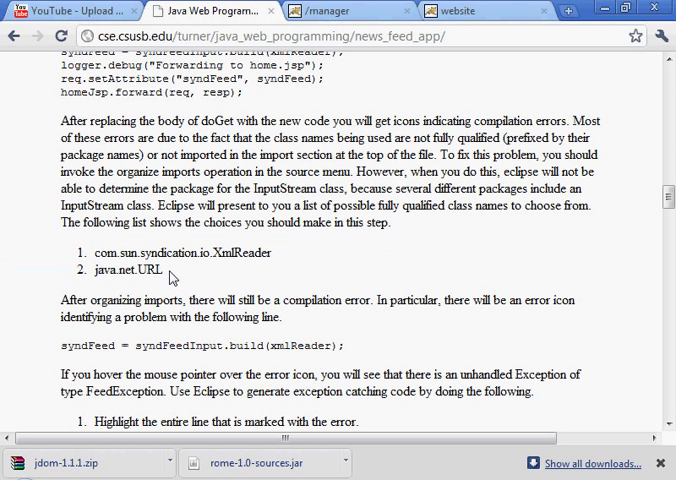
{"action": "left_click_drag", "start_coordinate": [84, 252], "coordinate": [174, 270]}
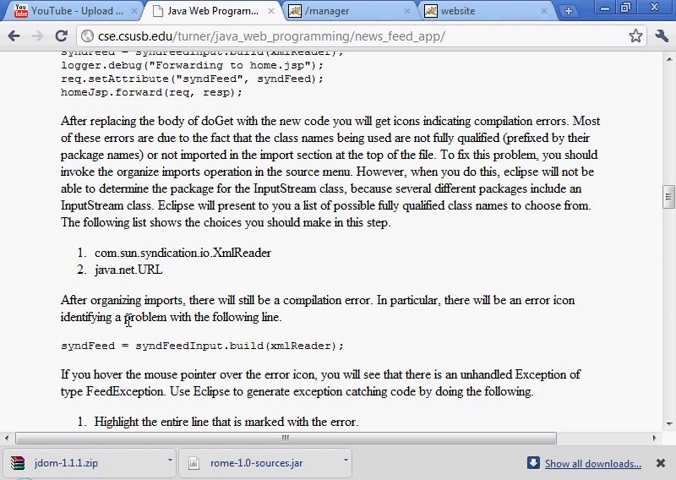
{"action": "scroll", "scroll_direction": "down", "scroll_amount": 3}
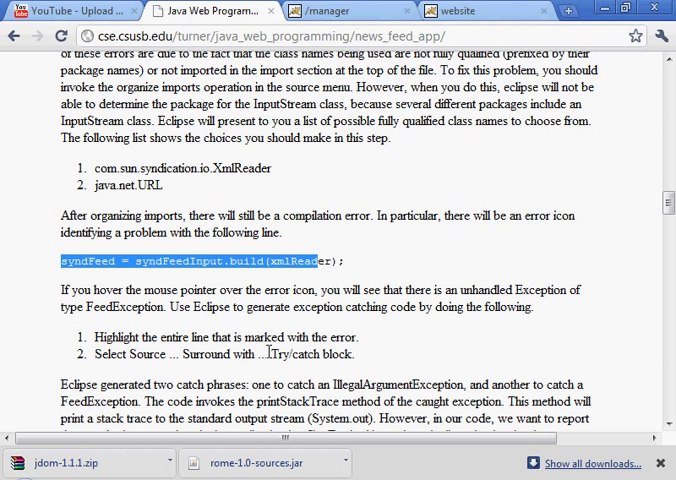
{"action": "scroll", "scroll_direction": "down", "scroll_amount": 3}
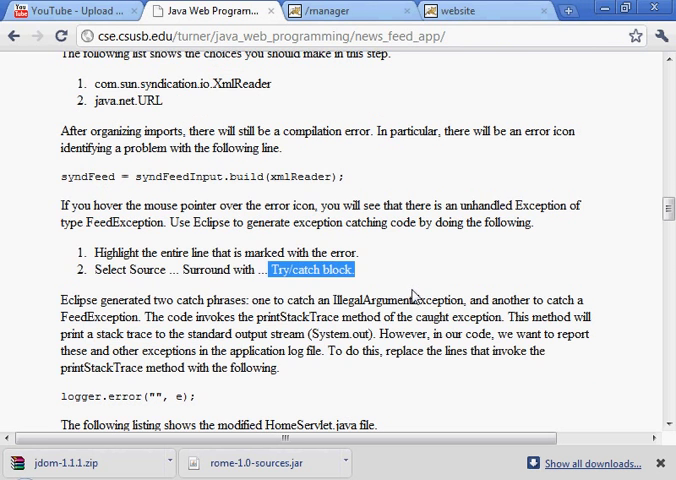
{"action": "scroll", "scroll_direction": "down", "scroll_amount": 3}
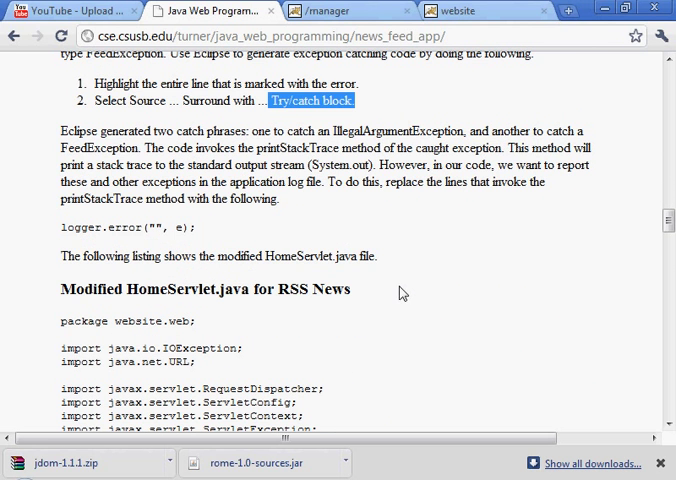
{"action": "mouse_move", "coordinate": [116, 224]}
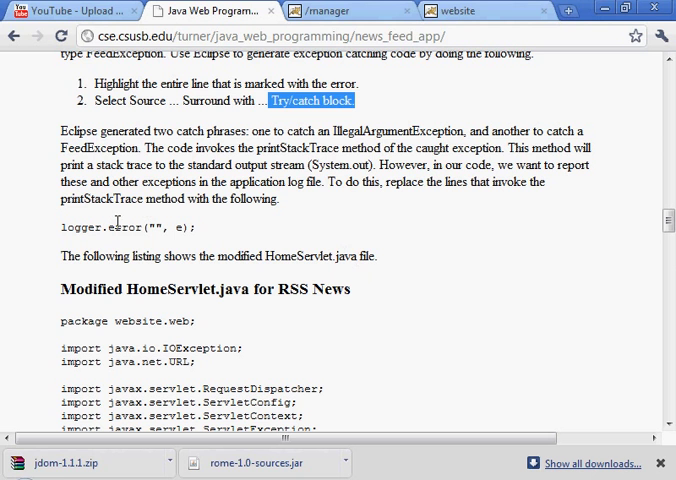
{"action": "mouse_move", "coordinate": [424, 212]}
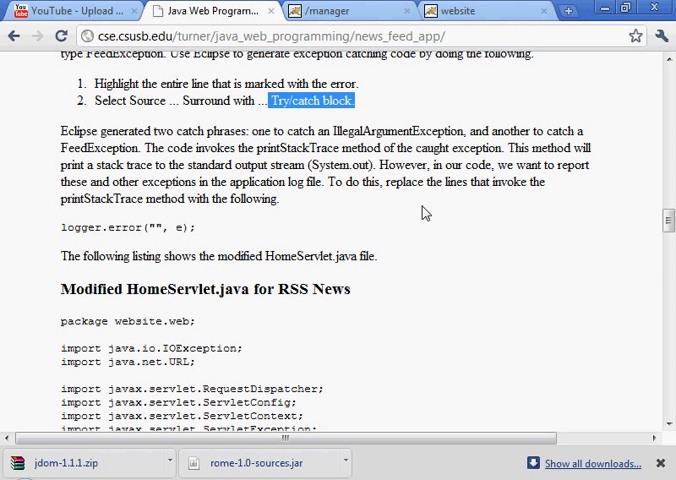
{"action": "mouse_move", "coordinate": [330, 202]}
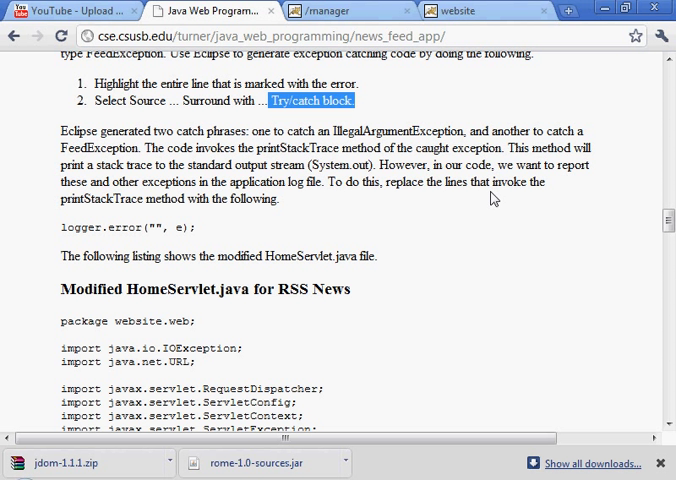
{"action": "mouse_move", "coordinate": [280, 292]}
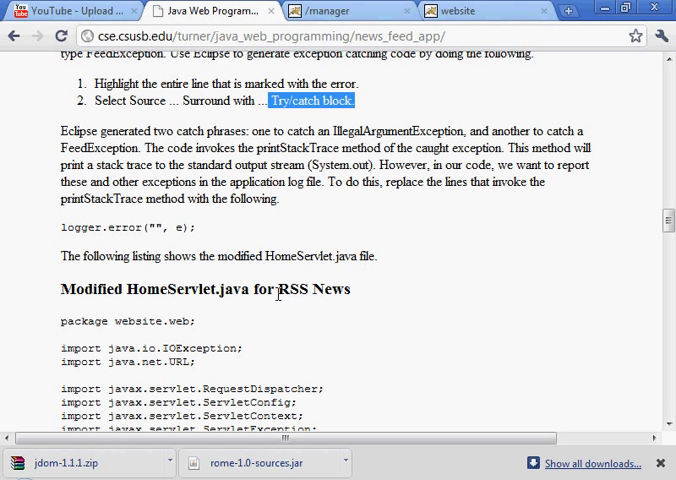
{"action": "mouse_move", "coordinate": [62, 236]}
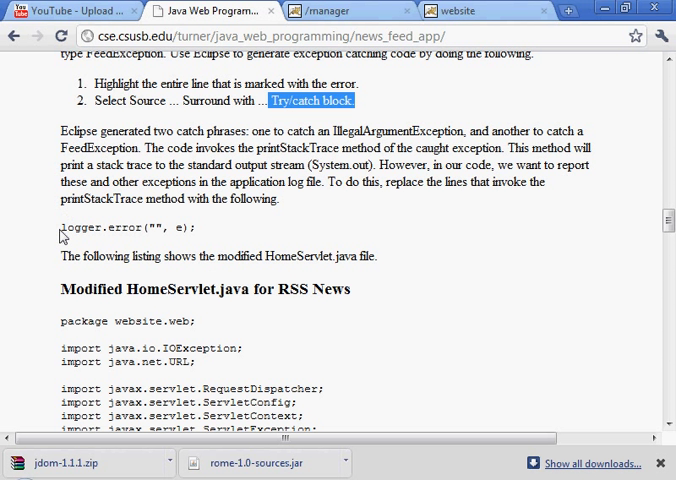
Select the logger.error line, view the Modified HomeServlet.java listing, and return to Eclipse.
{"action": "triple_click", "coordinate": [126, 228]}
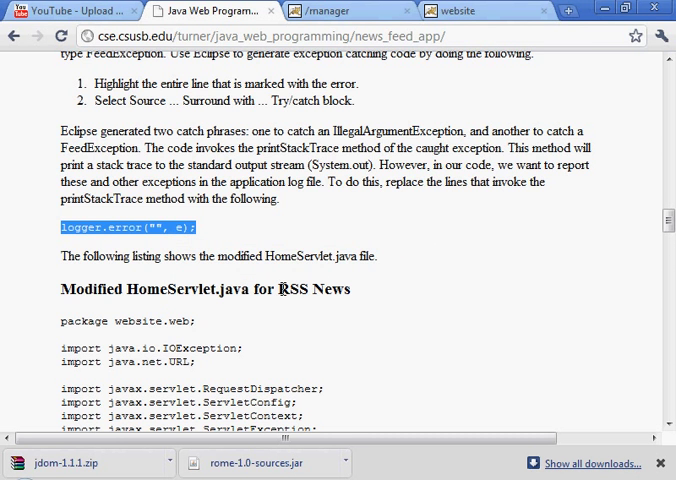
{"action": "scroll", "scroll_direction": "down", "scroll_amount": 3}
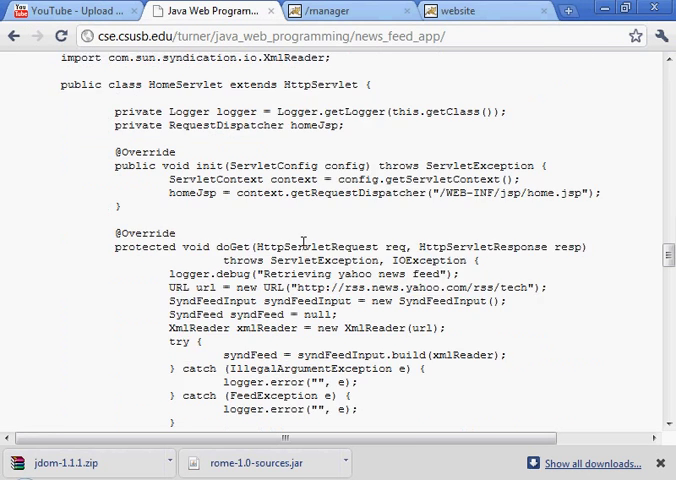
{"action": "scroll", "scroll_direction": "down", "scroll_amount": 3}
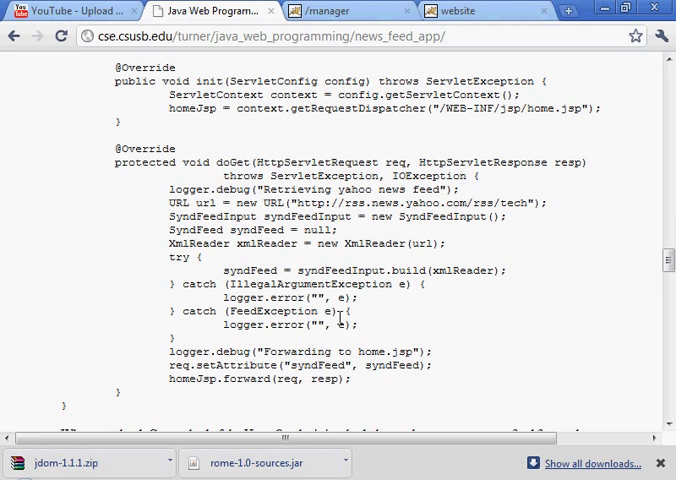
{"action": "mouse_move", "coordinate": [564, 336]}
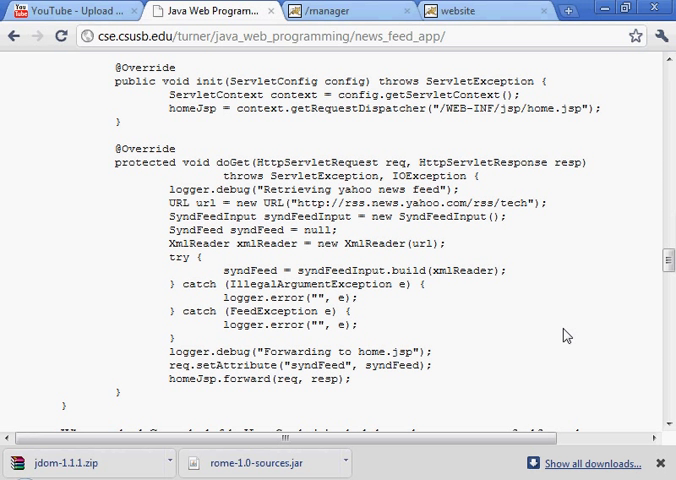
{"action": "left_click", "coordinate": [452, 10]}
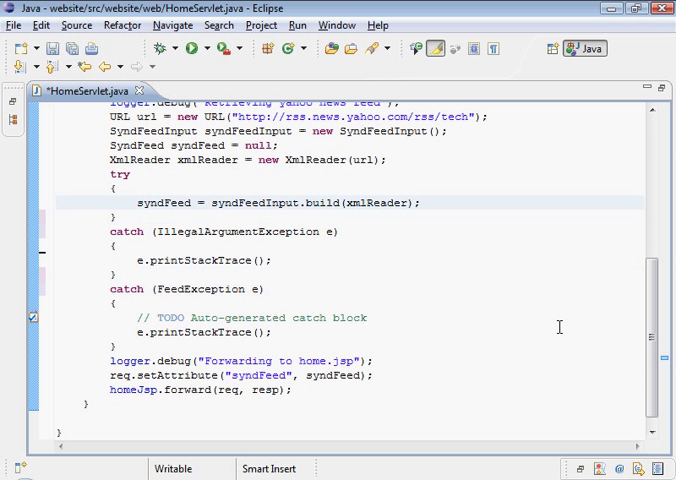
Replace both catch bodies in HomeServlet.java with logger.error("", e); and return to the tutorial.
{"action": "left_click", "coordinate": [200, 260]}
{"action": "type", "text": "logger.error(\"\", e"}
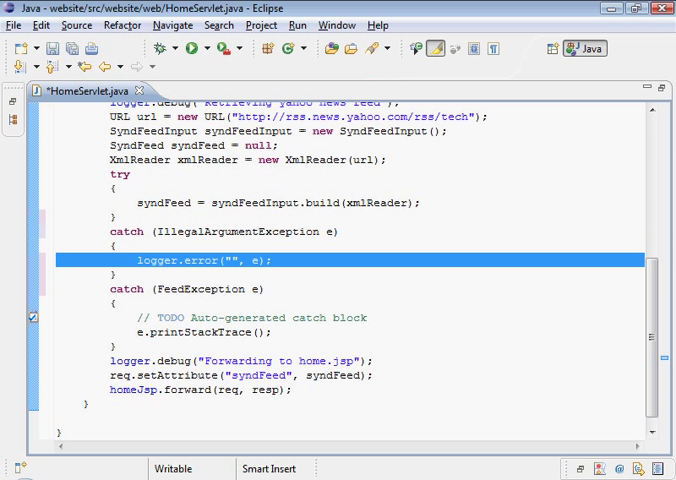
{"action": "left_click", "coordinate": [560, 328]}
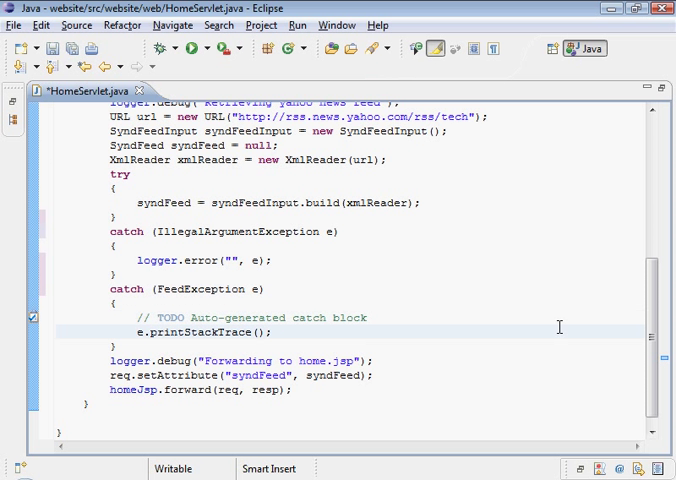
{"action": "left_click", "coordinate": [60, 332]}
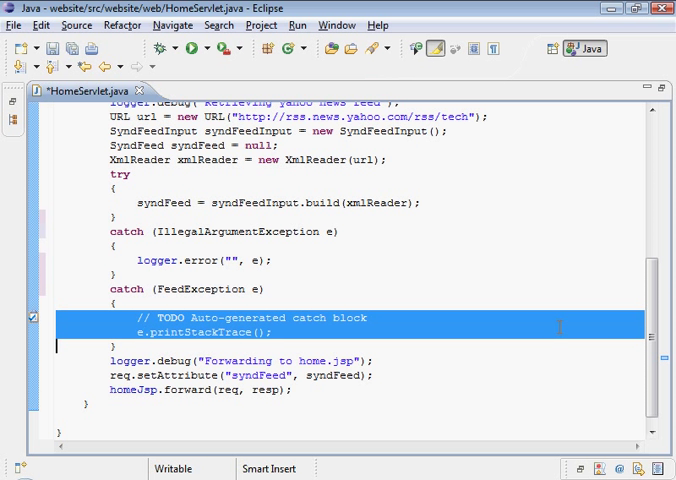
{"action": "type", "text": "logger.error(\"\", e);"}
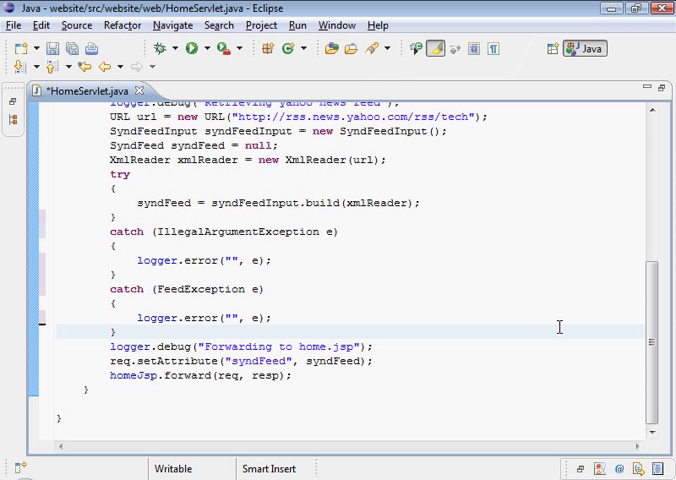
{"action": "left_click", "coordinate": [52, 48]}
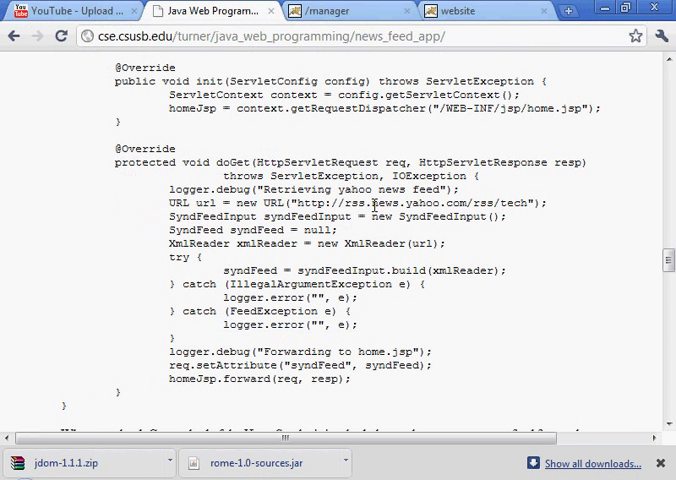
Scroll the tutorial down to the Modify the JSP section's home.jsp listing.
{"action": "scroll", "scroll_direction": "down", "scroll_amount": 3}
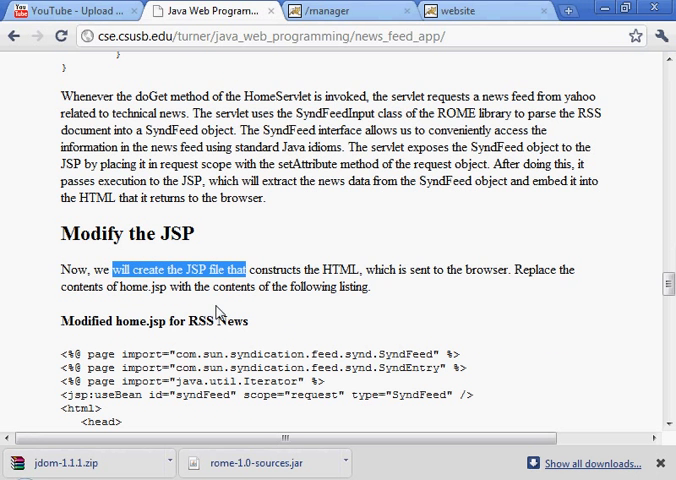
{"action": "scroll", "scroll_direction": "down", "scroll_amount": 3}
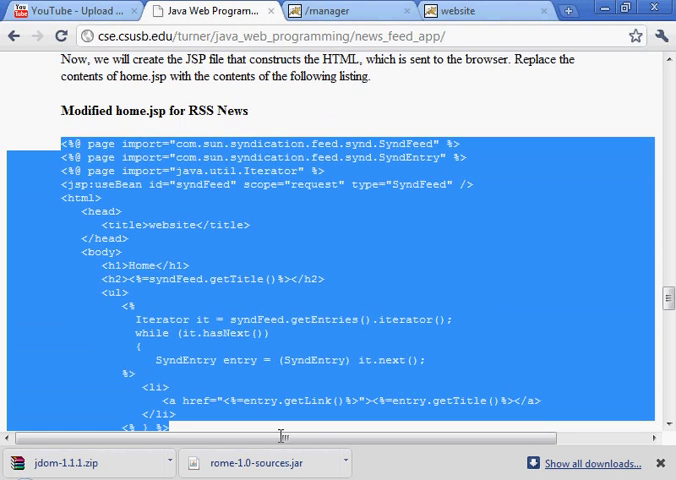
{"action": "scroll", "scroll_direction": "down", "scroll_amount": 3}
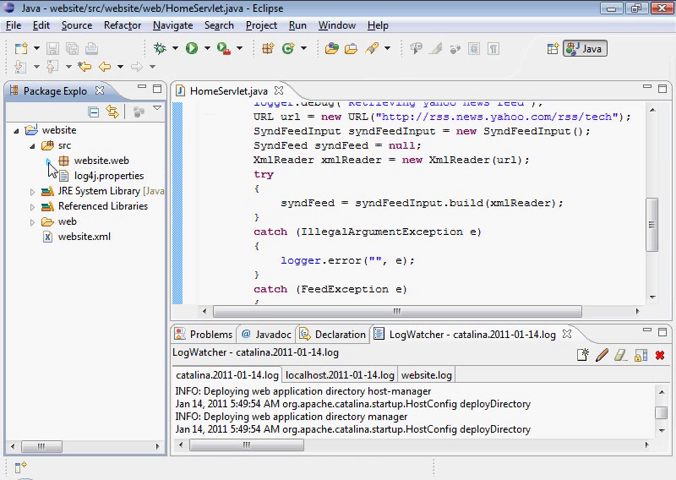
Locate home.jsp under web > WEB-INF > jsp in the website project and open it.
{"action": "left_click", "coordinate": [32, 144]}
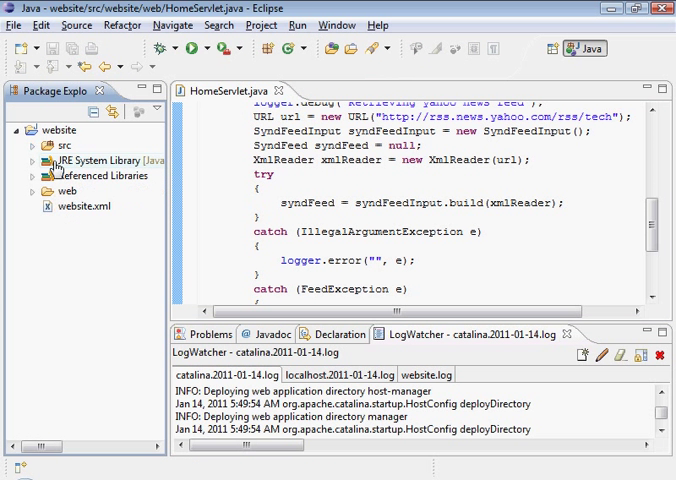
{"action": "left_click", "coordinate": [24, 190]}
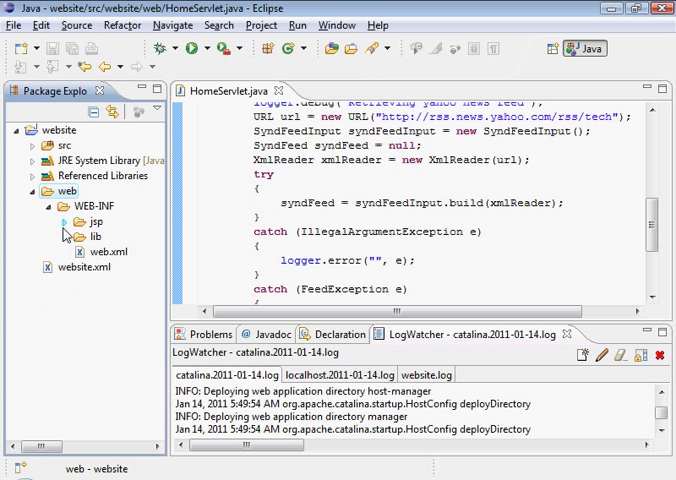
{"action": "left_click", "coordinate": [64, 220]}
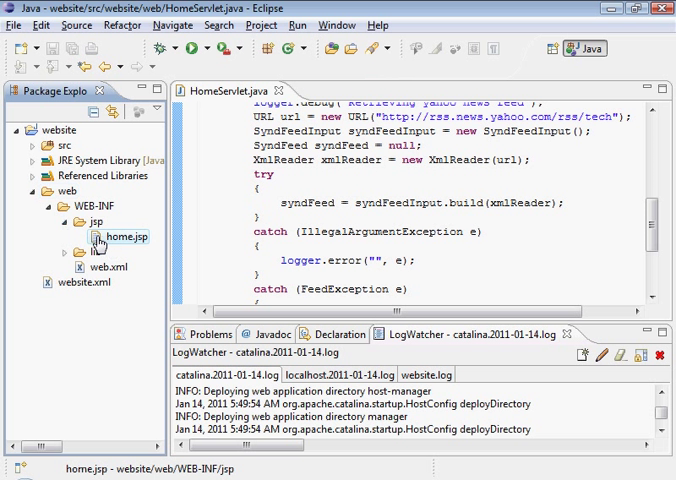
{"action": "double_click", "coordinate": [124, 236]}
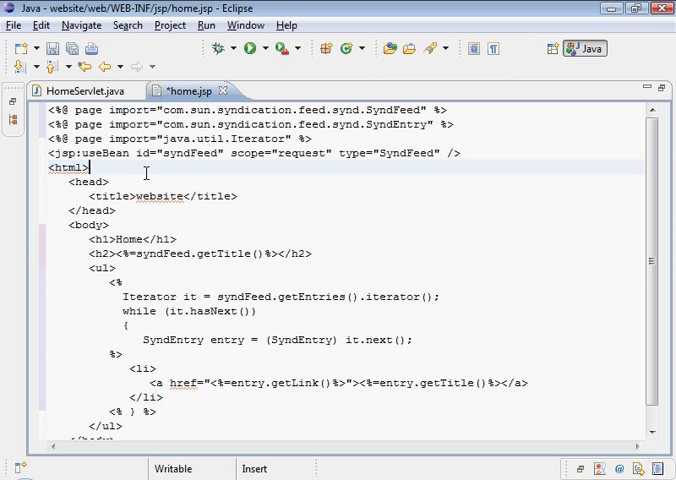
Review the pasted RSS listing in home.jsp, scrolling through the feed-entry loop.
{"action": "scroll", "scroll_direction": "down", "scroll_amount": 3}
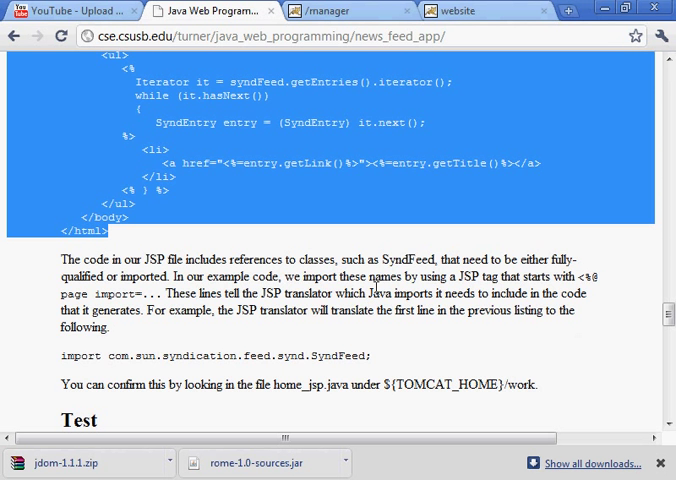
{"action": "scroll", "scroll_direction": "down", "scroll_amount": 3}
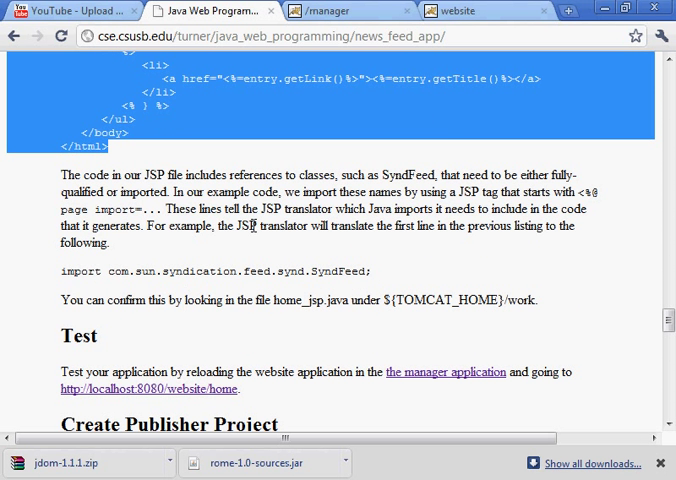
{"action": "scroll", "scroll_direction": "down", "scroll_amount": 3}
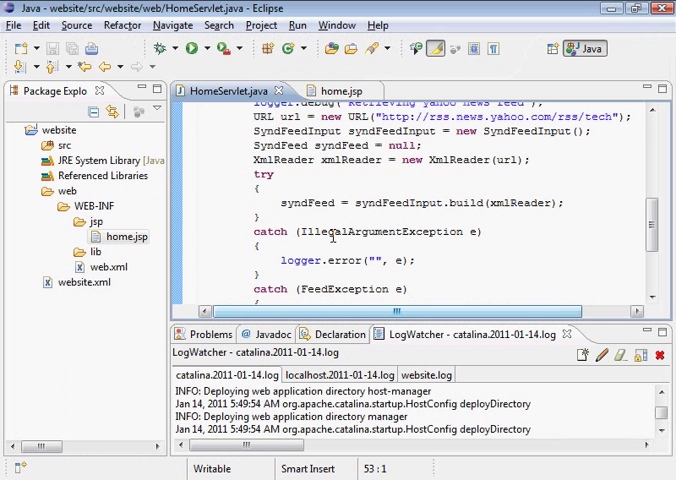
{"action": "mouse_move", "coordinate": [238, 208]}
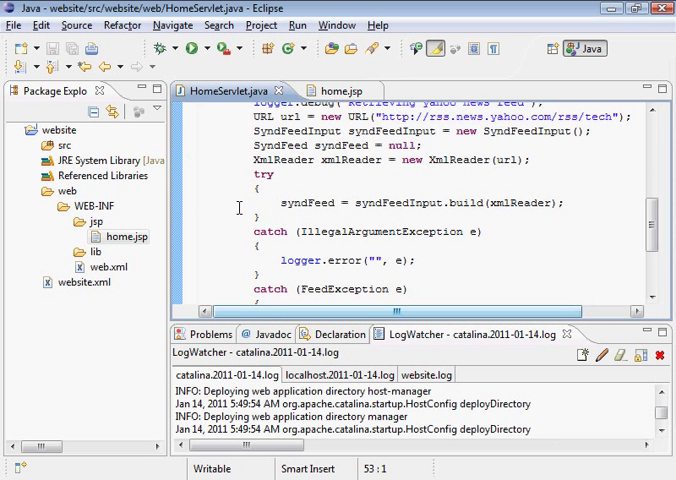
Scroll up to doGet in HomeServlet.java and select the Yahoo news feed URL.
{"action": "scroll", "scroll_direction": "up", "scroll_amount": 3}
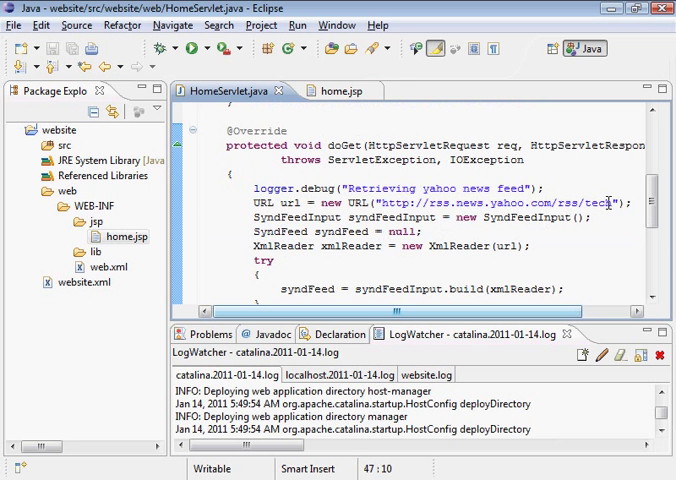
{"action": "double_click", "coordinate": [480, 204]}
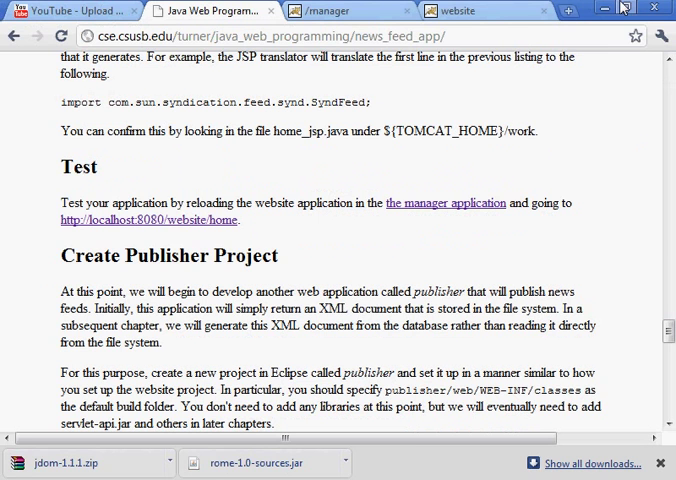
{"action": "left_click", "coordinate": [568, 12]}
{"action": "type", "text": "rss.news.yahoo.com/rss/tech"}
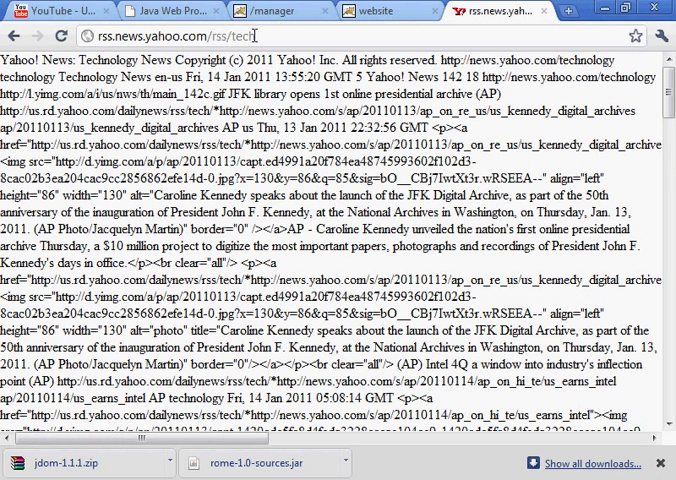
{"action": "mouse_move", "coordinate": [548, 14]}
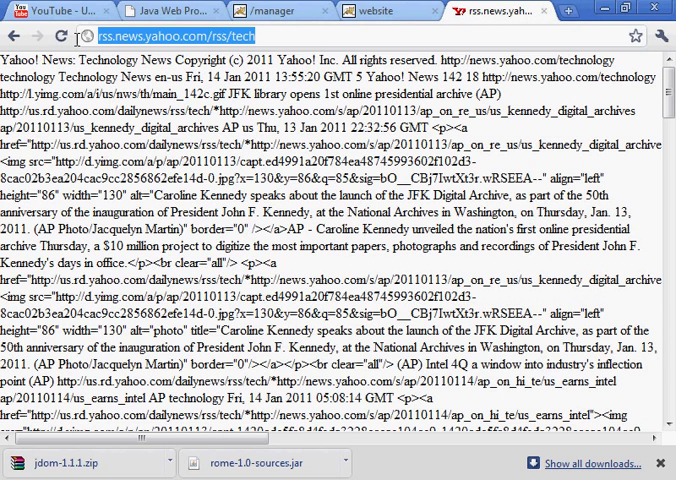
{"action": "left_click", "coordinate": [210, 12]}
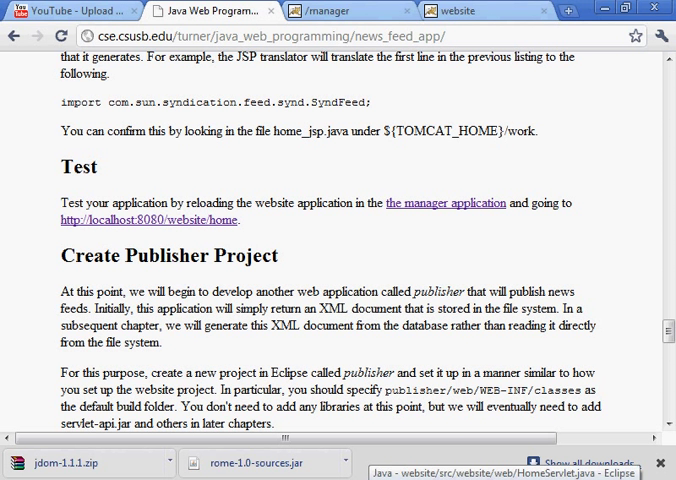
{"action": "left_click", "coordinate": [504, 474]}
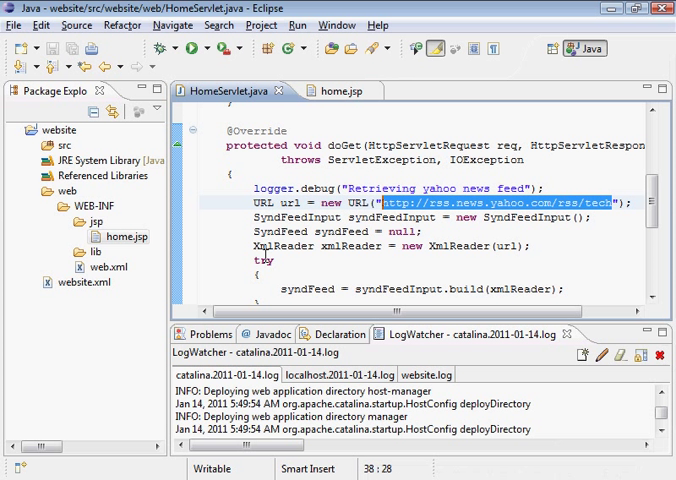
{"action": "mouse_move", "coordinate": [228, 284]}
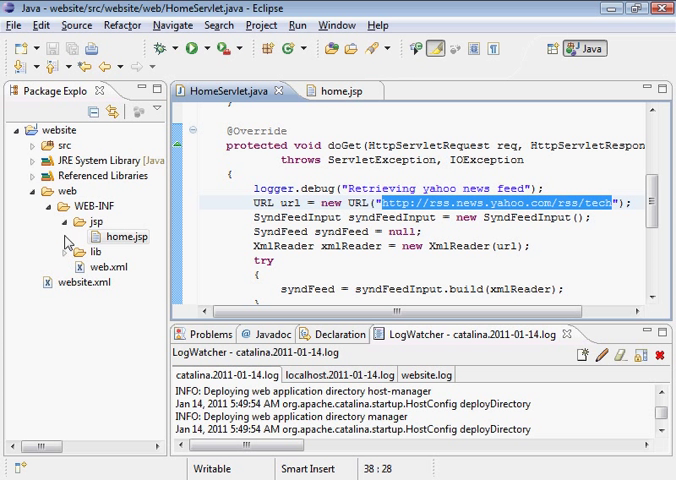
{"action": "left_click", "coordinate": [66, 252]}
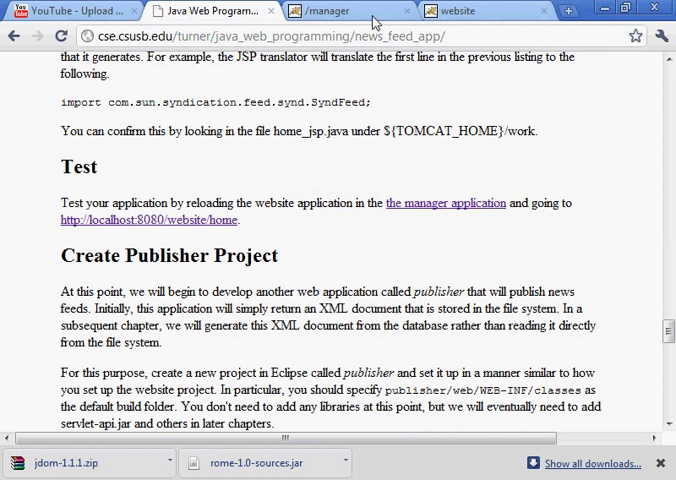
Reload the /website application from the Tomcat Manager page.
{"action": "left_click", "coordinate": [330, 12]}
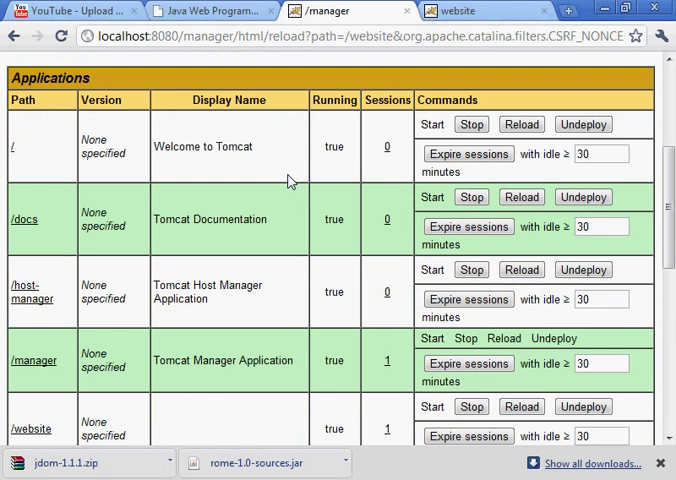
{"action": "scroll", "scroll_direction": "down", "scroll_amount": 3}
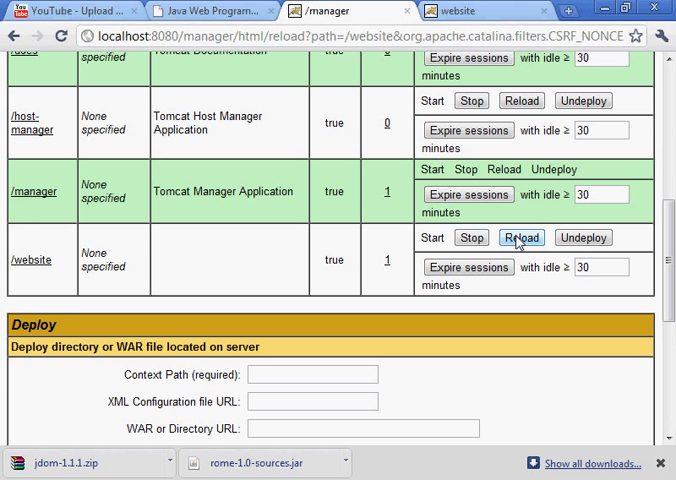
{"action": "left_click", "coordinate": [520, 236]}
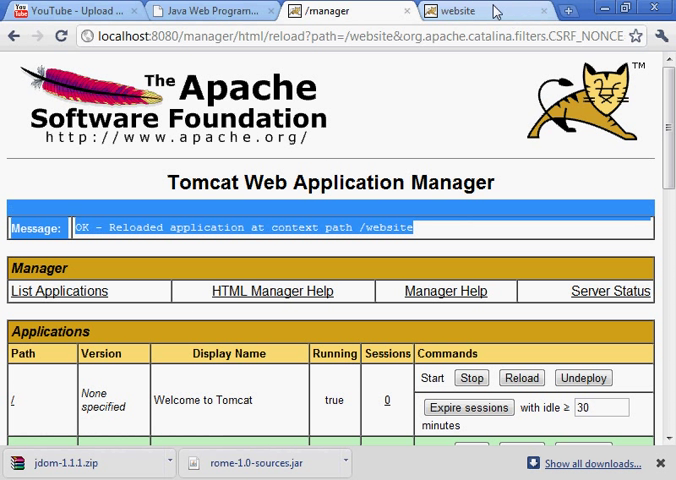
Refresh the website home page to see Yahoo technology headlines and try a headline link.
{"action": "left_click", "coordinate": [454, 12]}
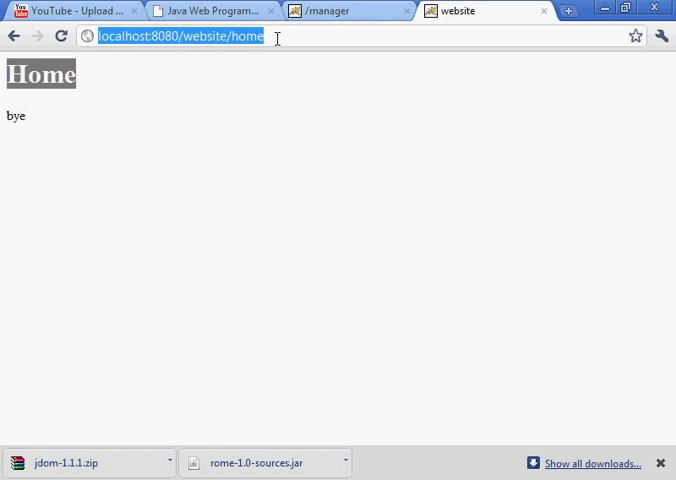
{"action": "key", "text": "Return"}
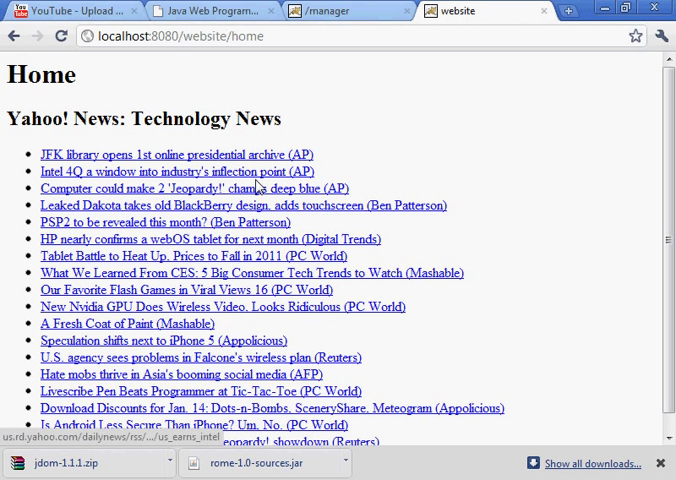
{"action": "scroll", "scroll_direction": "down", "scroll_amount": 3}
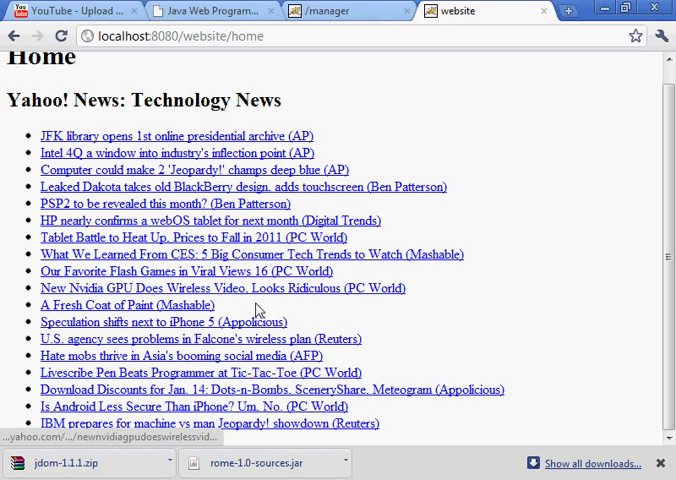
{"action": "mouse_move", "coordinate": [290, 304]}
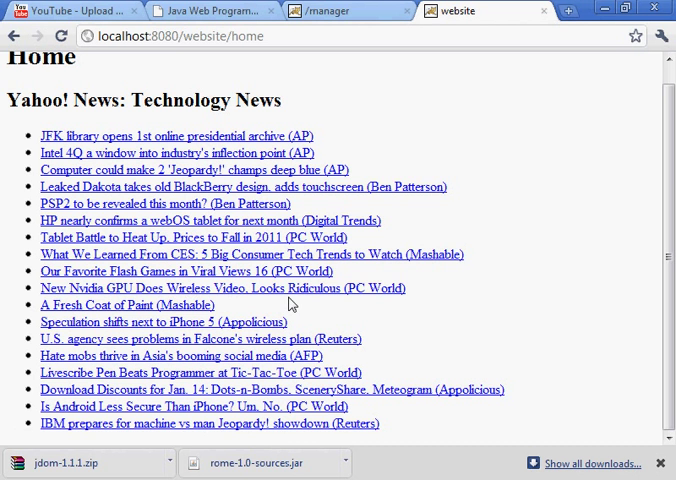
{"action": "mouse_move", "coordinate": [156, 272]}
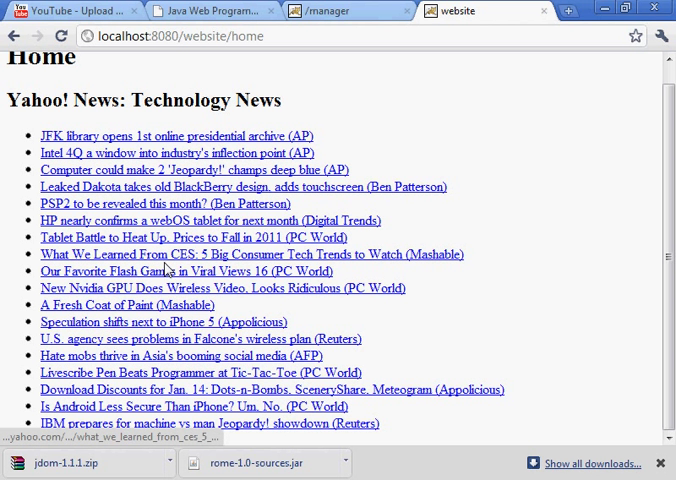
{"action": "mouse_move", "coordinate": [398, 194]}
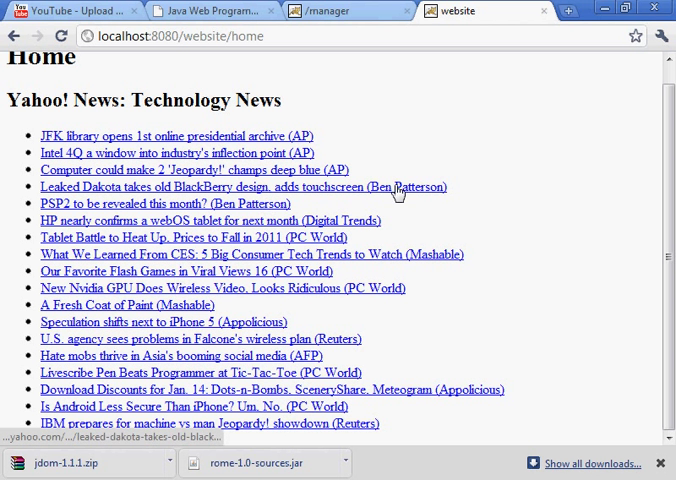
{"action": "mouse_move", "coordinate": [174, 202]}
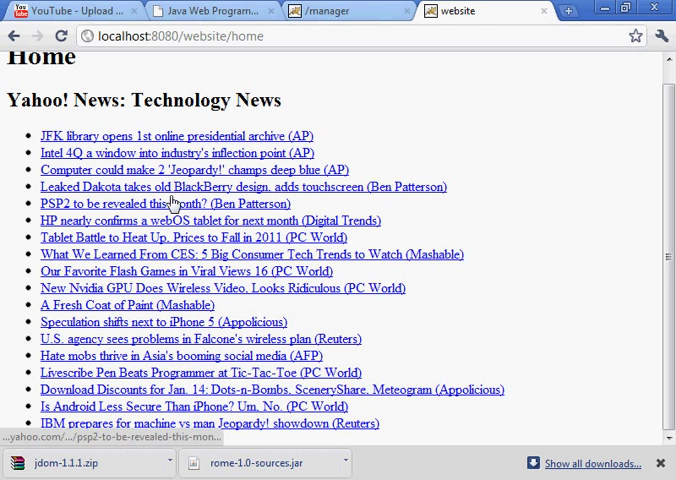
{"action": "left_click", "coordinate": [176, 136]}
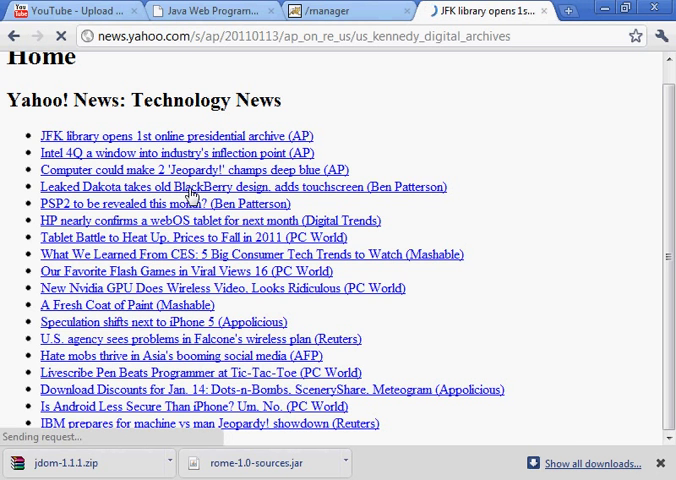
{"action": "left_click", "coordinate": [176, 136]}
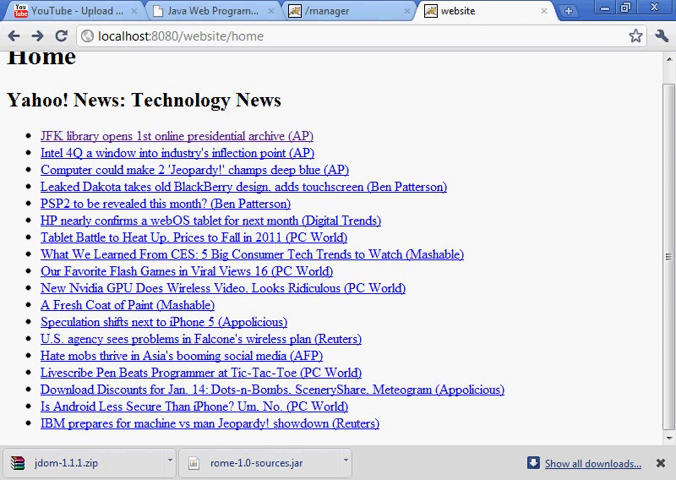
Return to the tutorial's Create Publisher Project section and copy the word publisher.
{"action": "left_click", "coordinate": [210, 12]}
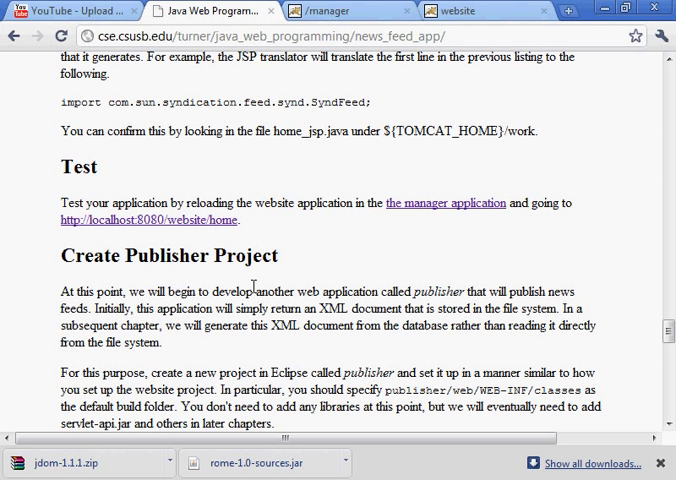
{"action": "double_click", "coordinate": [168, 256]}
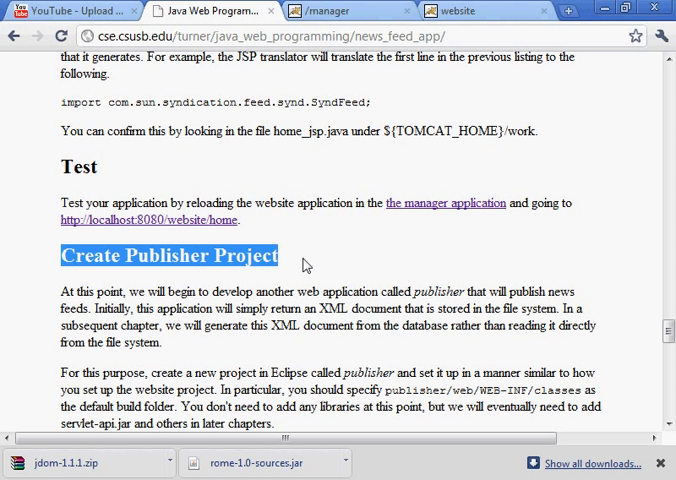
{"action": "scroll", "scroll_direction": "down", "scroll_amount": 3}
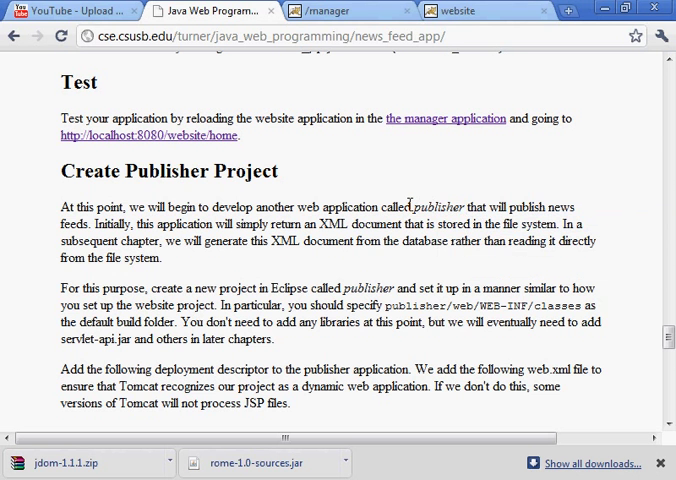
{"action": "right_click", "coordinate": [436, 208]}
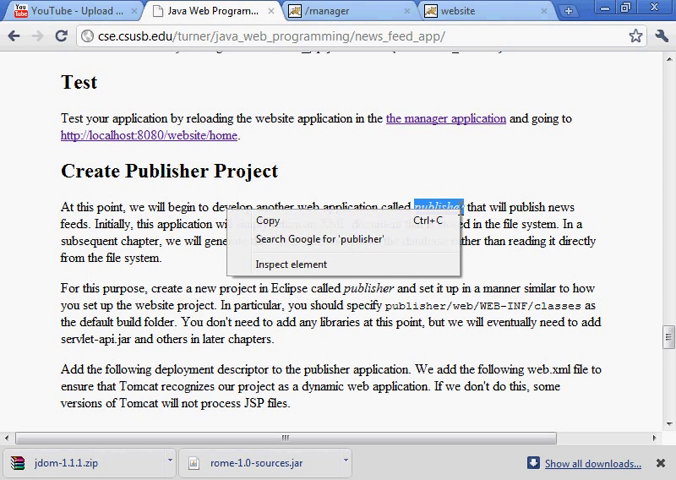
{"action": "left_click", "coordinate": [276, 260]}
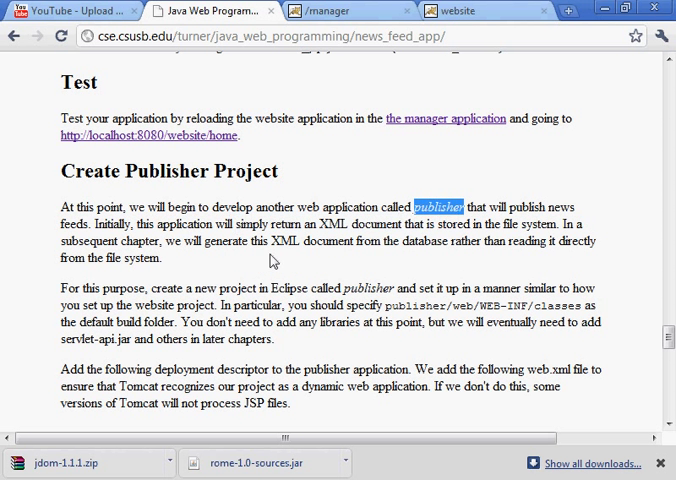
{"action": "mouse_move", "coordinate": [296, 260]}
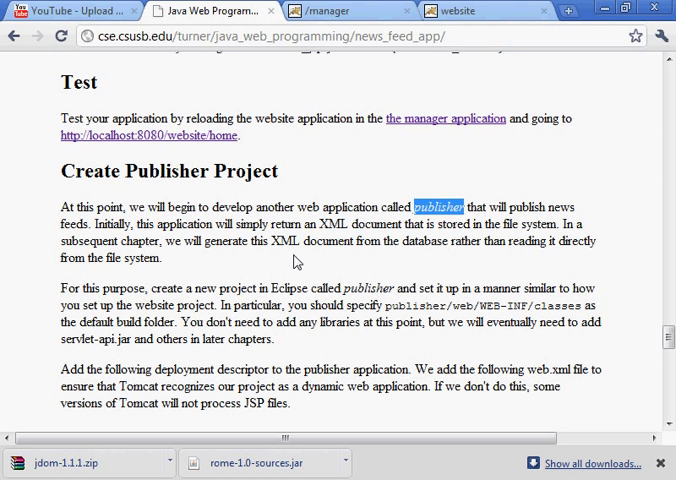
{"action": "mouse_move", "coordinate": [332, 258]}
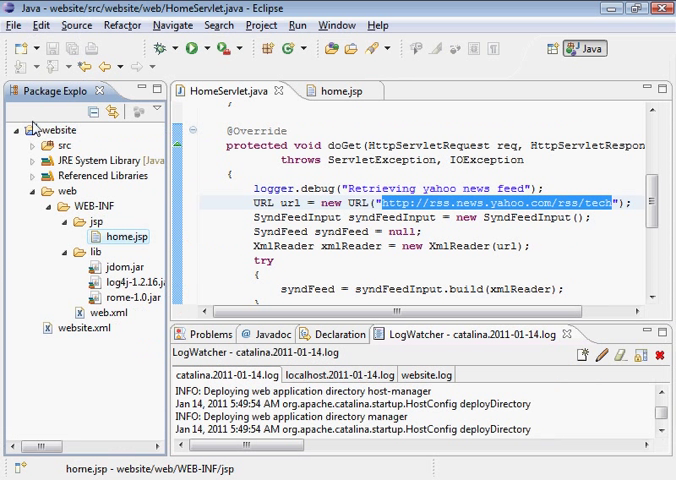
Create a new Java project named publisher and continue to its Java Settings page.
{"action": "left_click", "coordinate": [18, 130]}
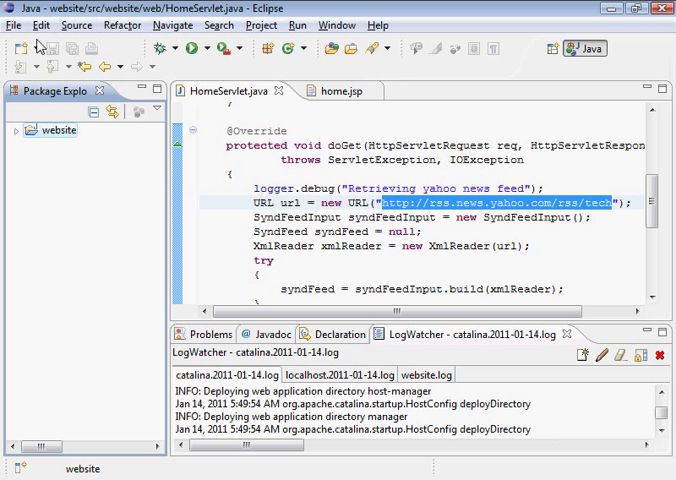
{"action": "right_click", "coordinate": [56, 130]}
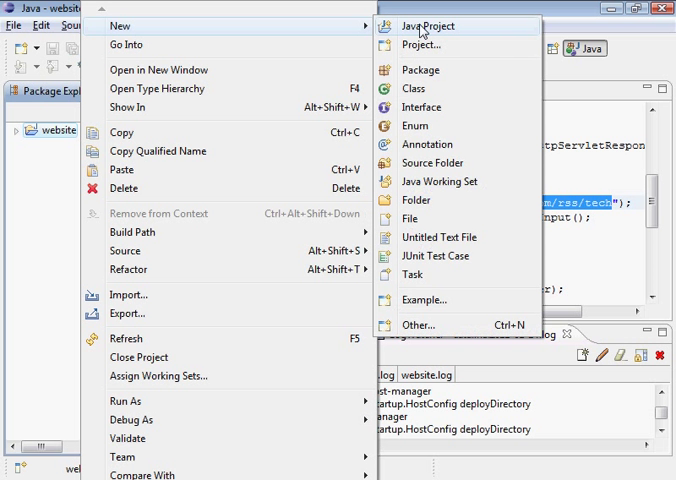
{"action": "mouse_move", "coordinate": [460, 44]}
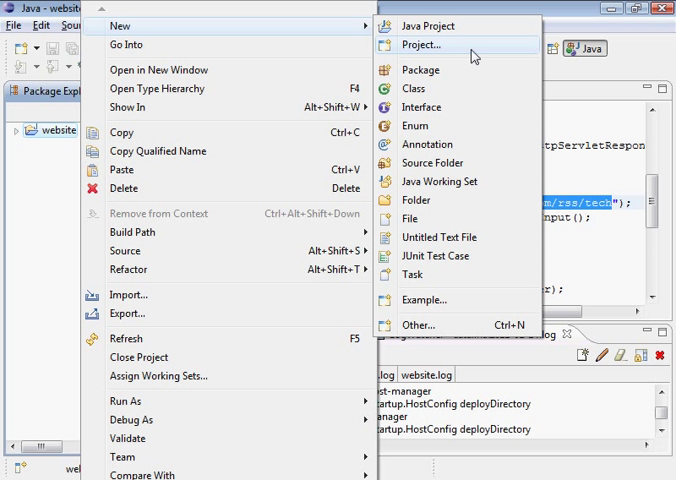
{"action": "mouse_move", "coordinate": [458, 26]}
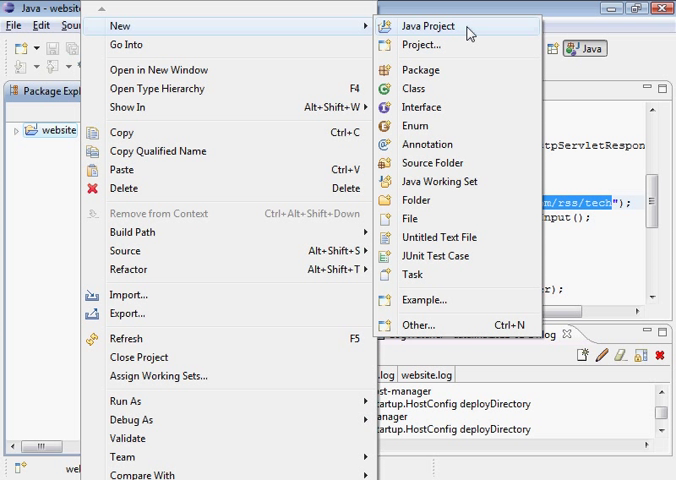
{"action": "left_click", "coordinate": [428, 24]}
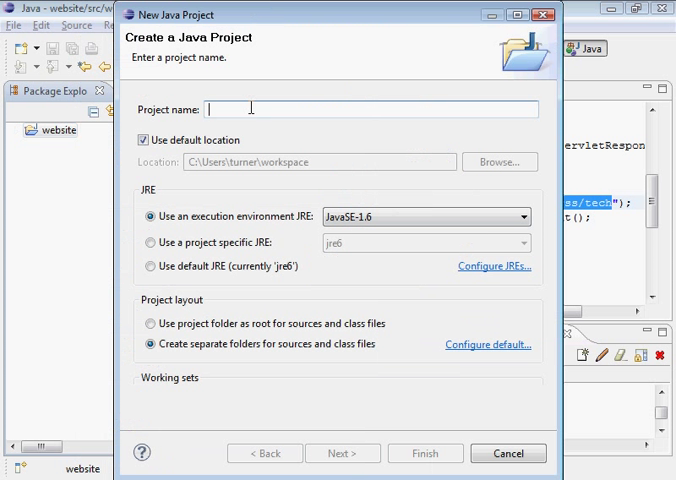
{"action": "type", "text": "publisher"}
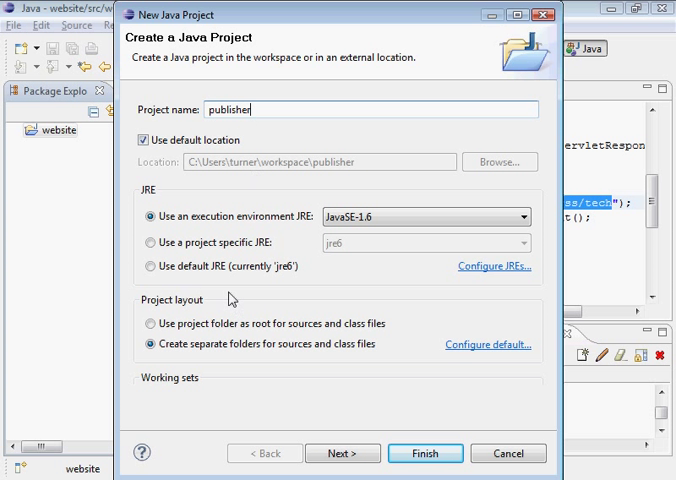
{"action": "mouse_move", "coordinate": [344, 452]}
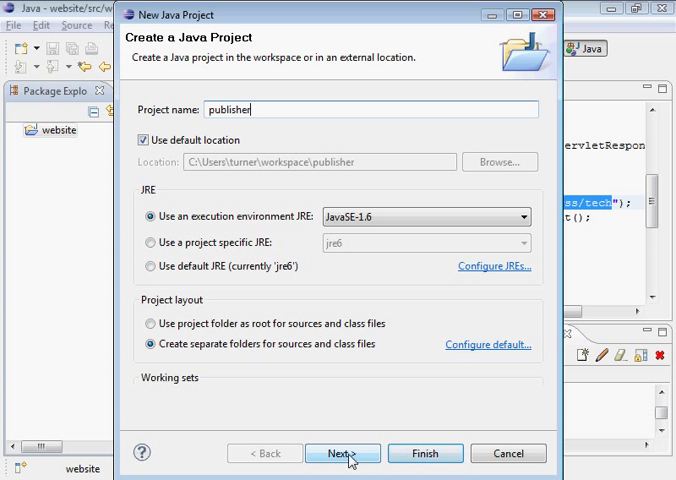
{"action": "left_click", "coordinate": [344, 452]}
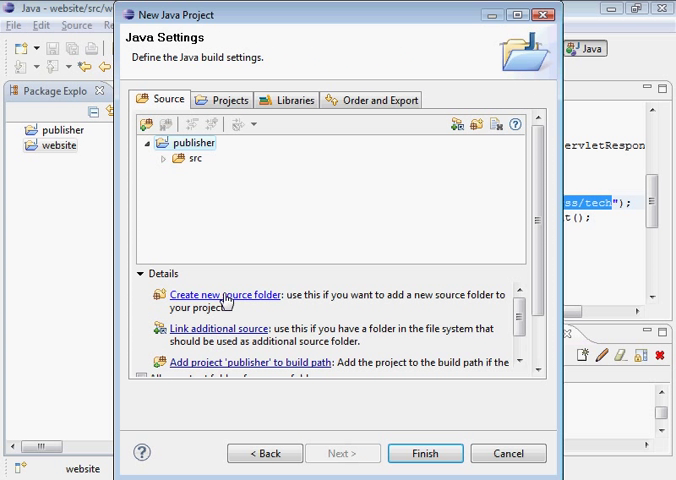
Change the default output folder to publisher/web/WEB-INF/classes and move to Libraries.
{"action": "left_click", "coordinate": [188, 160]}
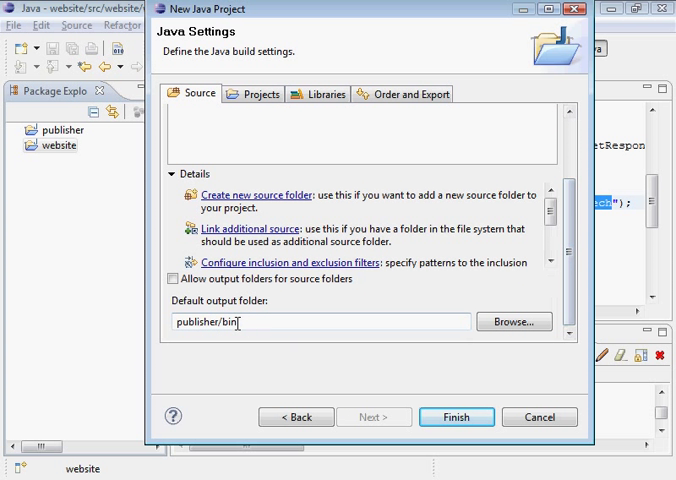
{"action": "double_click", "coordinate": [230, 322]}
{"action": "type", "text": "web/WEB-INF/classes"}
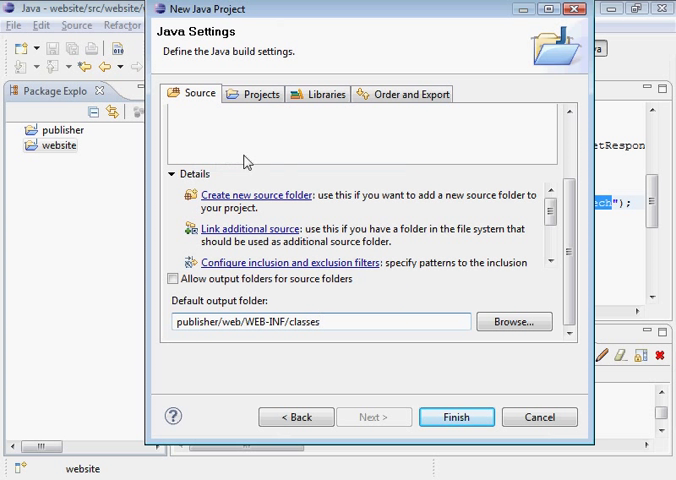
{"action": "mouse_move", "coordinate": [564, 230]}
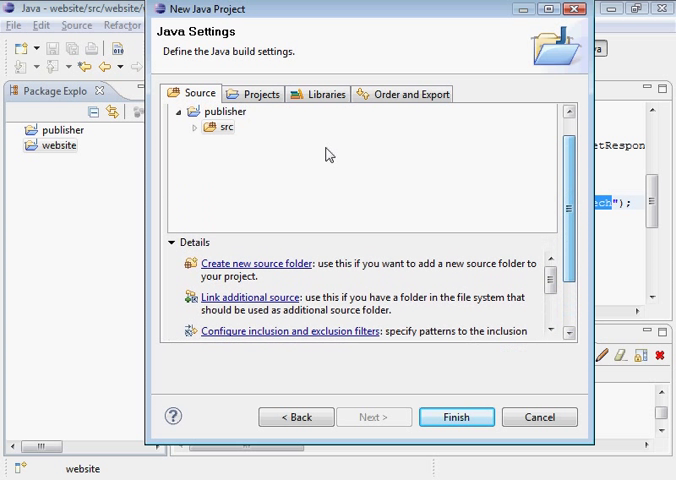
{"action": "left_click", "coordinate": [226, 128]}
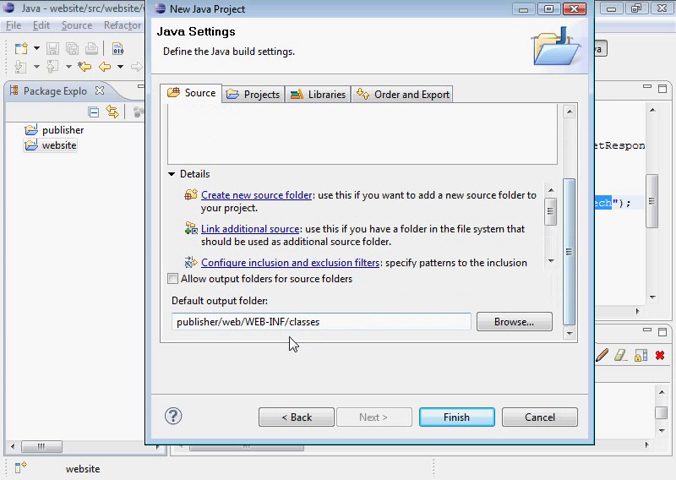
{"action": "triple_click", "coordinate": [316, 320]}
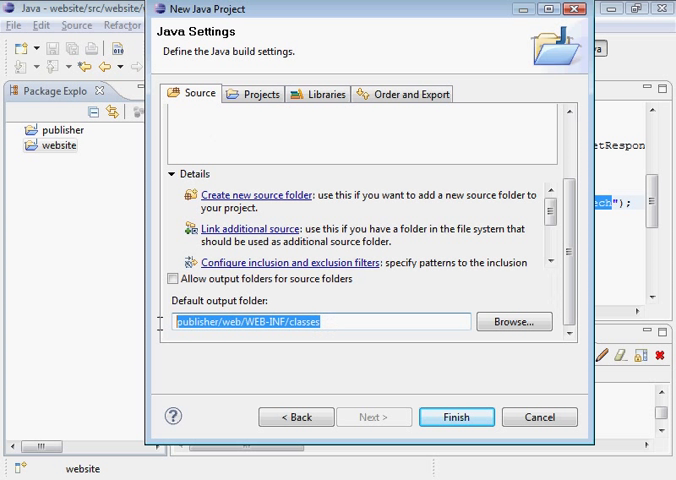
{"action": "left_click", "coordinate": [336, 320]}
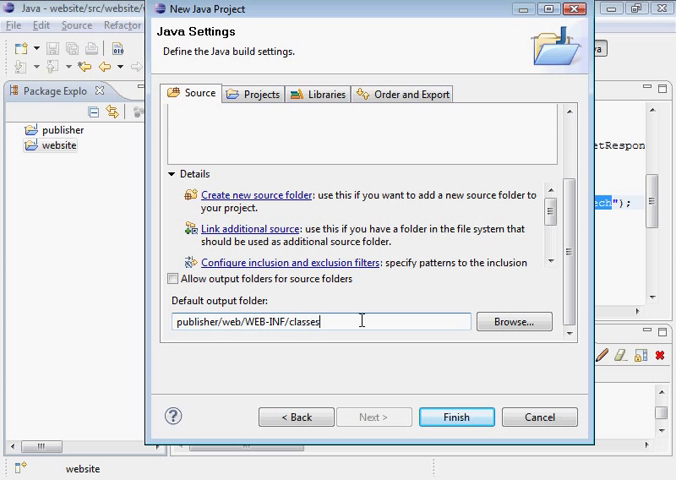
{"action": "scroll", "scroll_direction": "up", "scroll_amount": 3}
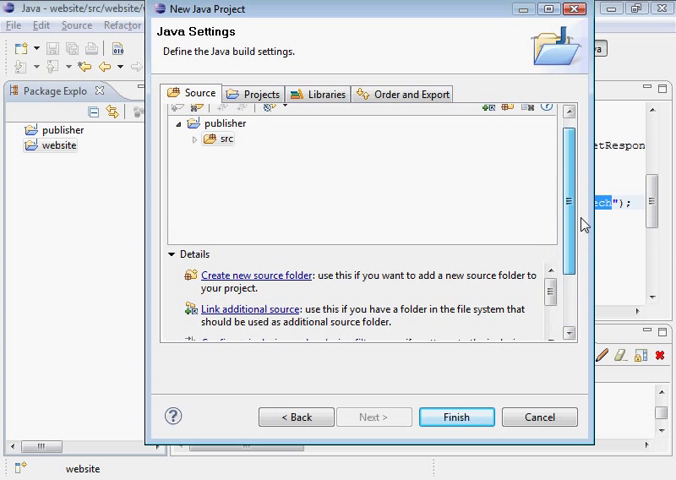
{"action": "left_click", "coordinate": [318, 92]}
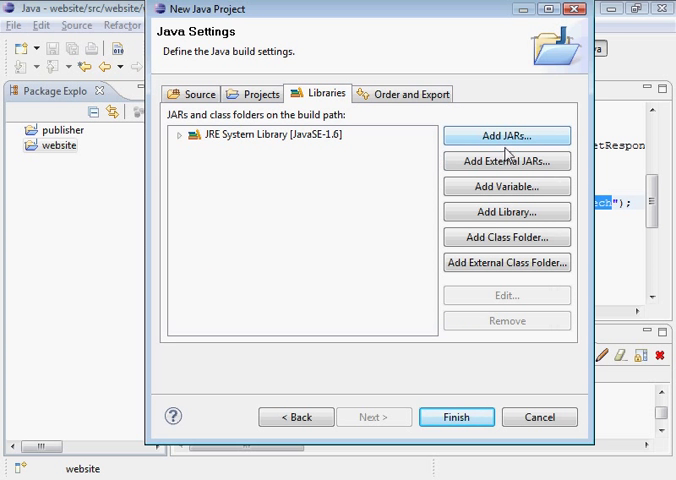
Start Add External JARs and browse into apache-tomcat-7.0.0\lib.
{"action": "left_click", "coordinate": [506, 136]}
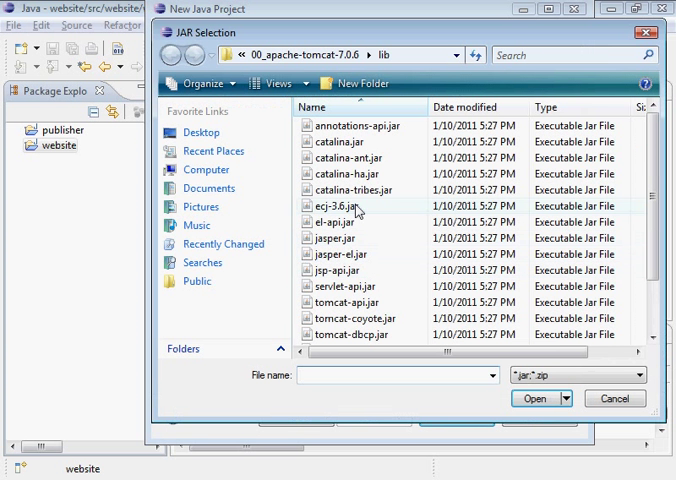
{"action": "mouse_move", "coordinate": [348, 302]}
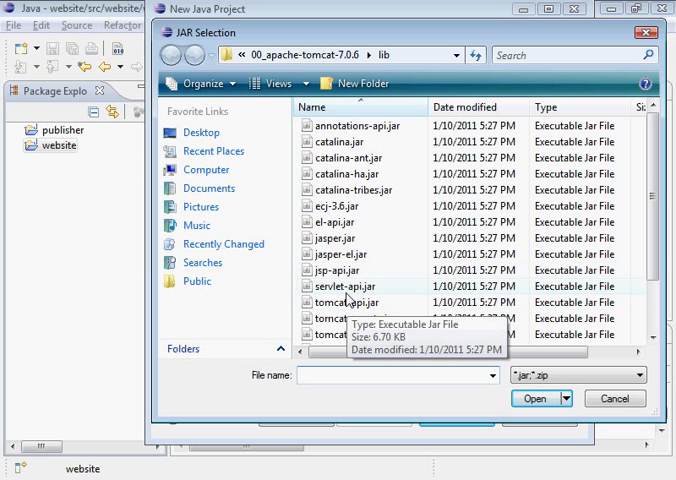
{"action": "left_click", "coordinate": [536, 400]}
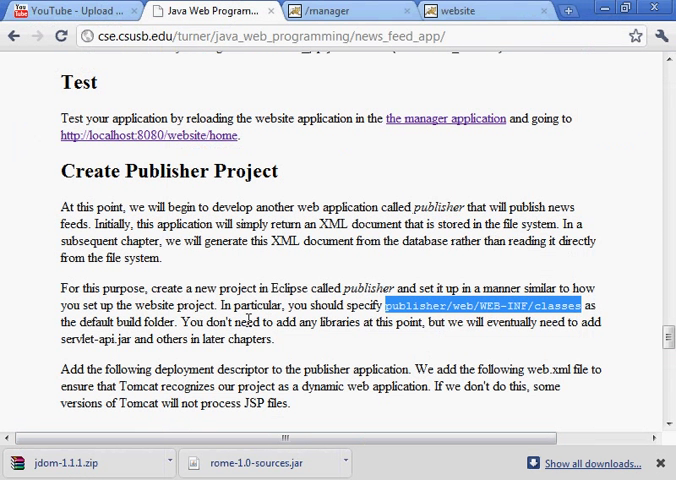
Scroll to the tutorial's initial publisher web.xml, then add servlet-api.jar to the build path.
{"action": "scroll", "scroll_direction": "down", "scroll_amount": 3}
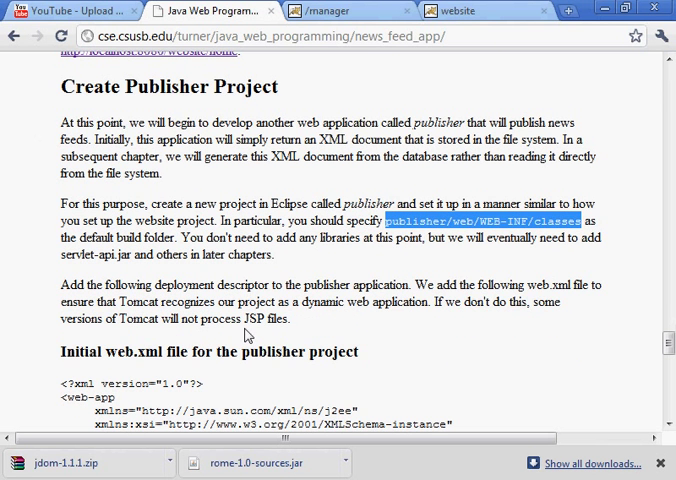
{"action": "scroll", "scroll_direction": "down", "scroll_amount": 3}
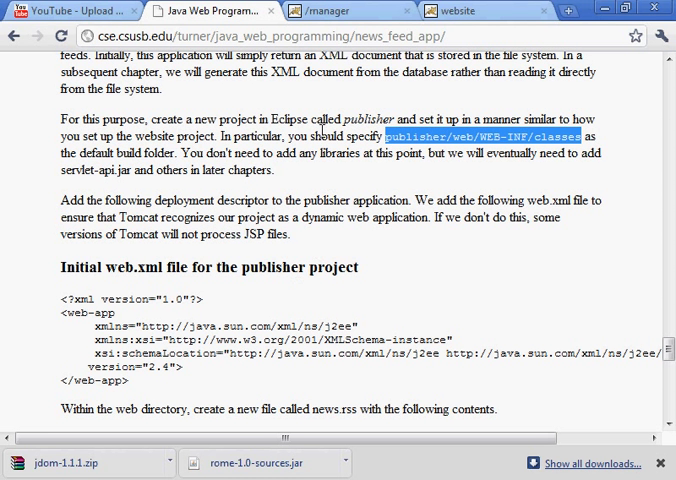
{"action": "scroll", "scroll_direction": "down", "scroll_amount": 3}
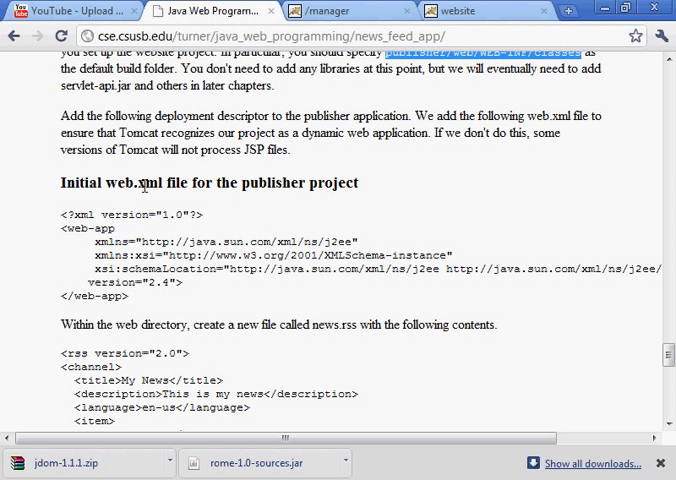
{"action": "double_click", "coordinate": [124, 184]}
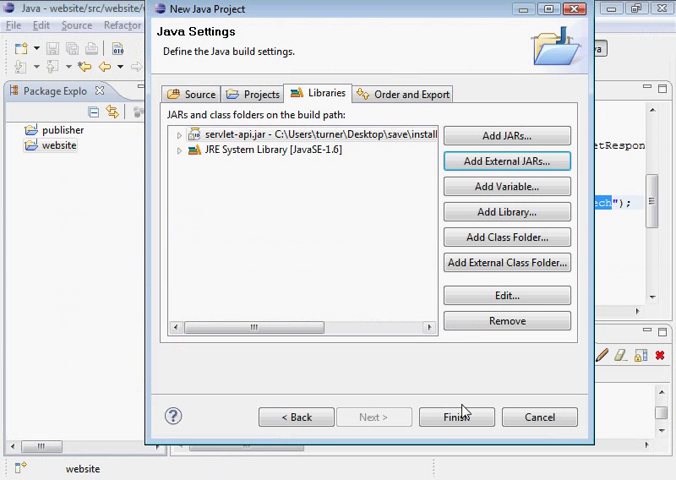
Create a new file named web.xml in the publisher project's web/WEB-INF folder.
{"action": "left_click", "coordinate": [456, 416]}
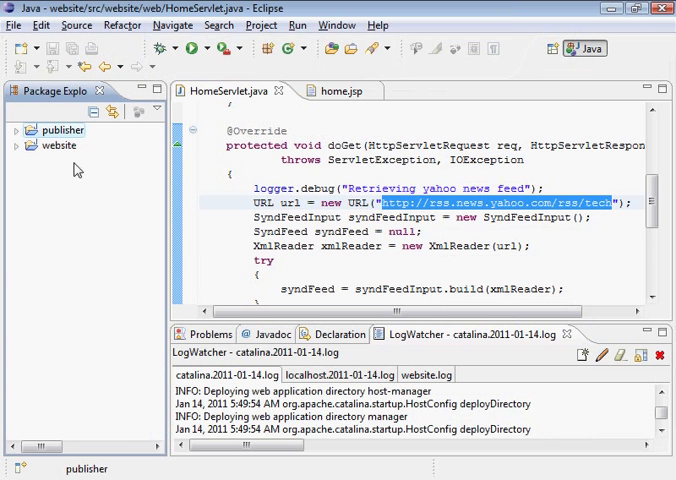
{"action": "left_click", "coordinate": [16, 130]}
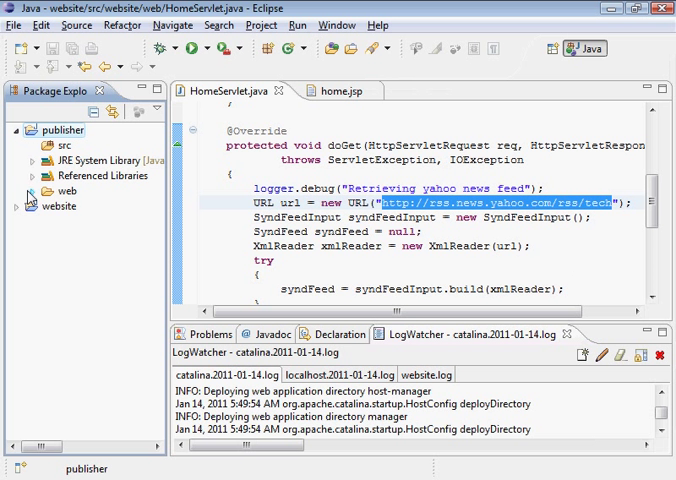
{"action": "right_click", "coordinate": [62, 192]}
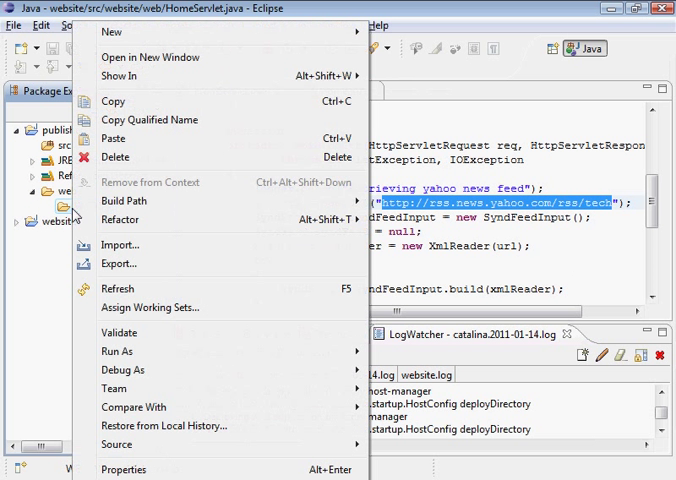
{"action": "left_click", "coordinate": [112, 32]}
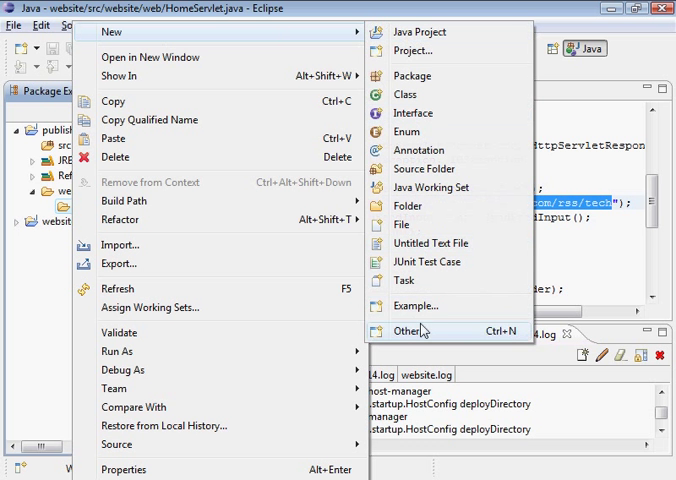
{"action": "mouse_move", "coordinate": [424, 250]}
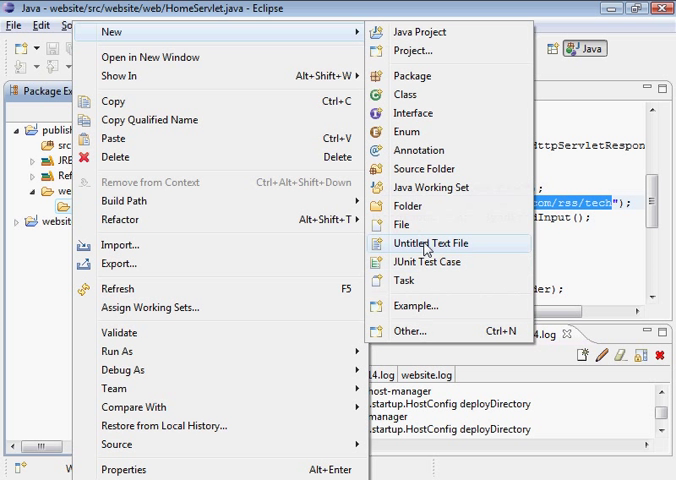
{"action": "left_click", "coordinate": [406, 224]}
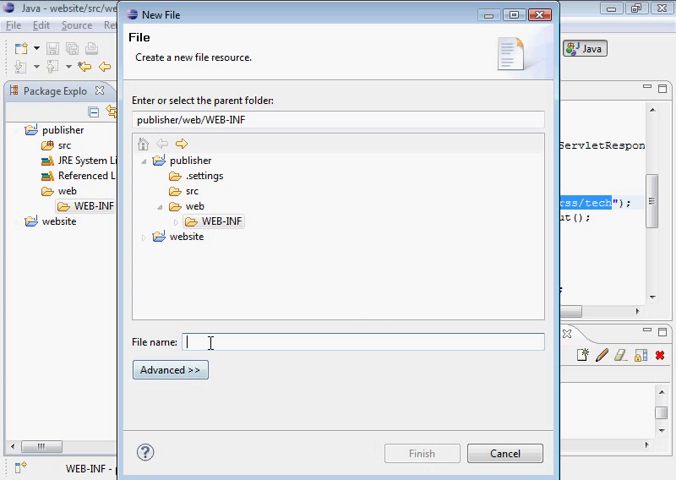
{"action": "type", "text": "web.xml"}
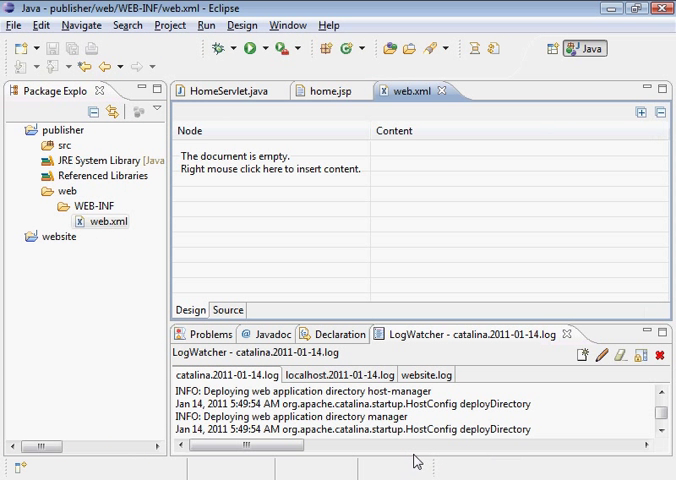
Fill web.xml with the tutorial's version 2.4 web-app descriptor via the XML editor and save.
{"action": "left_click", "coordinate": [224, 90]}
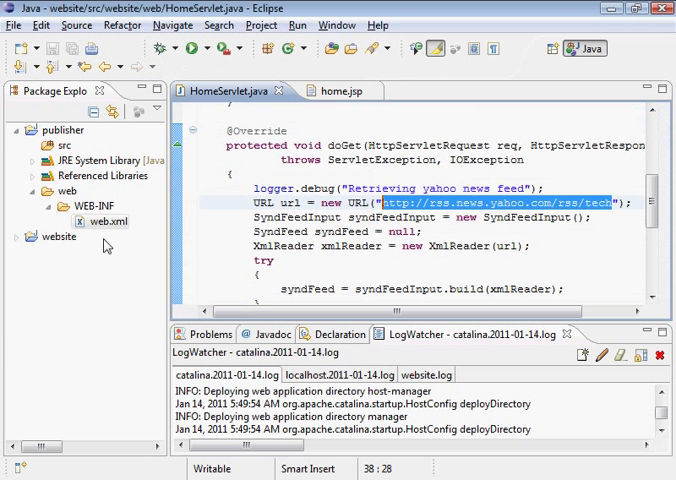
{"action": "right_click", "coordinate": [108, 220]}
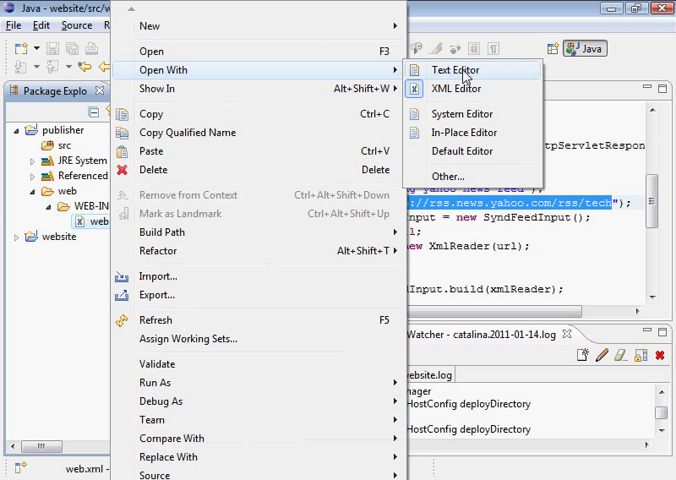
{"action": "mouse_move", "coordinate": [458, 88]}
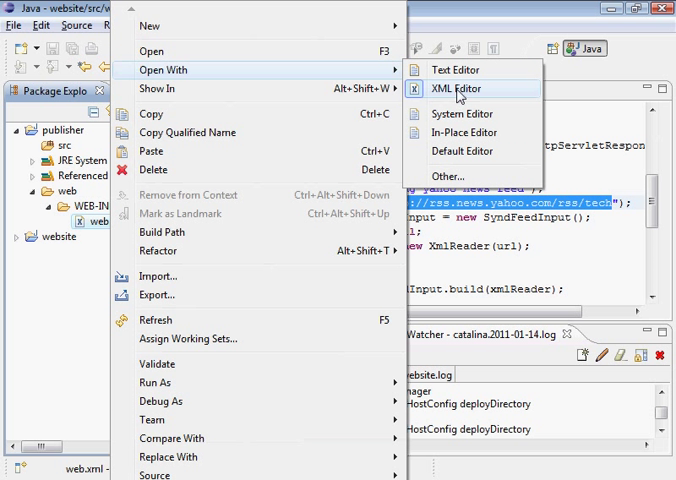
{"action": "left_click", "coordinate": [464, 88]}
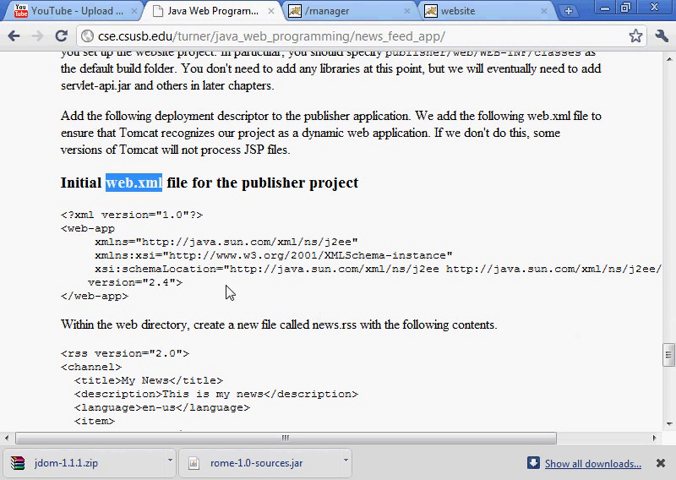
{"action": "left_click_drag", "start_coordinate": [56, 216], "coordinate": [130, 298]}
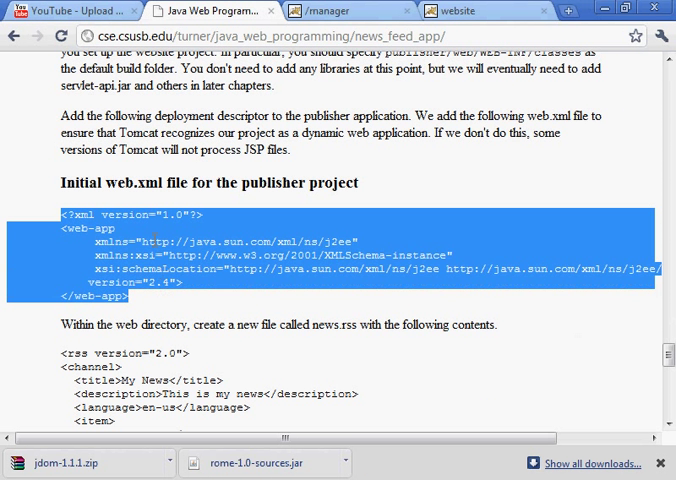
{"action": "mouse_move", "coordinate": [292, 344]}
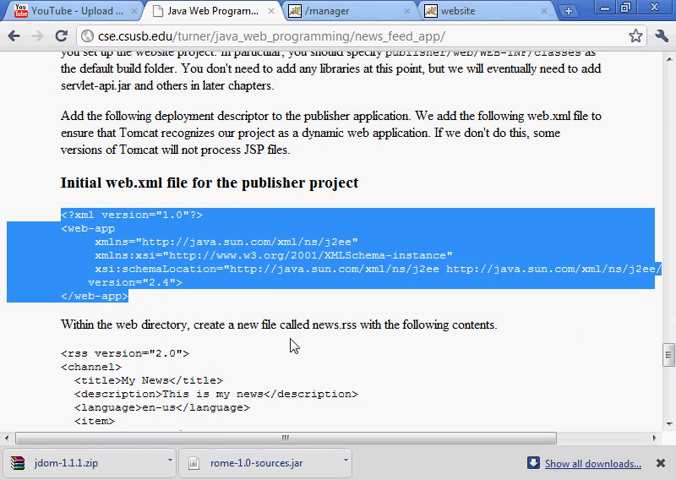
{"action": "scroll", "scroll_direction": "down", "scroll_amount": 3}
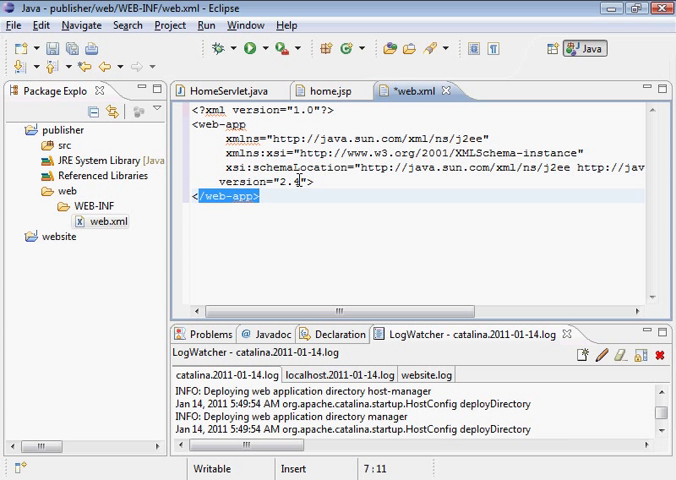
{"action": "left_click", "coordinate": [342, 212]}
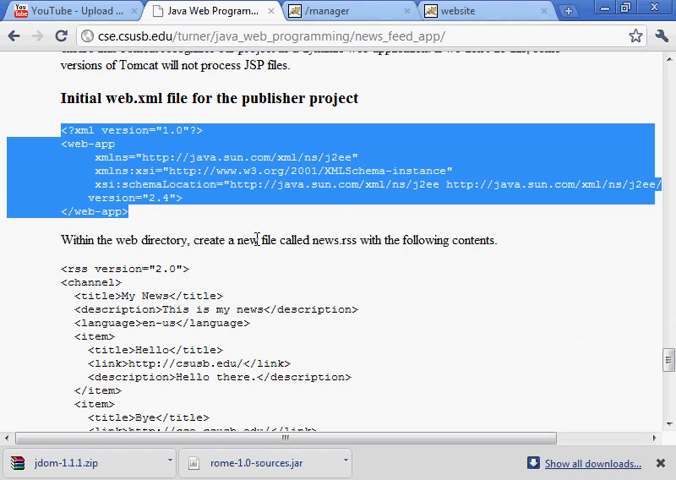
{"action": "scroll", "scroll_direction": "down", "scroll_amount": 3}
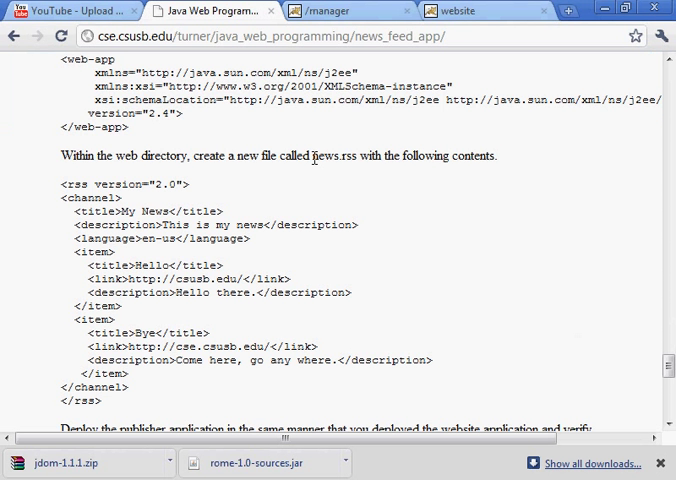
{"action": "double_click", "coordinate": [334, 156]}
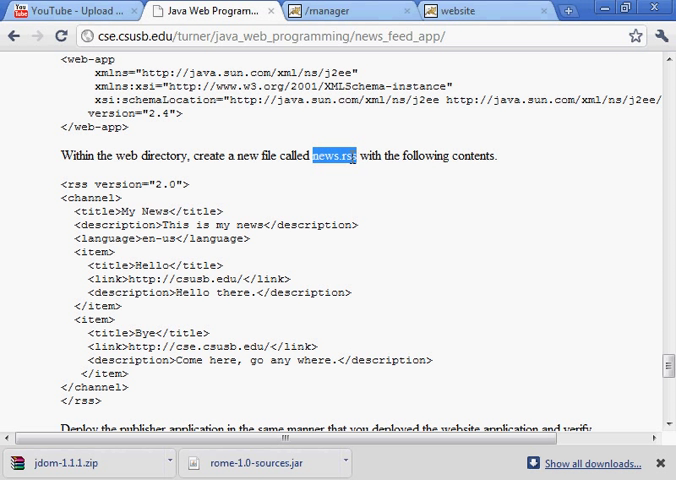
{"action": "mouse_move", "coordinate": [196, 172]}
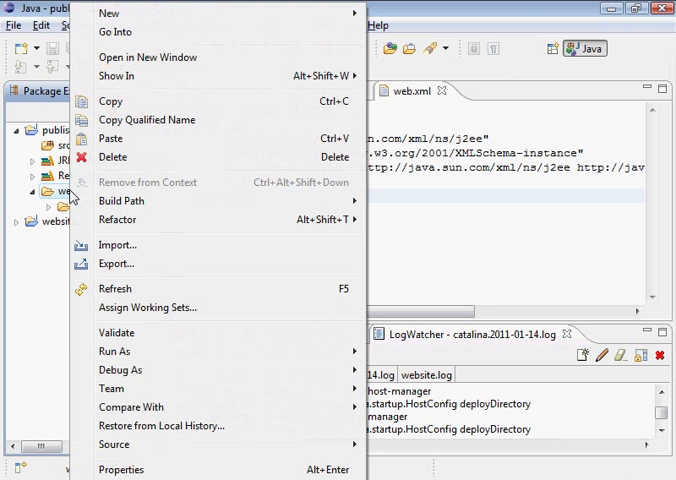
{"action": "mouse_move", "coordinate": [110, 12]}
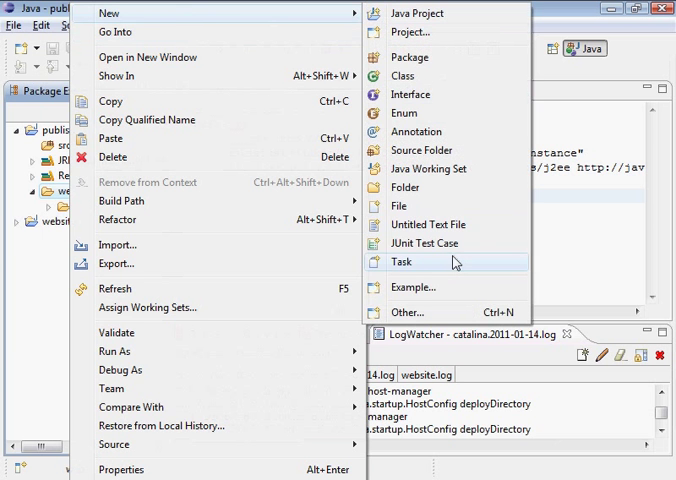
Create news.rss in publisher's web folder with the My News channel holding Hello and Bye items.
{"action": "left_click", "coordinate": [400, 204]}
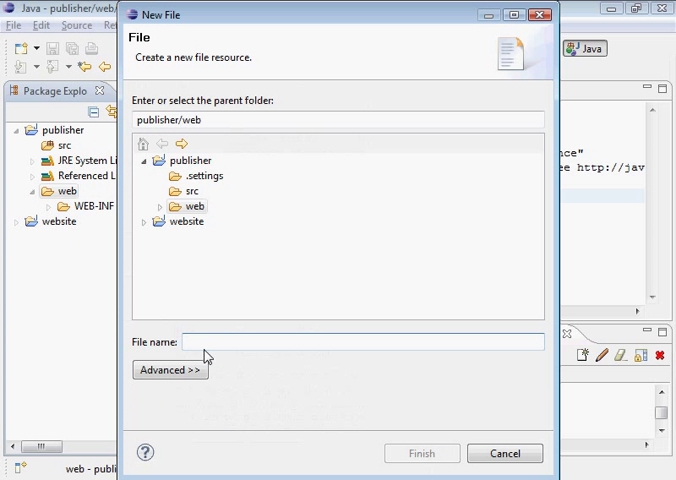
{"action": "right_click", "coordinate": [364, 340]}
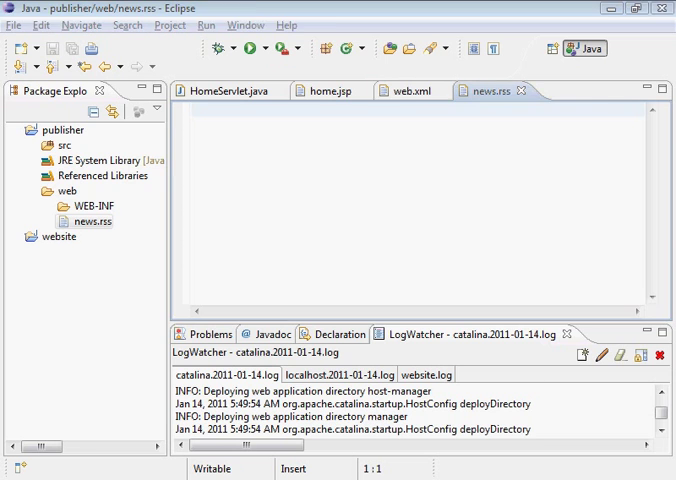
{"action": "left_click", "coordinate": [200, 8]}
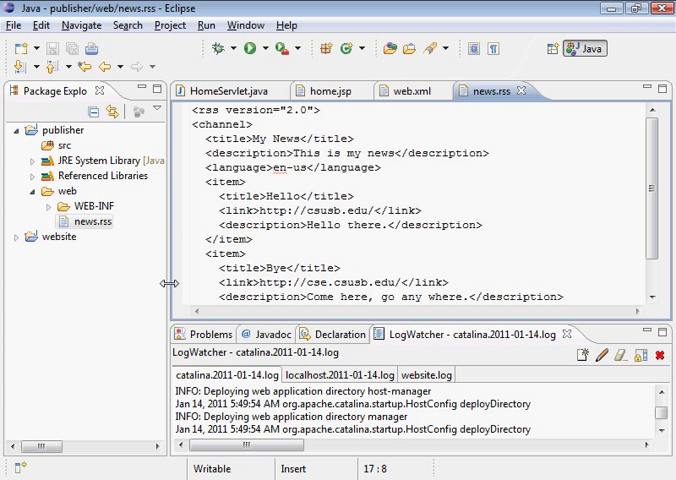
{"action": "mouse_move", "coordinate": [308, 266]}
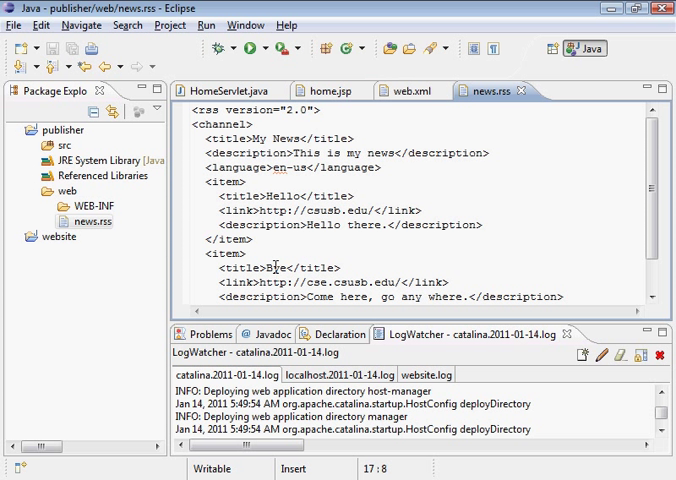
{"action": "mouse_move", "coordinate": [278, 262]}
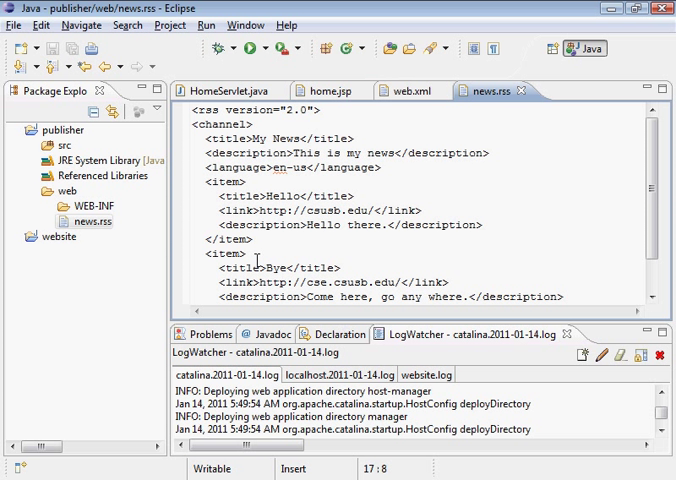
{"action": "left_click", "coordinate": [270, 268]}
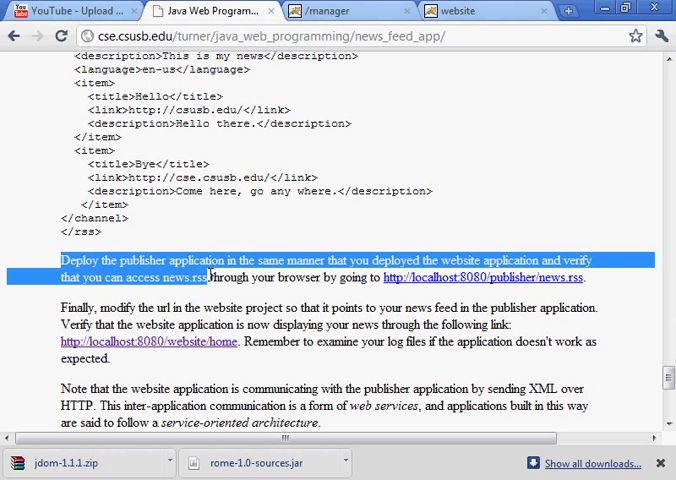
Open website.xml from the website project and copy its Context line.
{"action": "scroll", "scroll_direction": "down", "scroll_amount": 3}
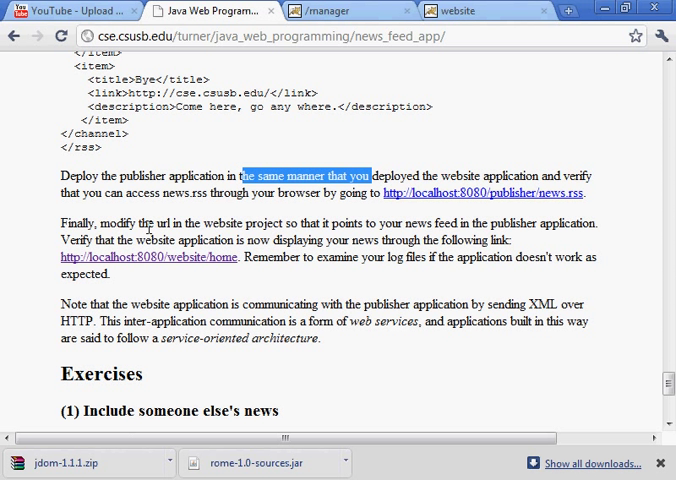
{"action": "mouse_move", "coordinate": [386, 456]}
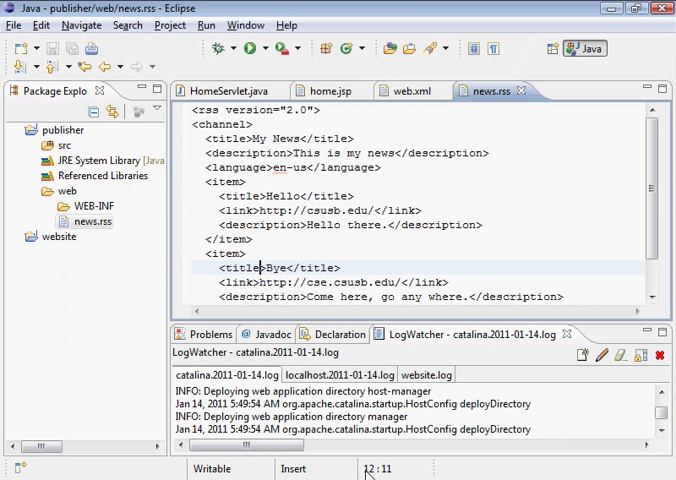
{"action": "left_click", "coordinate": [20, 236]}
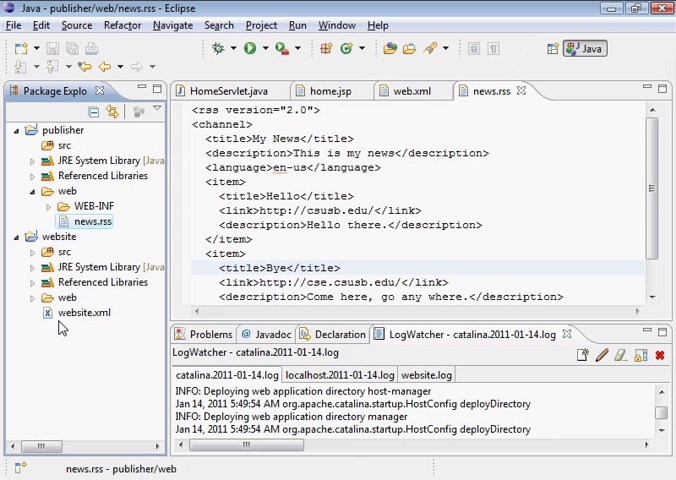
{"action": "left_click", "coordinate": [84, 312]}
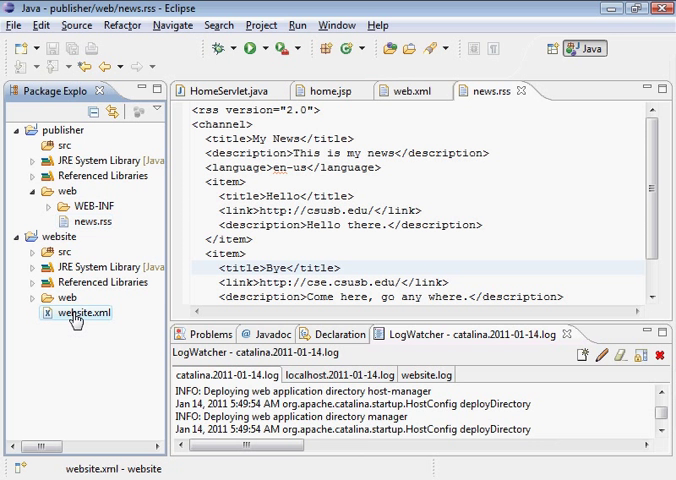
{"action": "left_click", "coordinate": [84, 312]}
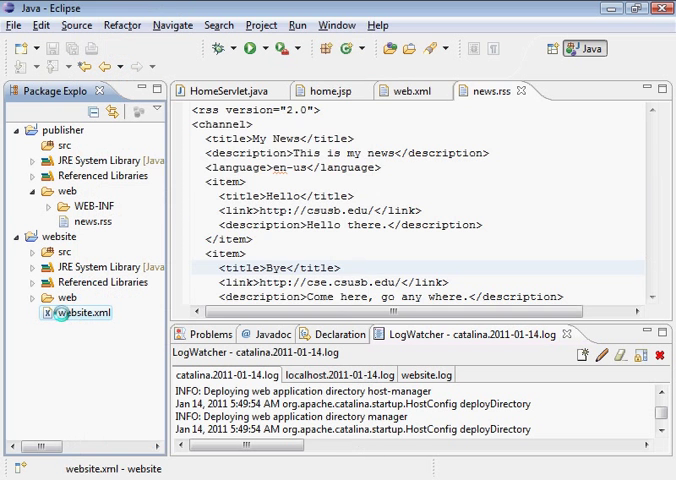
{"action": "double_click", "coordinate": [80, 312]}
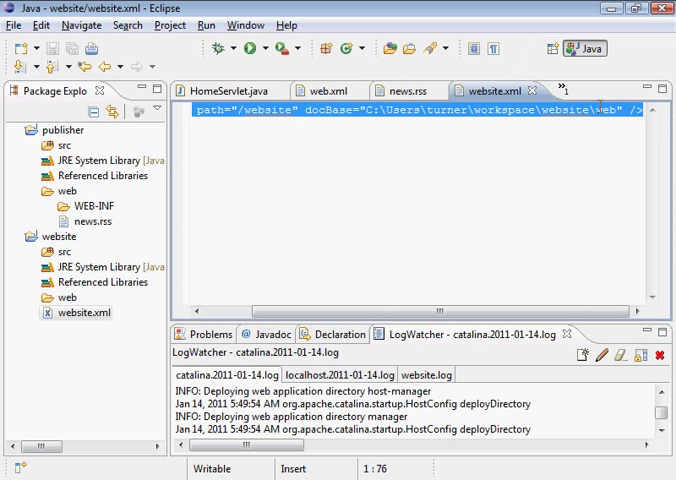
{"action": "right_click", "coordinate": [400, 116]}
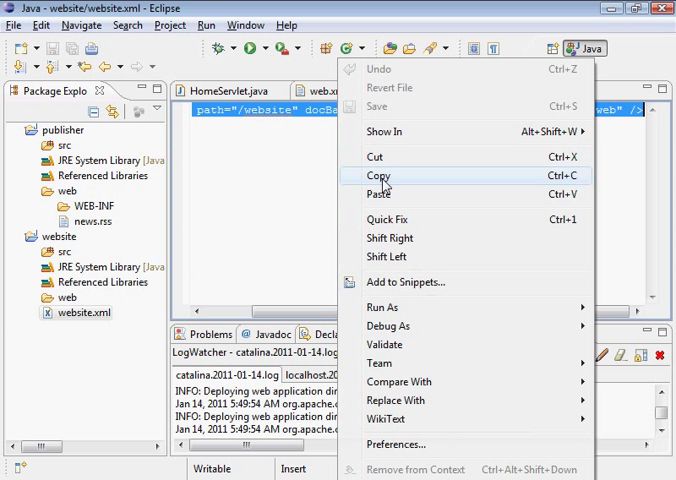
{"action": "right_click", "coordinate": [500, 90]}
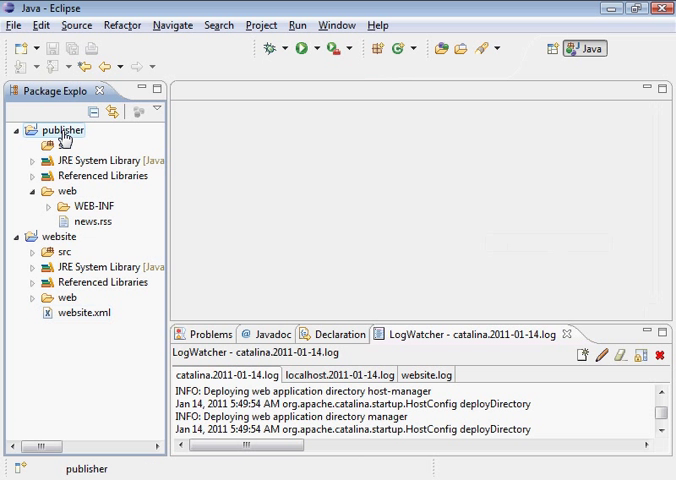
Create publisher.xml in the publisher project and paste the copied Context element into it.
{"action": "right_click", "coordinate": [62, 130]}
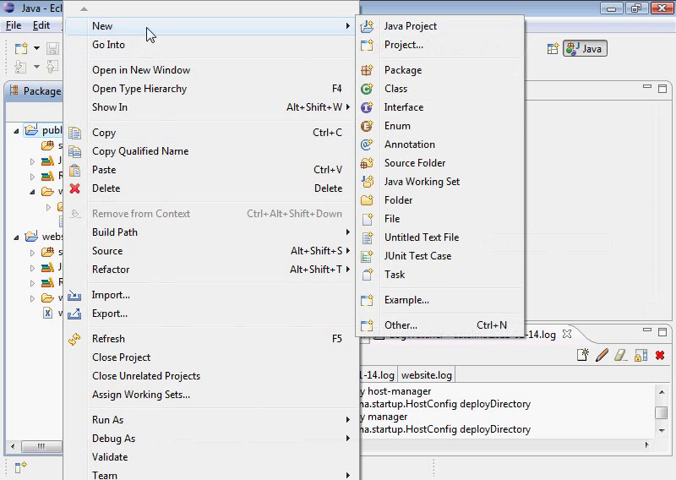
{"action": "mouse_move", "coordinate": [392, 218]}
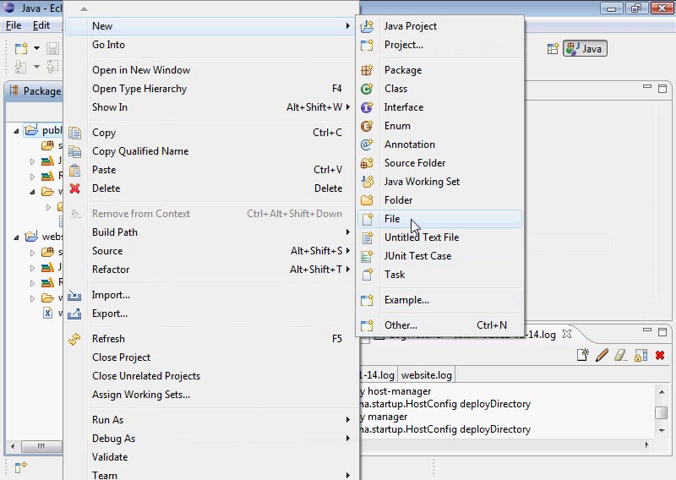
{"action": "left_click", "coordinate": [392, 218]}
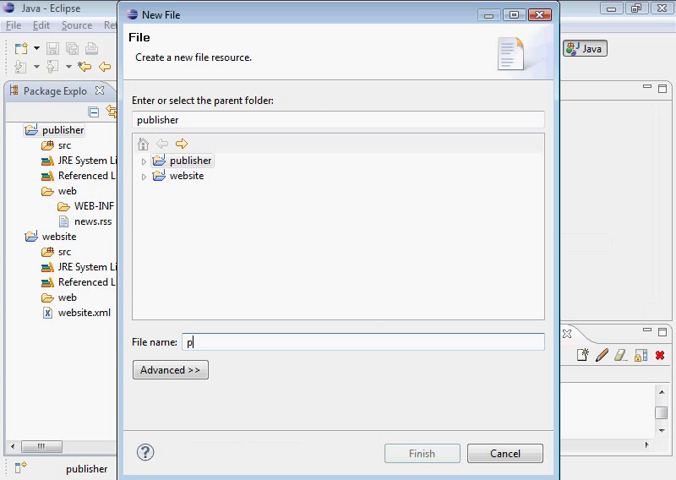
{"action": "type", "text": "ublisher"}
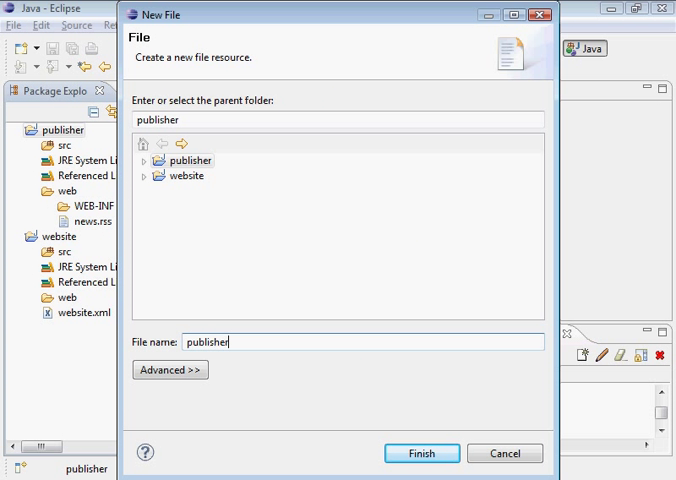
{"action": "type", "text": ".xml"}
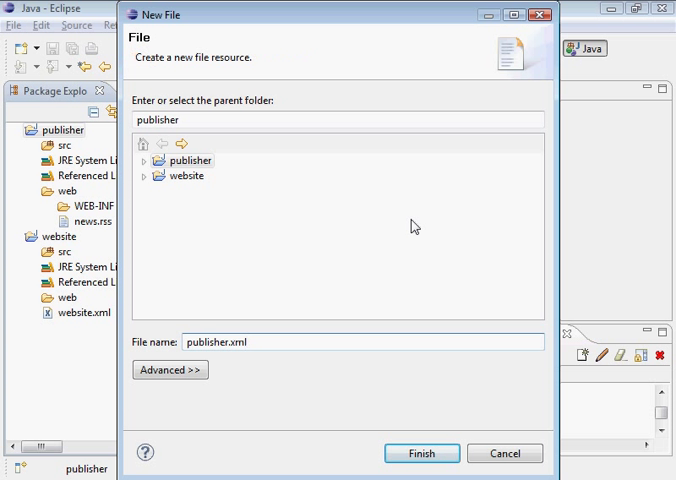
{"action": "left_click", "coordinate": [422, 452]}
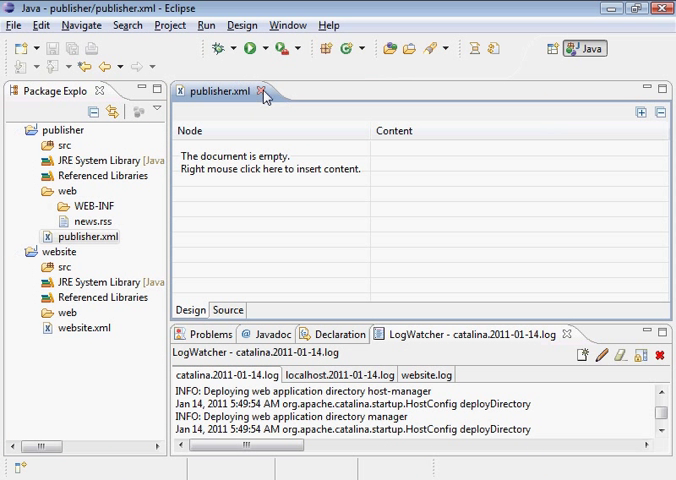
{"action": "right_click", "coordinate": [84, 236]}
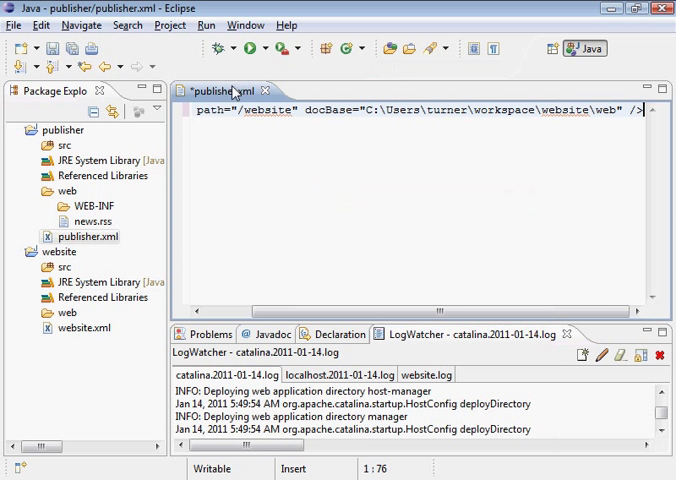
Change the Context path and docBase from website to publisher, then reopen news.rss.
{"action": "double_click", "coordinate": [216, 90]}
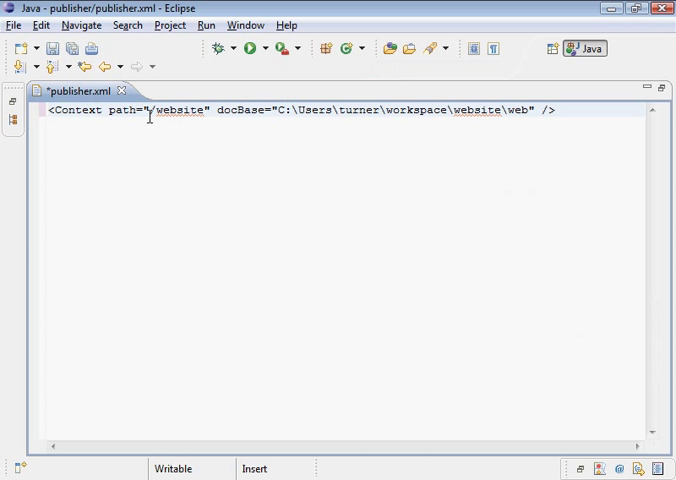
{"action": "mouse_move", "coordinate": [332, 192]}
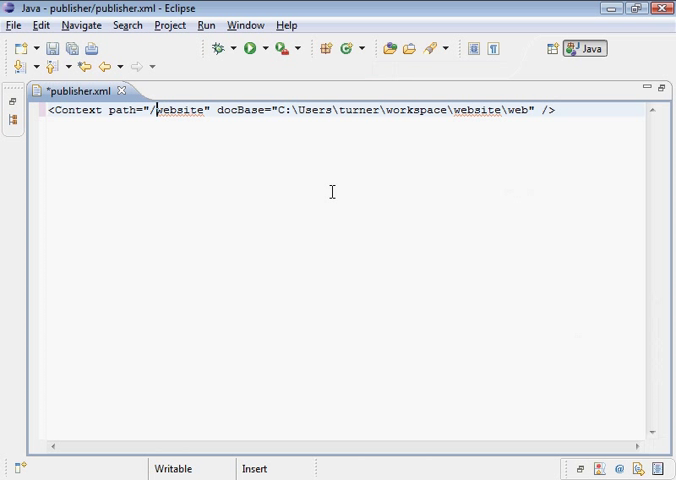
{"action": "double_click", "coordinate": [180, 110]}
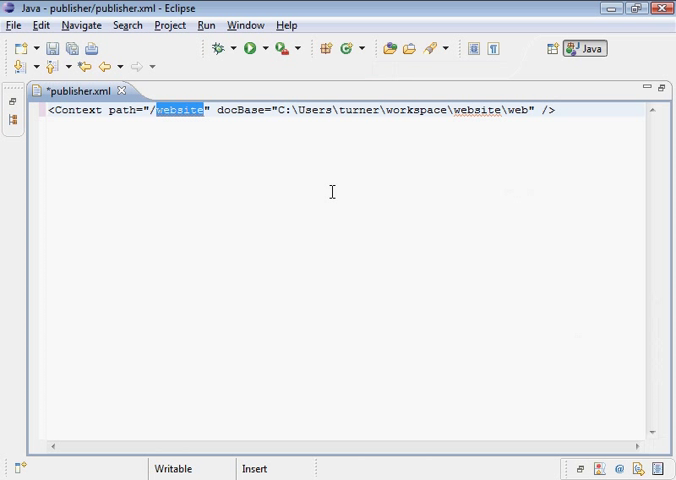
{"action": "type", "text": "publisher"}
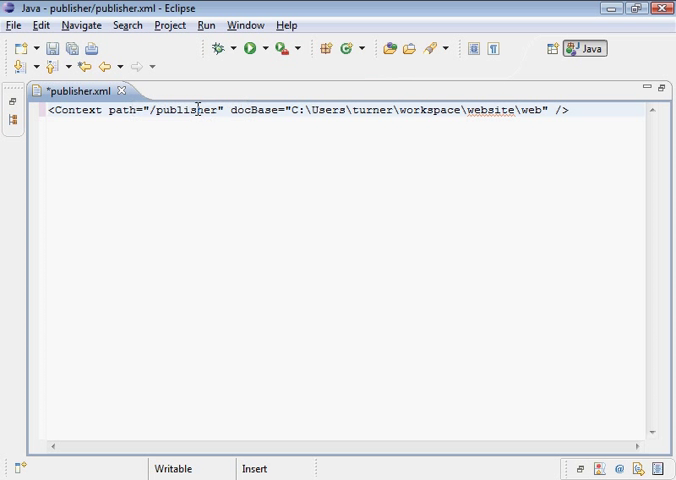
{"action": "right_click", "coordinate": [180, 110]}
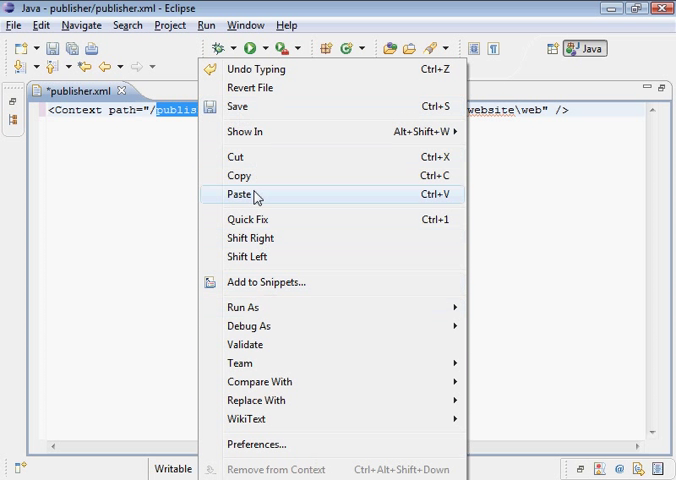
{"action": "left_click", "coordinate": [244, 192]}
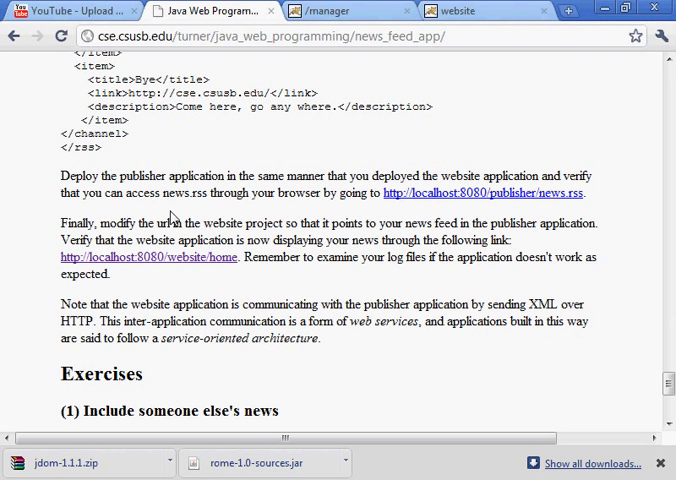
{"action": "double_click", "coordinate": [328, 256]}
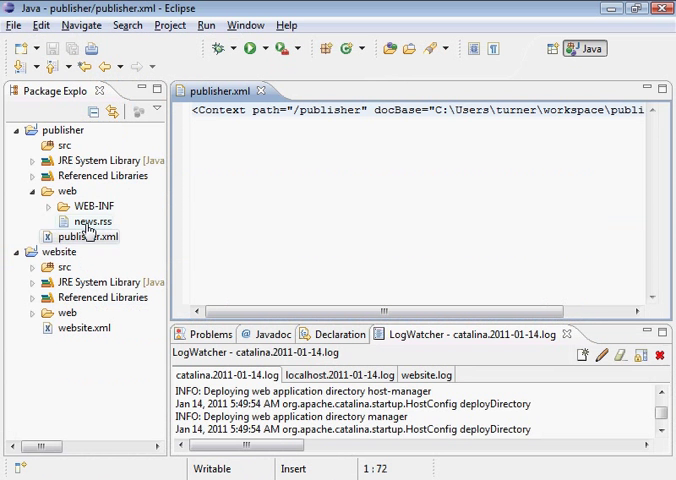
{"action": "double_click", "coordinate": [88, 220]}
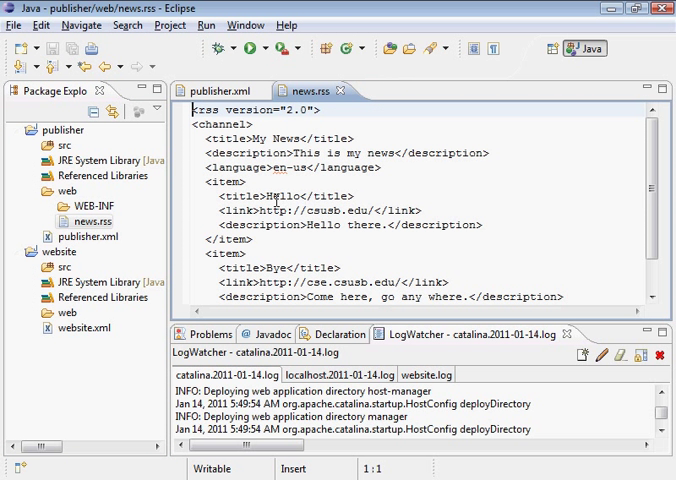
{"action": "double_click", "coordinate": [274, 196]}
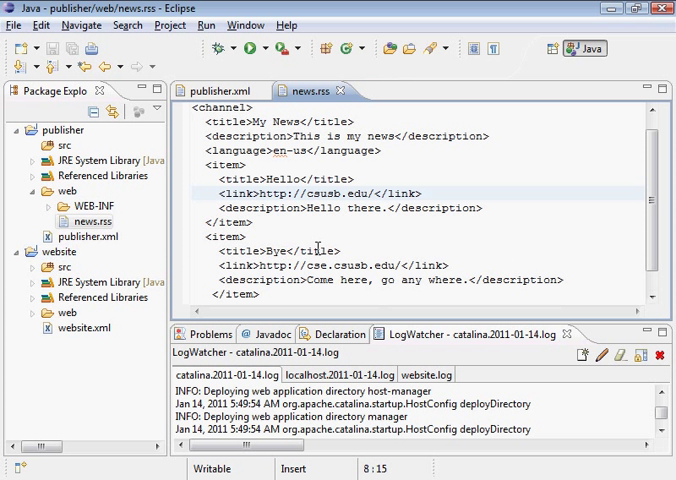
{"action": "mouse_move", "coordinate": [318, 232]}
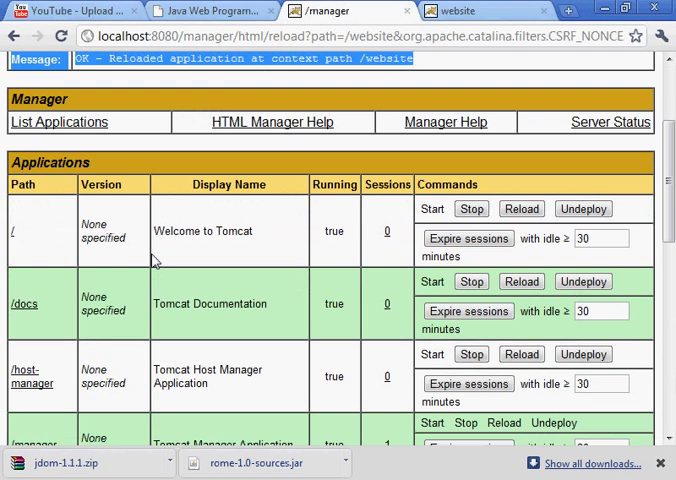
Begin entering /publisher as the context path in Tomcat Manager's deploy form.
{"action": "scroll", "scroll_direction": "down", "scroll_amount": 3}
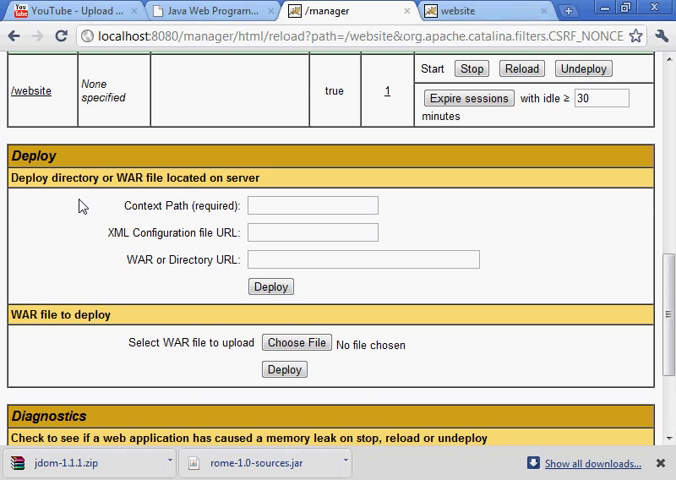
{"action": "left_click", "coordinate": [312, 204]}
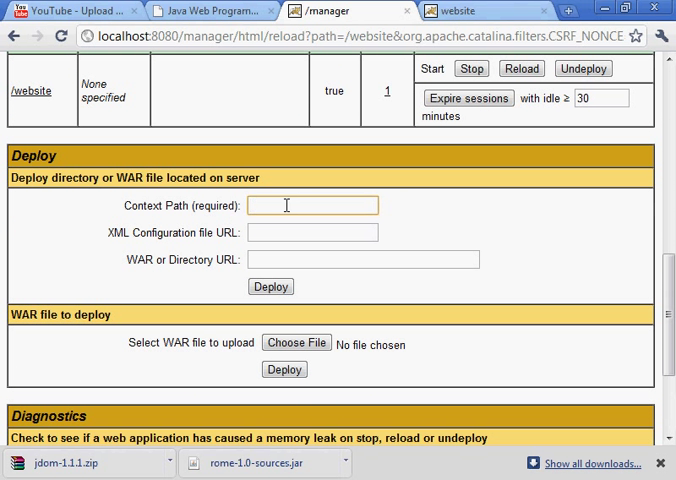
{"action": "type", "text": "/publ"}
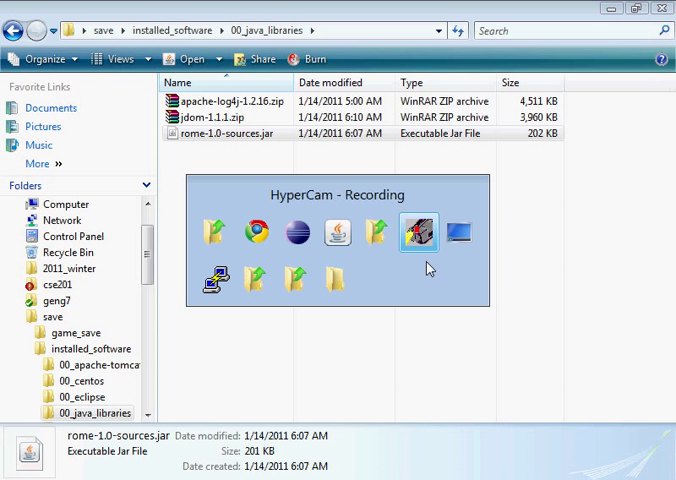
Browse Windows Explorer to the workspace website folder and show its full path.
{"action": "left_click", "coordinate": [256, 278]}
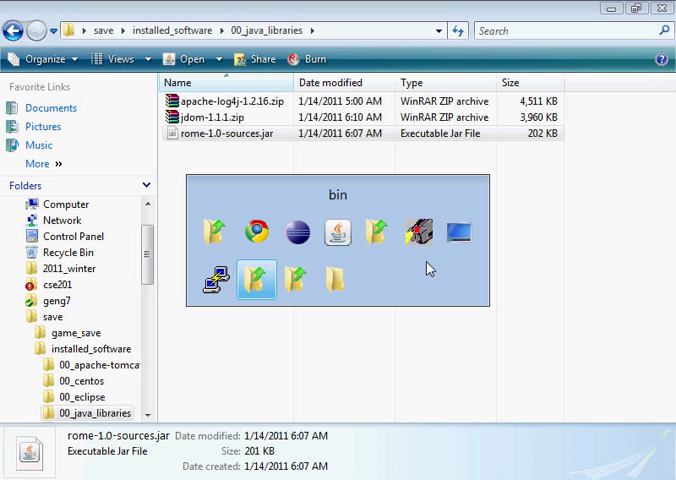
{"action": "left_click", "coordinate": [332, 278]}
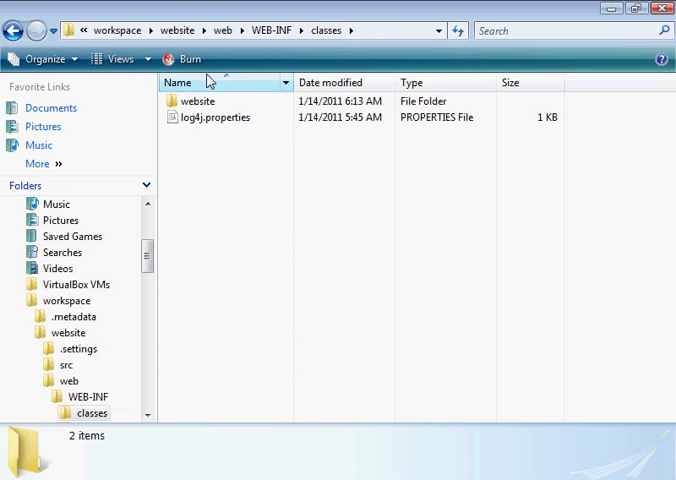
{"action": "left_click", "coordinate": [224, 30]}
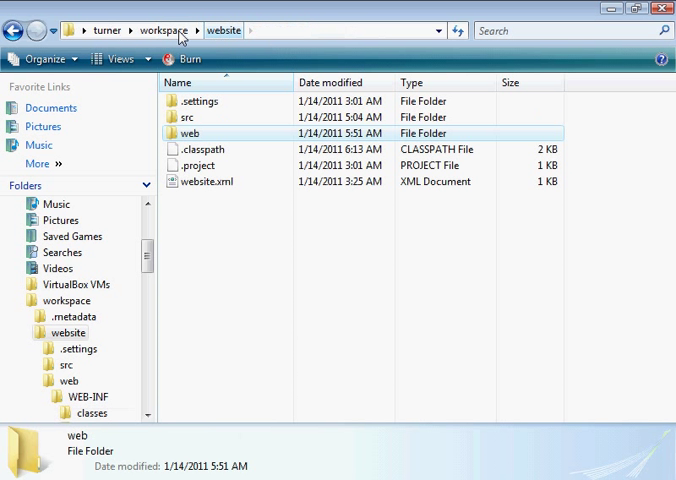
{"action": "left_click", "coordinate": [164, 30]}
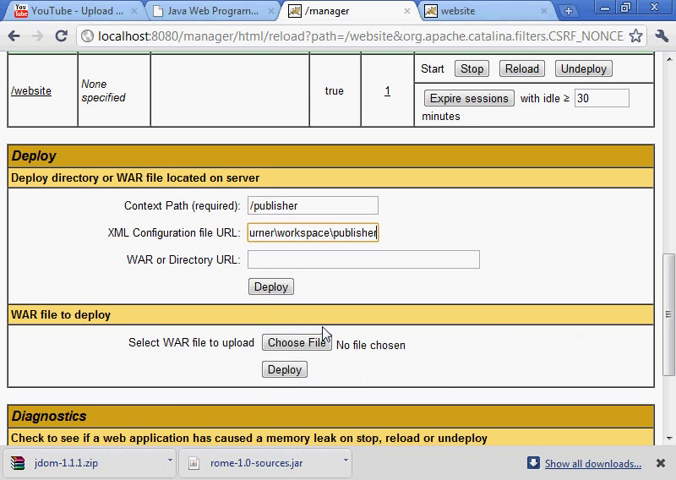
Deploy publisher at /publisher from its publisher.xml configuration URL, then go to the website tab.
{"action": "type", "text": "\\publisher\\publisher.xml"}
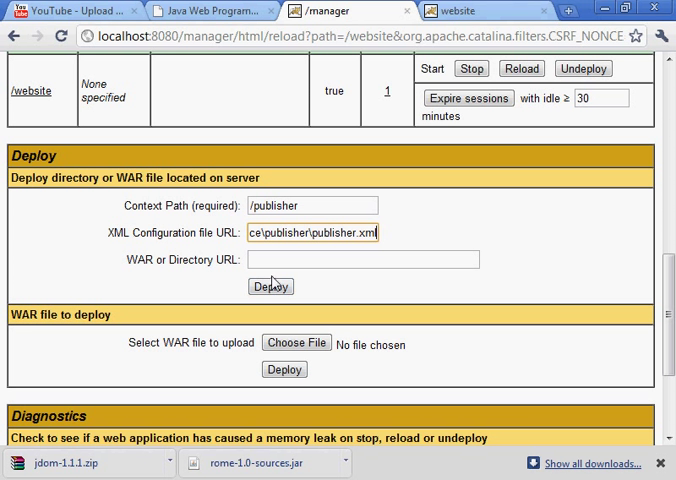
{"action": "left_click", "coordinate": [270, 286]}
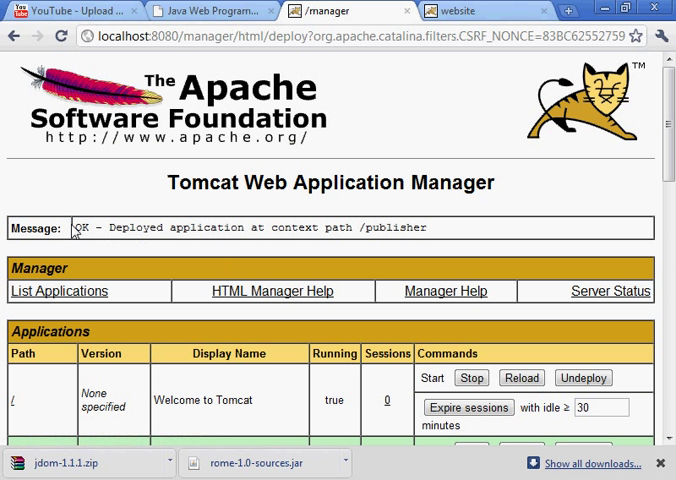
{"action": "triple_click", "coordinate": [244, 228]}
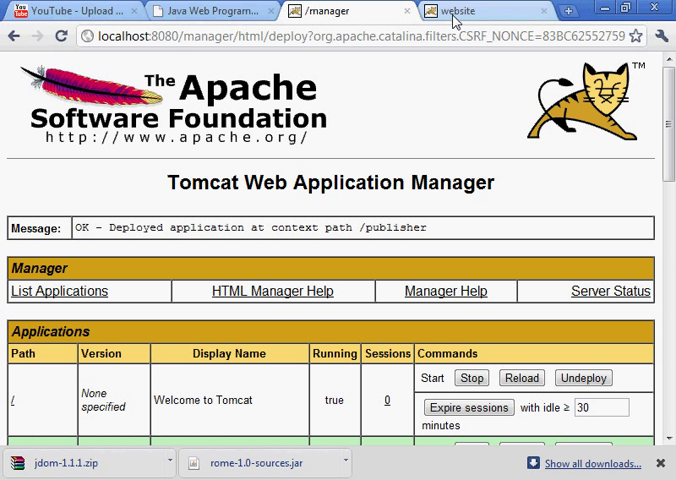
{"action": "mouse_move", "coordinate": [444, 252]}
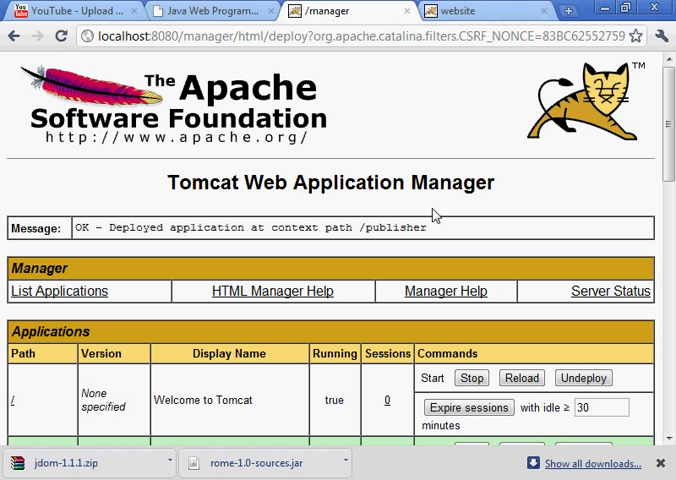
{"action": "left_click", "coordinate": [456, 12]}
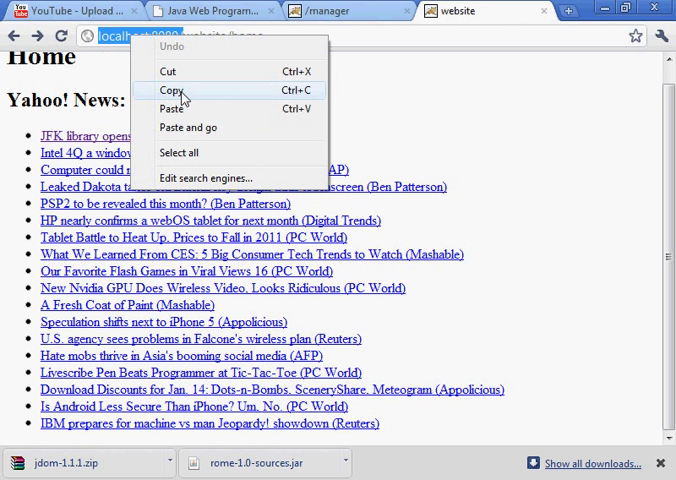
Load localhost:8080/publisher/news.rss showing My News with Hello and Bye, then return to website home.
{"action": "left_click", "coordinate": [568, 12]}
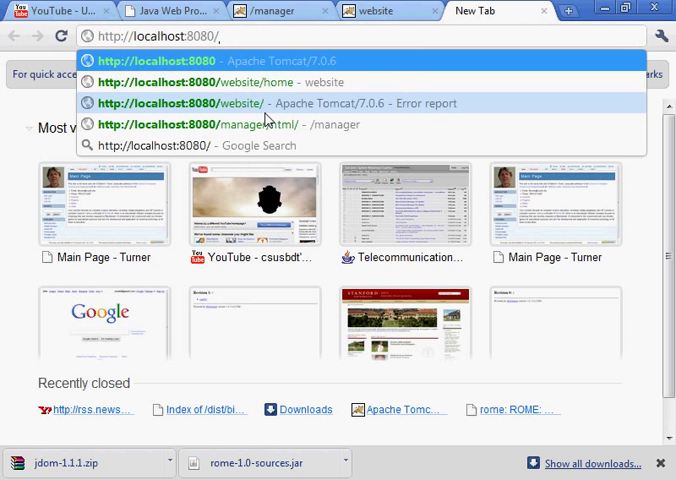
{"action": "type", "text": "publisher/nwq.rss"}
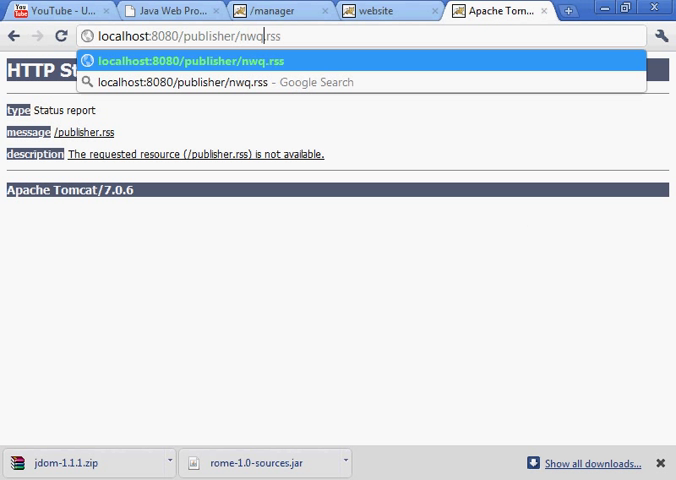
{"action": "key", "text": "Backspace"}
{"action": "type", "text": "ews"}
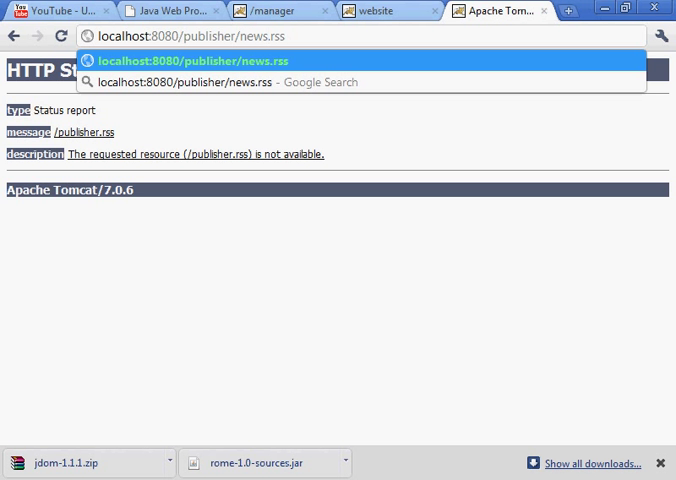
{"action": "left_click", "coordinate": [180, 54]}
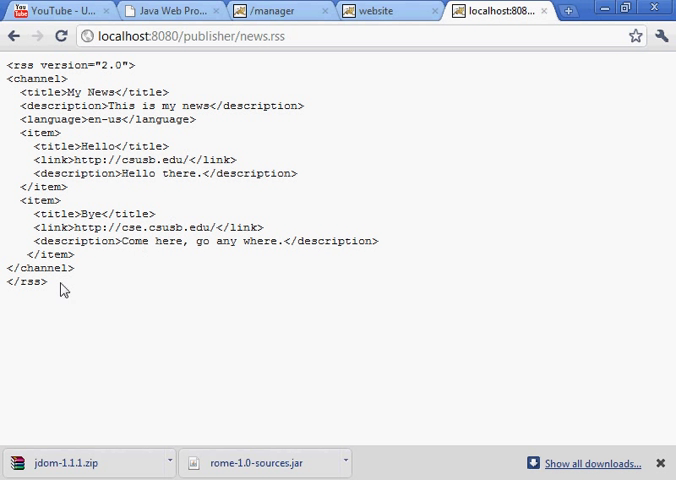
{"action": "left_click", "coordinate": [376, 12]}
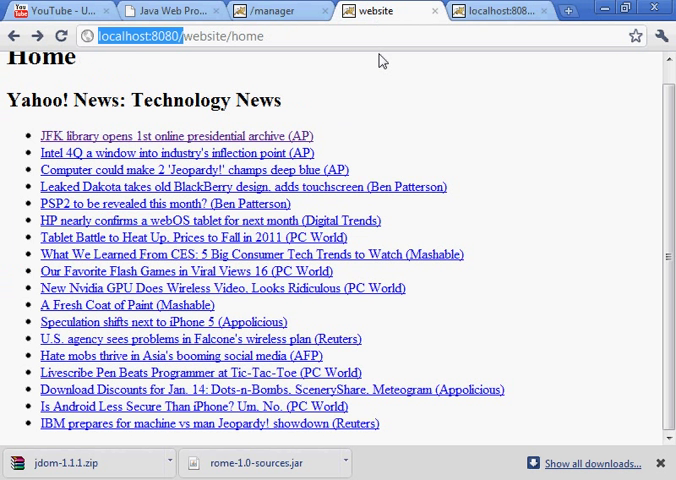
{"action": "mouse_move", "coordinate": [342, 118]}
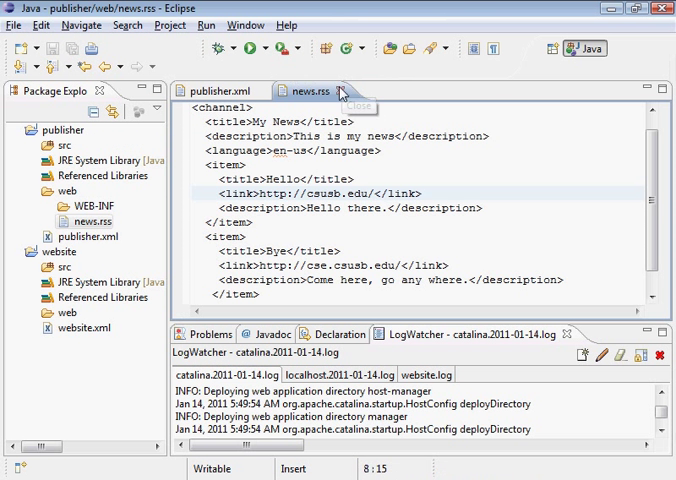
Close news.rss and open HomeServlet.java from the website.web source package.
{"action": "left_click", "coordinate": [360, 104]}
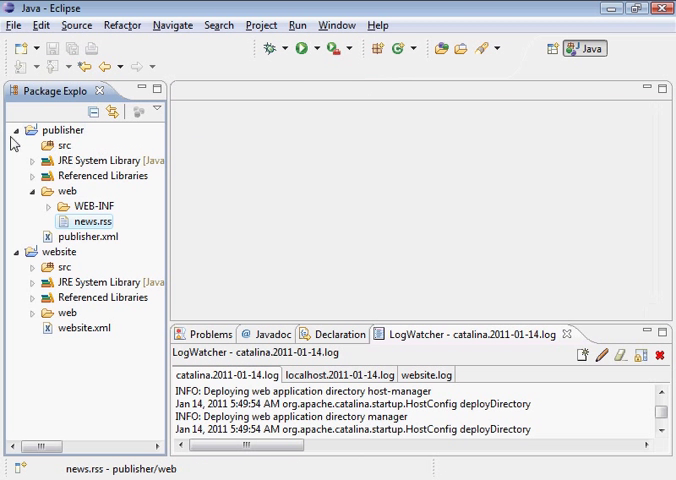
{"action": "left_click", "coordinate": [32, 130]}
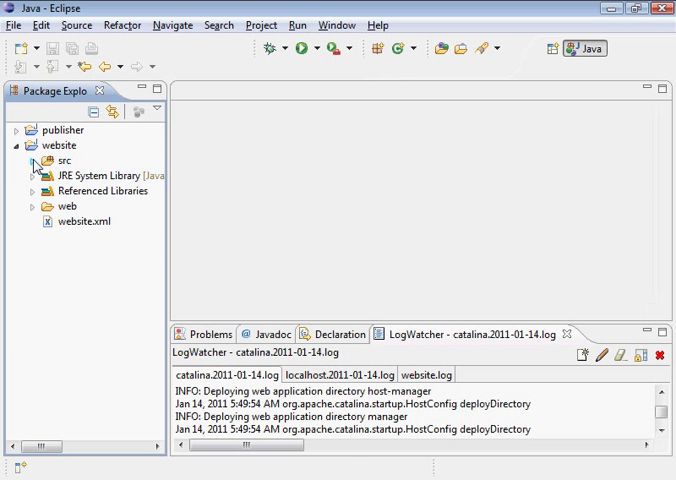
{"action": "left_click", "coordinate": [32, 160]}
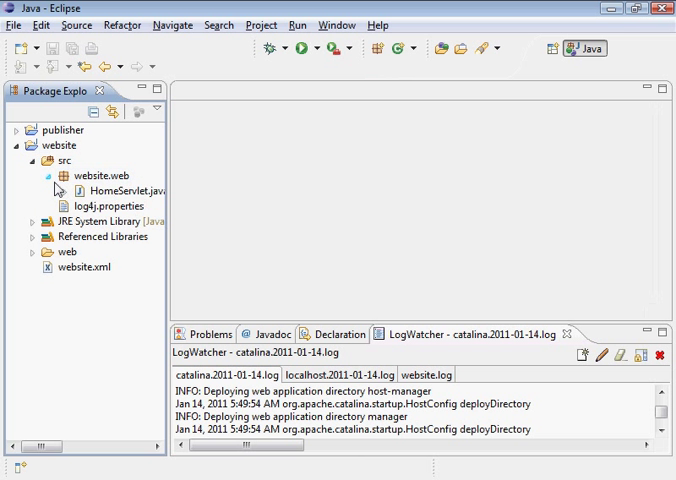
{"action": "double_click", "coordinate": [124, 190]}
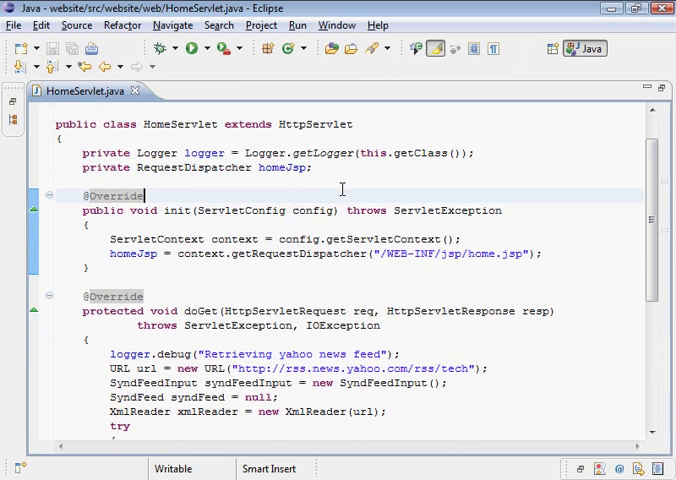
{"action": "scroll", "scroll_direction": "down", "scroll_amount": 3}
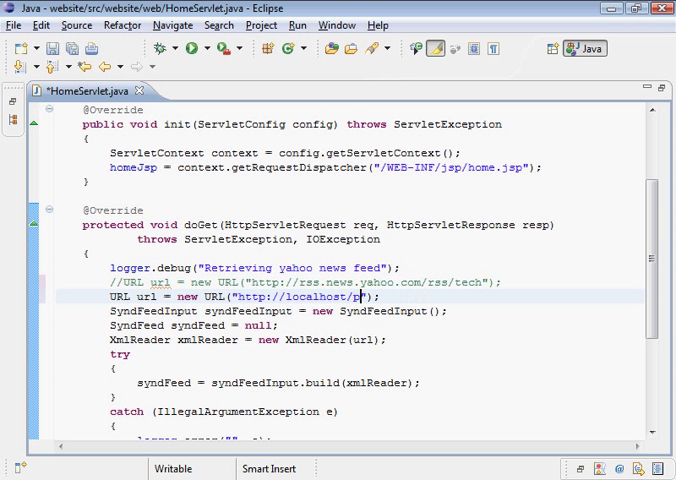
{"action": "type", "text": "ublisher"}
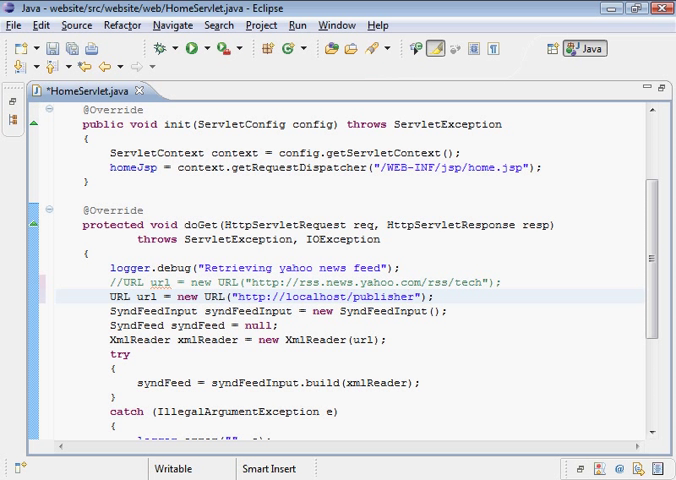
{"action": "type", "text": ":8080"}
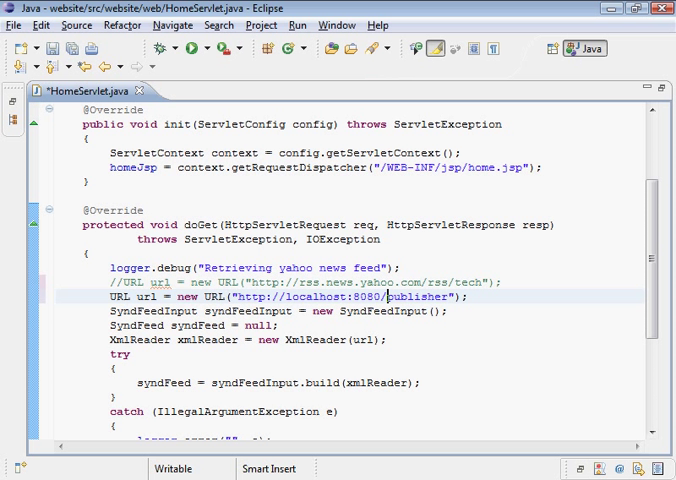
{"action": "type", "text": "n"}
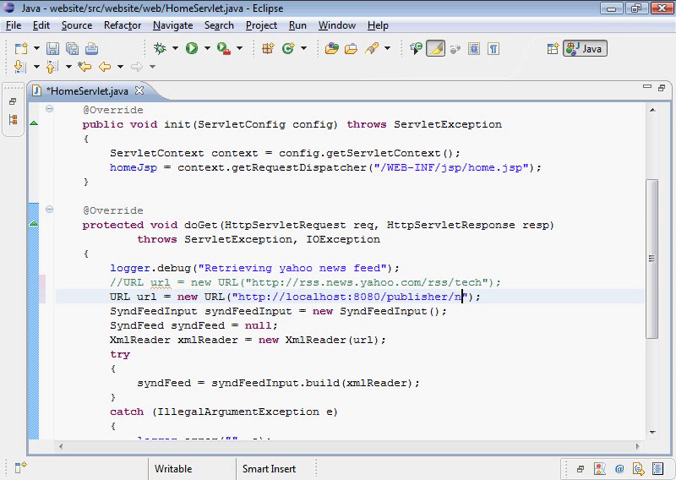
{"action": "type", "text": "news.rss"}
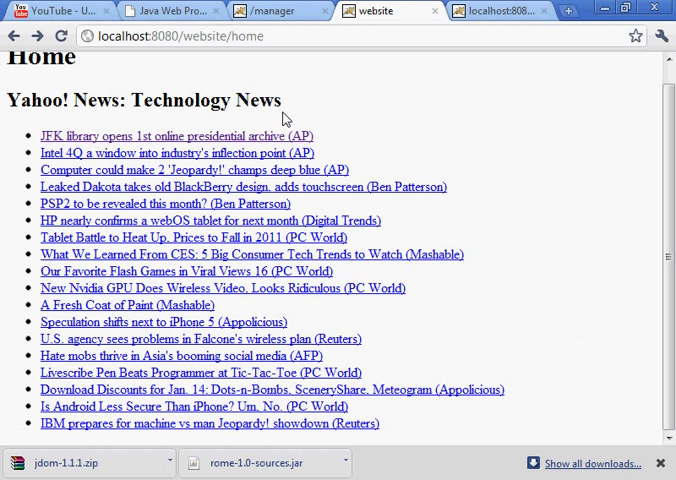
Reload the /website application from the Tomcat Manager page.
{"action": "left_click", "coordinate": [280, 12]}
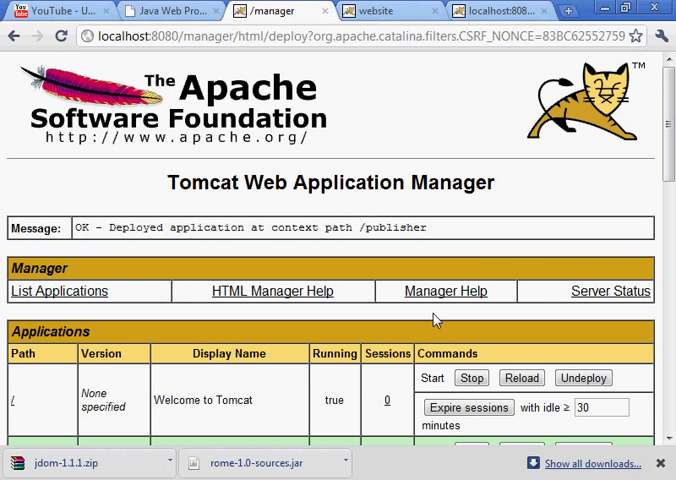
{"action": "scroll", "scroll_direction": "down", "scroll_amount": 3}
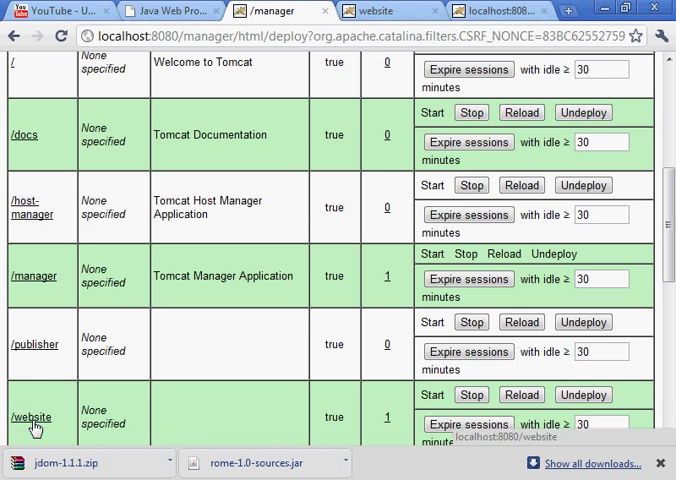
{"action": "scroll", "scroll_direction": "down", "scroll_amount": 3}
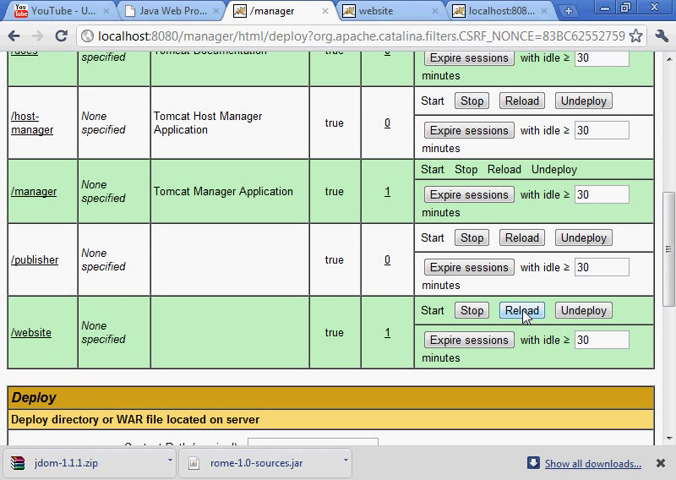
{"action": "left_click", "coordinate": [520, 310]}
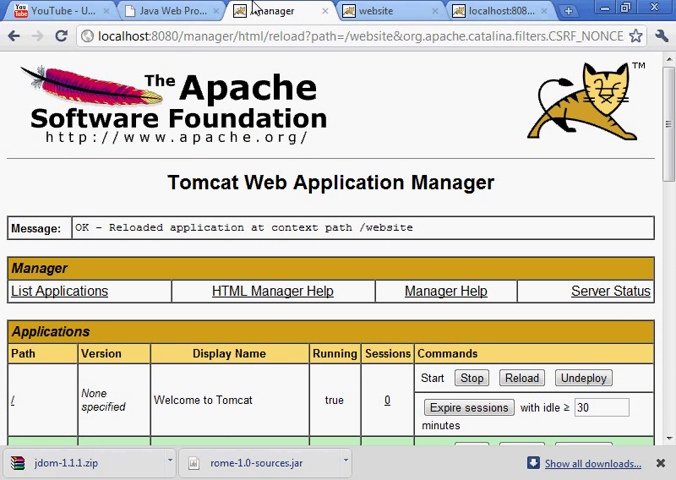
Refresh the website home page to show My News with Hello and Bye, then return to the tutorial.
{"action": "left_click", "coordinate": [376, 12]}
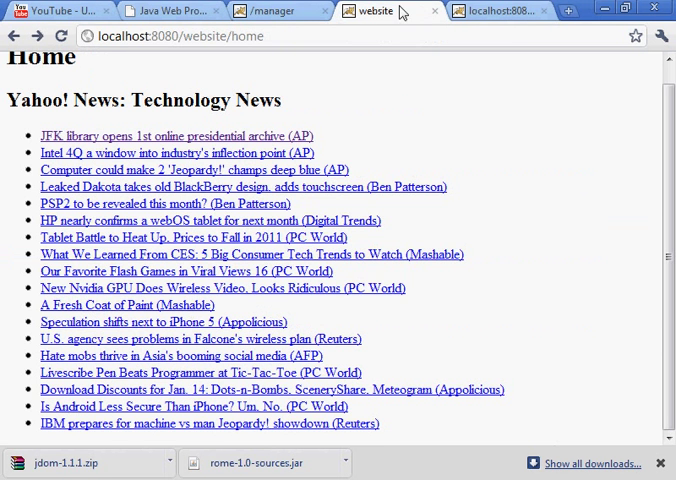
{"action": "mouse_move", "coordinate": [64, 36]}
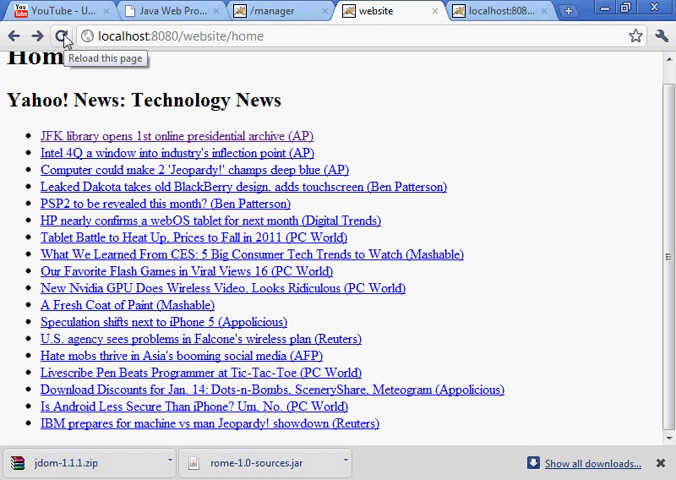
{"action": "left_click", "coordinate": [64, 36]}
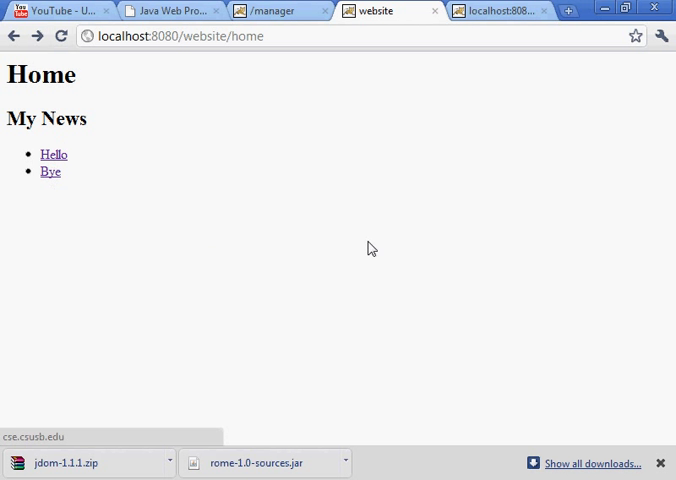
{"action": "mouse_move", "coordinate": [436, 56]}
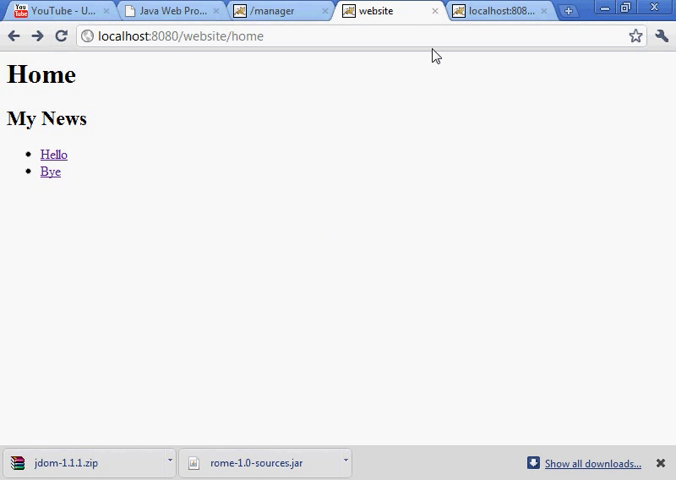
{"action": "left_click", "coordinate": [170, 12]}
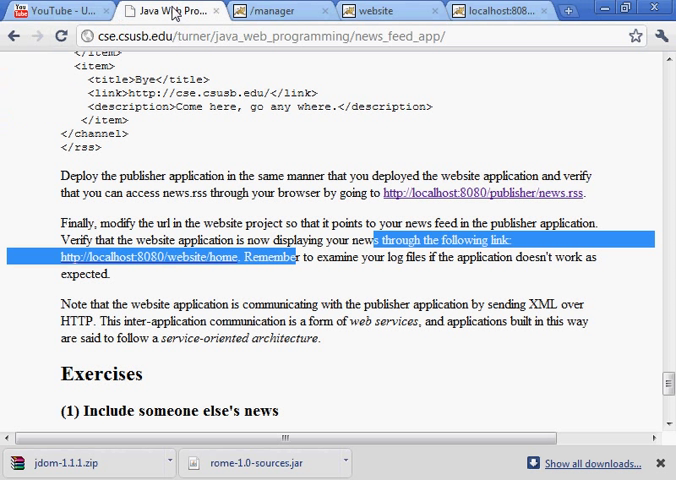
{"action": "scroll", "scroll_direction": "down", "scroll_amount": 3}
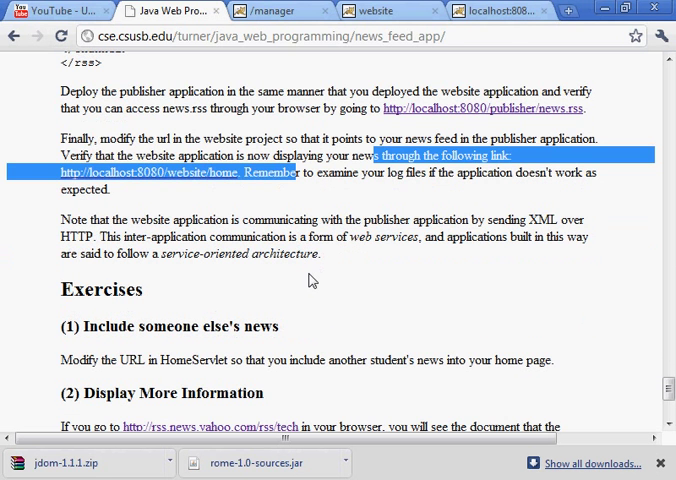
{"action": "mouse_move", "coordinate": [304, 270]}
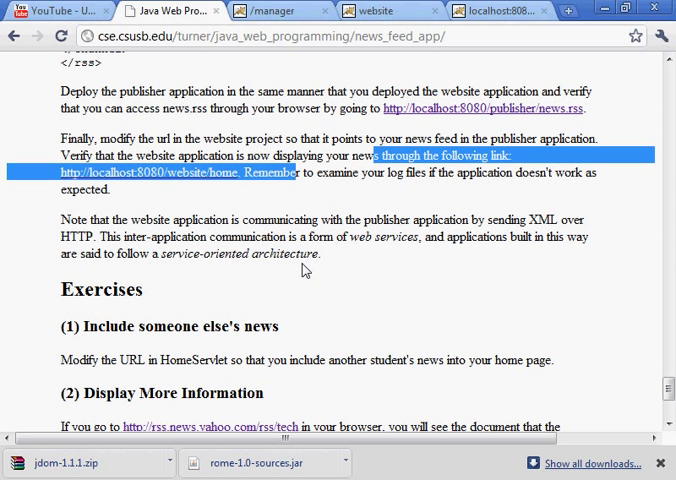